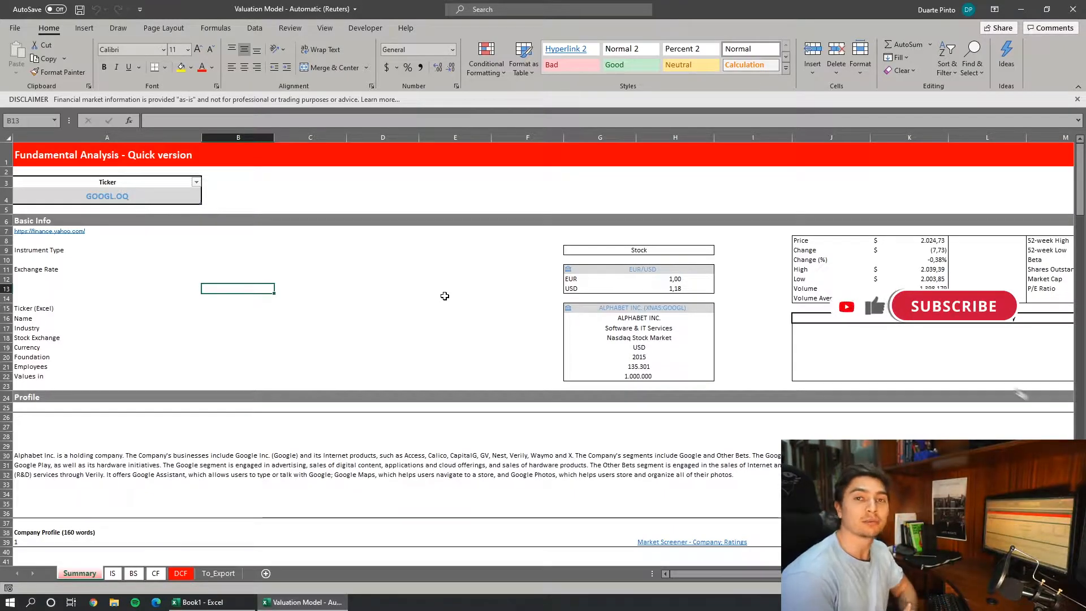
# Switch from the blank Book1 workbook to the browser showing the Reuters home page.
pyautogui.click(953, 306)
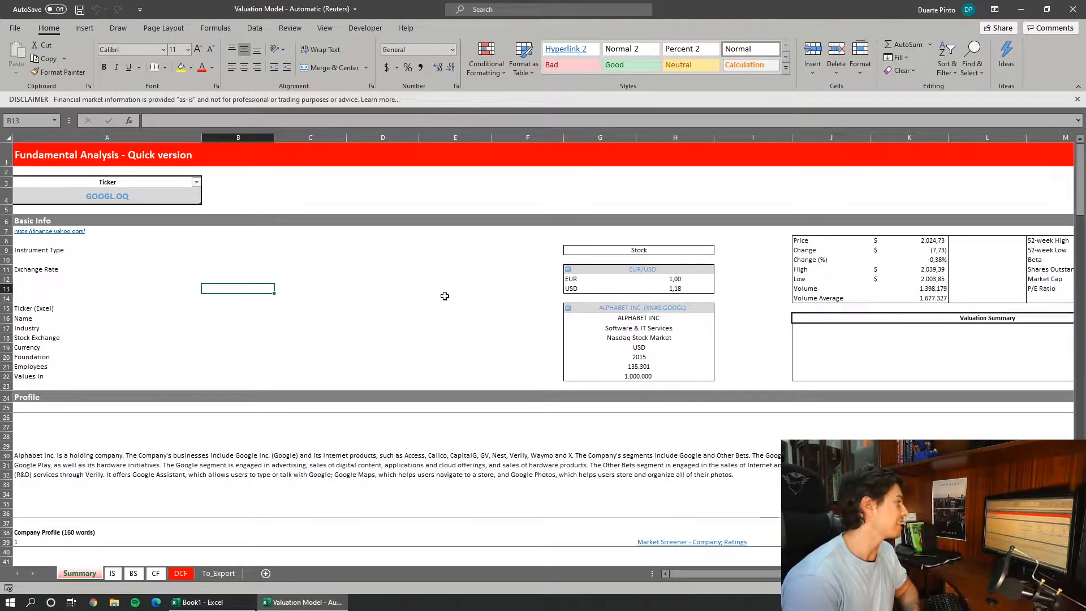
pyautogui.moveTo(376, 245)
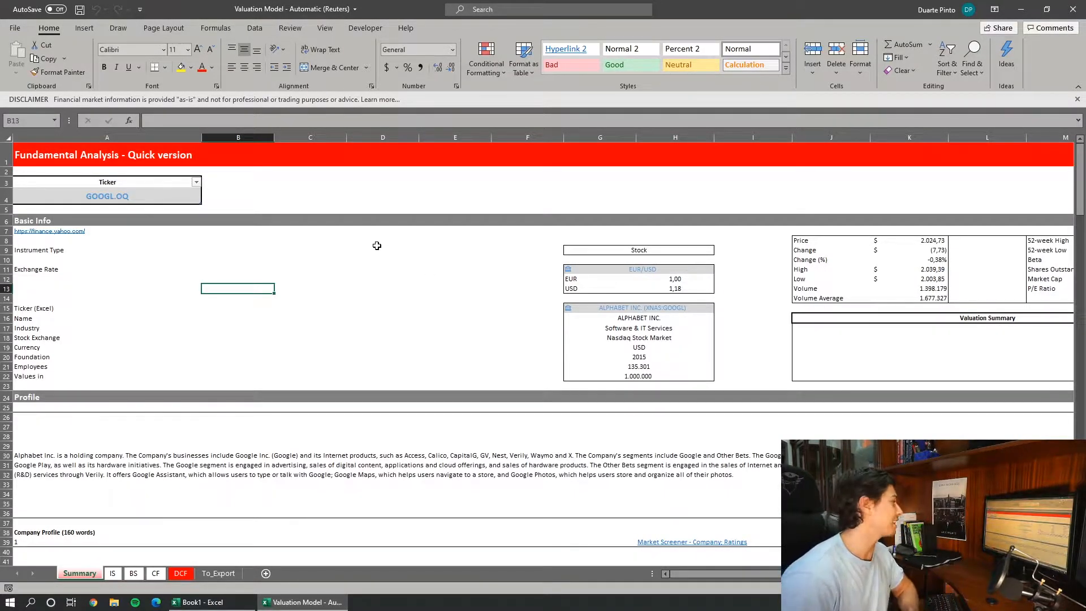
pyautogui.moveTo(393, 246)
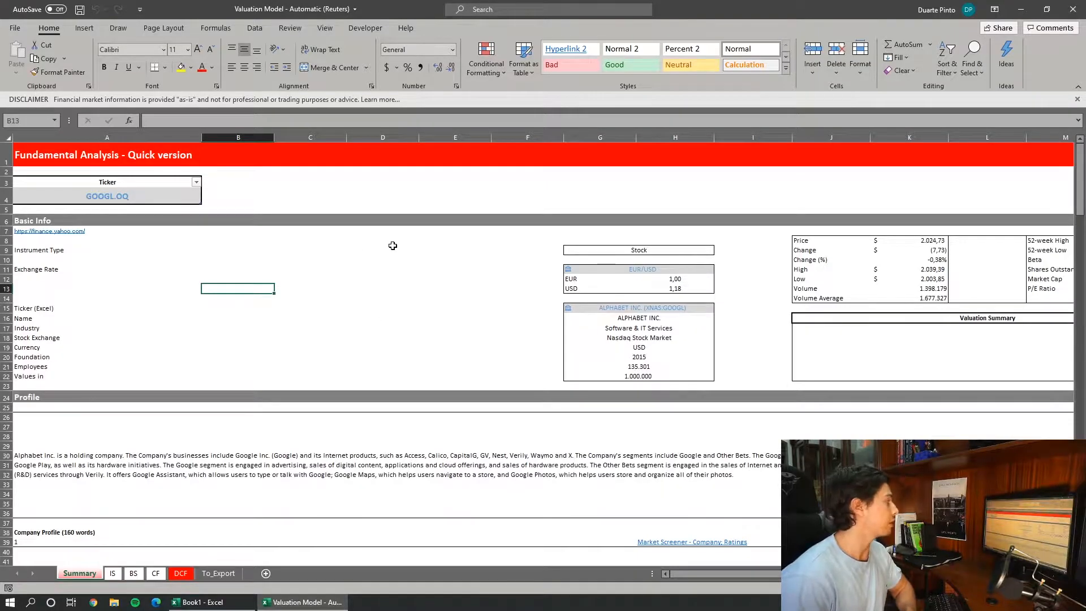
pyautogui.click(382, 249)
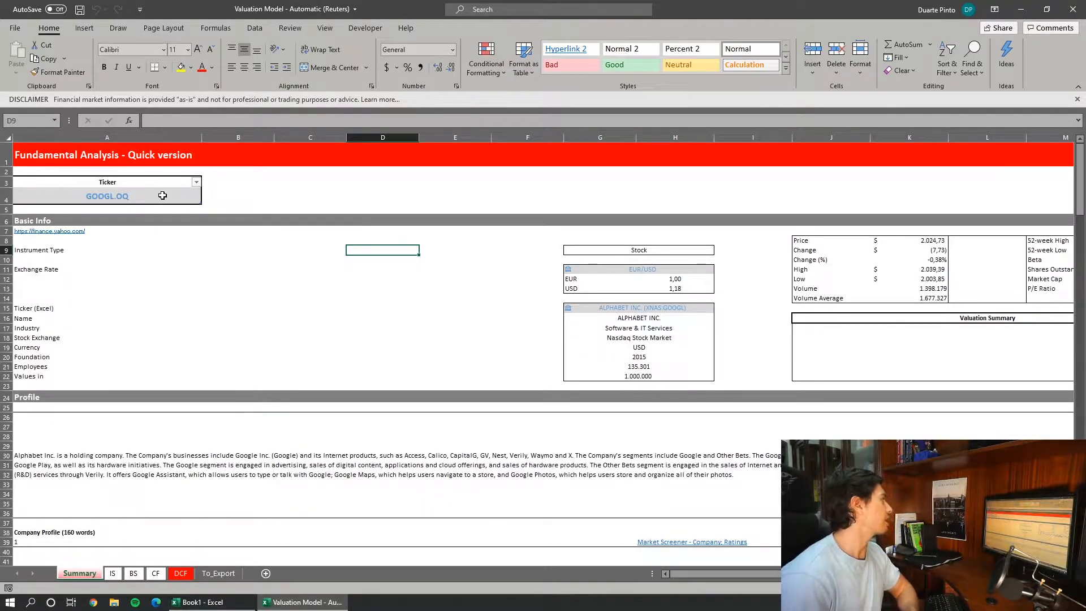
pyautogui.click(106, 196)
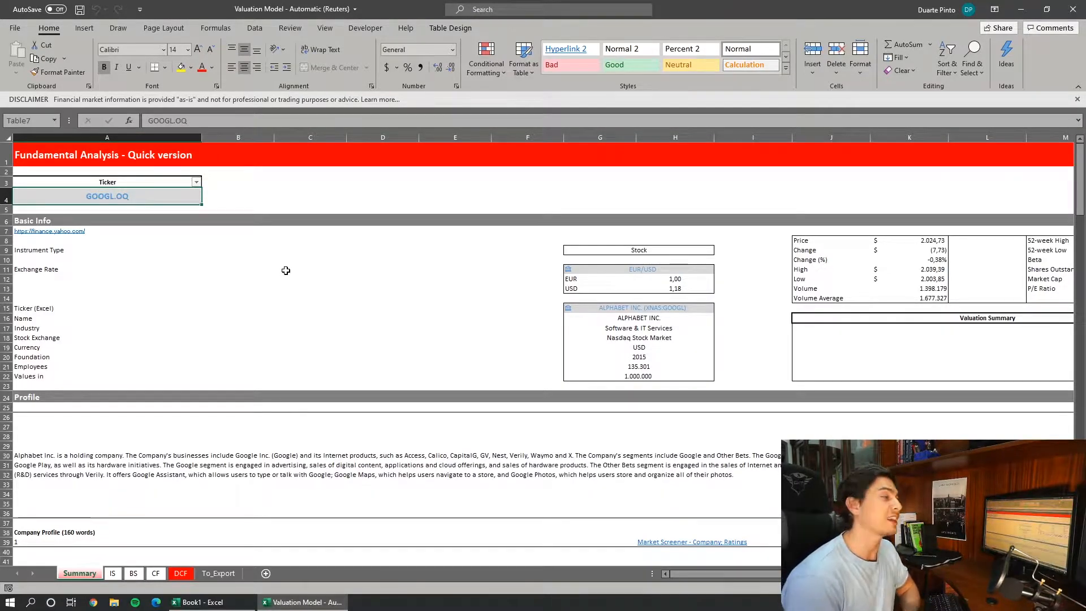
pyautogui.moveTo(281, 400)
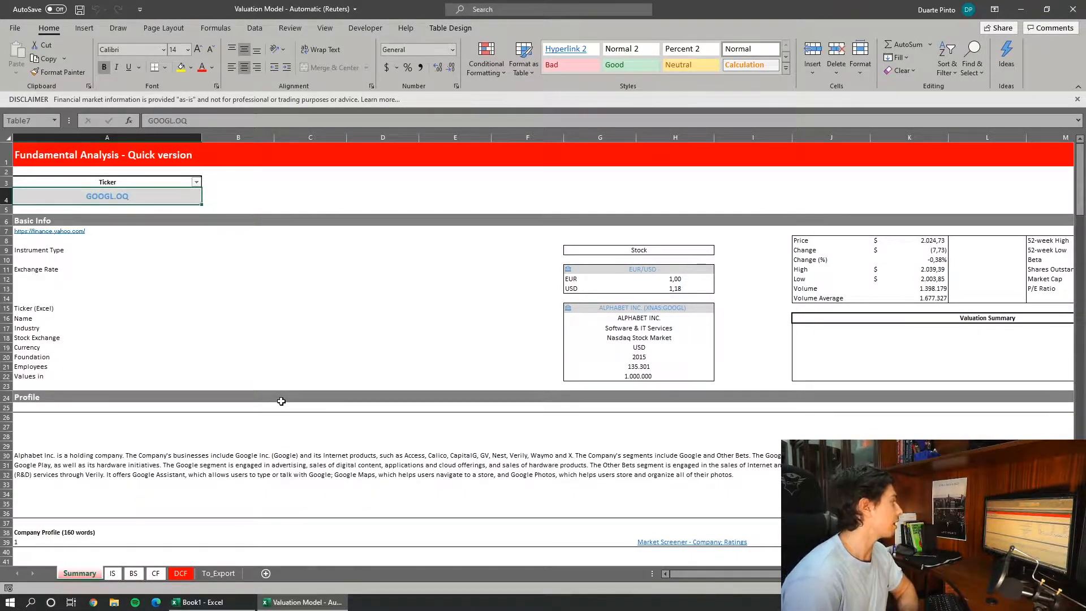
pyautogui.moveTo(324, 442)
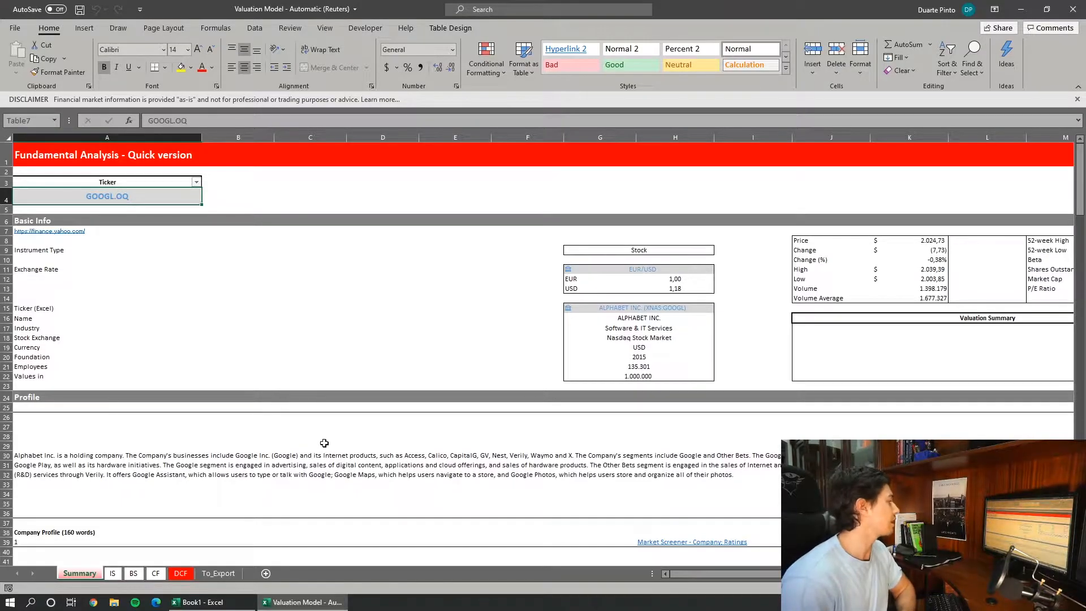
pyautogui.moveTo(313, 439)
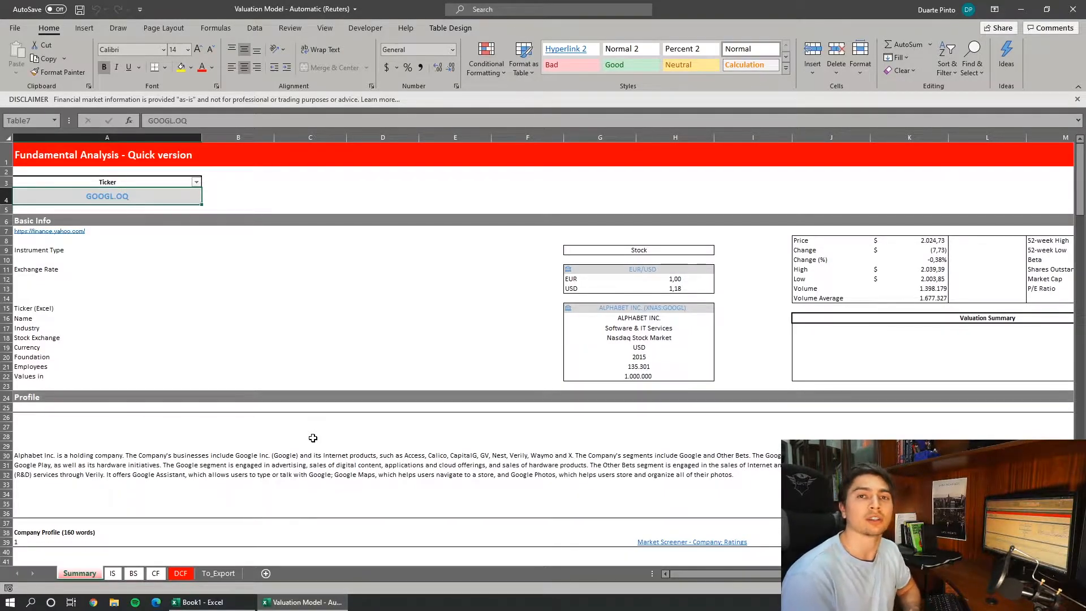
pyautogui.click(204, 602)
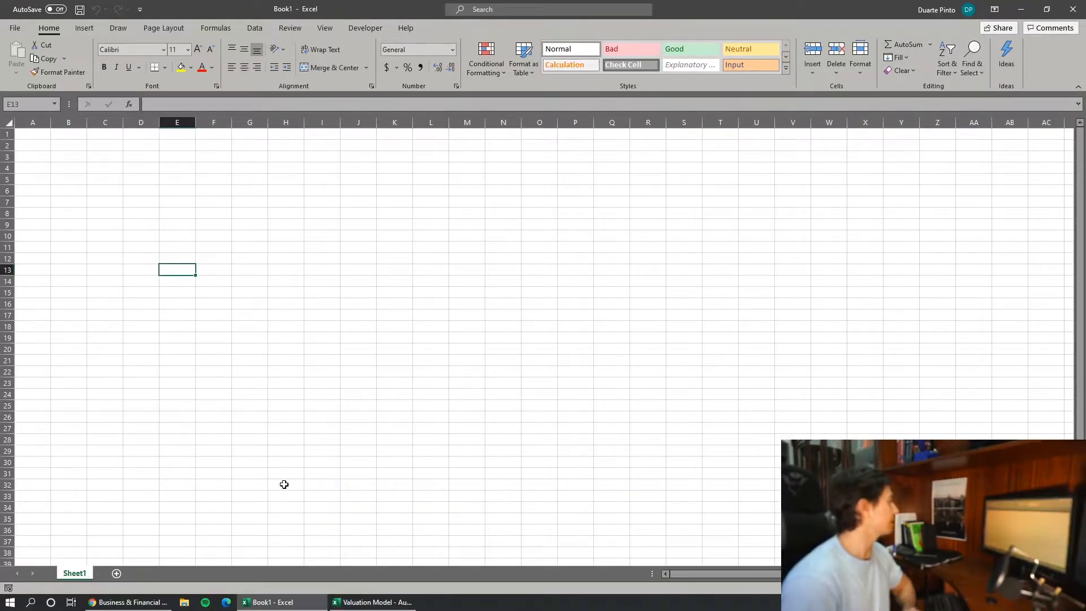
pyautogui.click(126, 601)
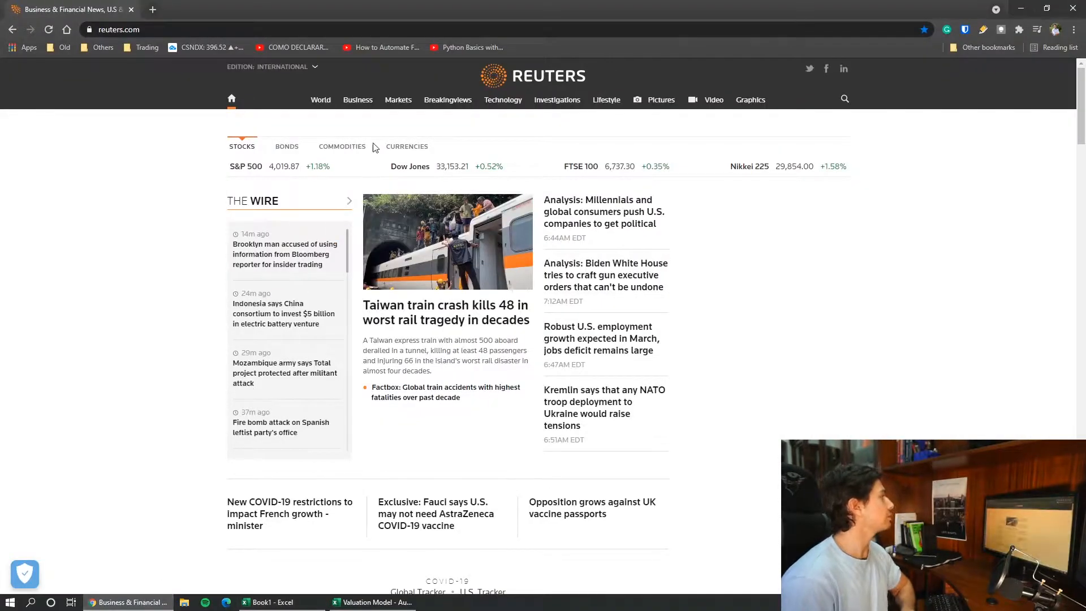
pyautogui.moveTo(849, 137)
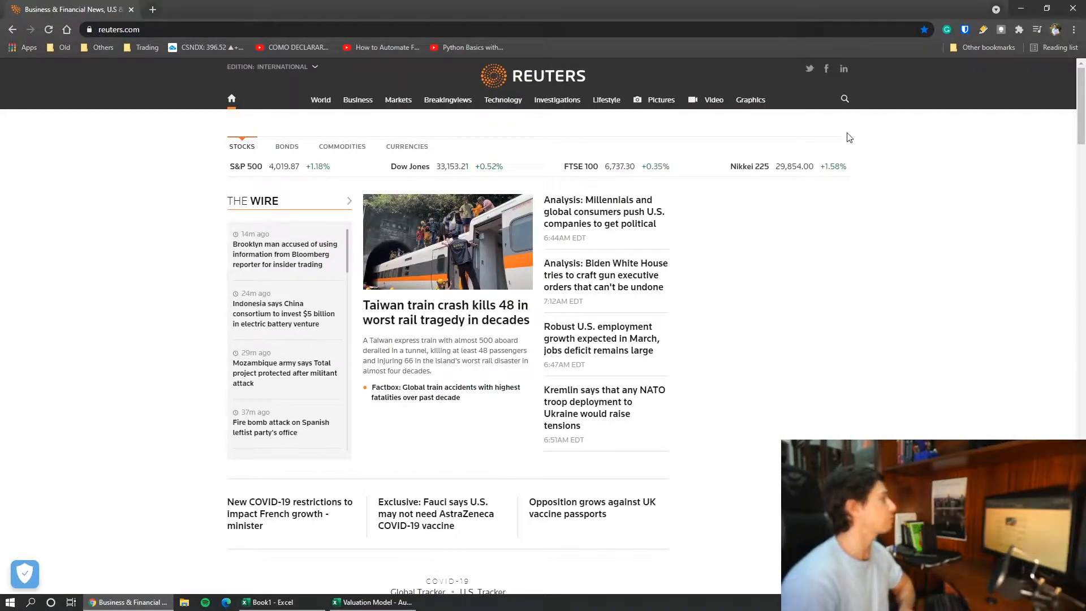
pyautogui.moveTo(485, 120)
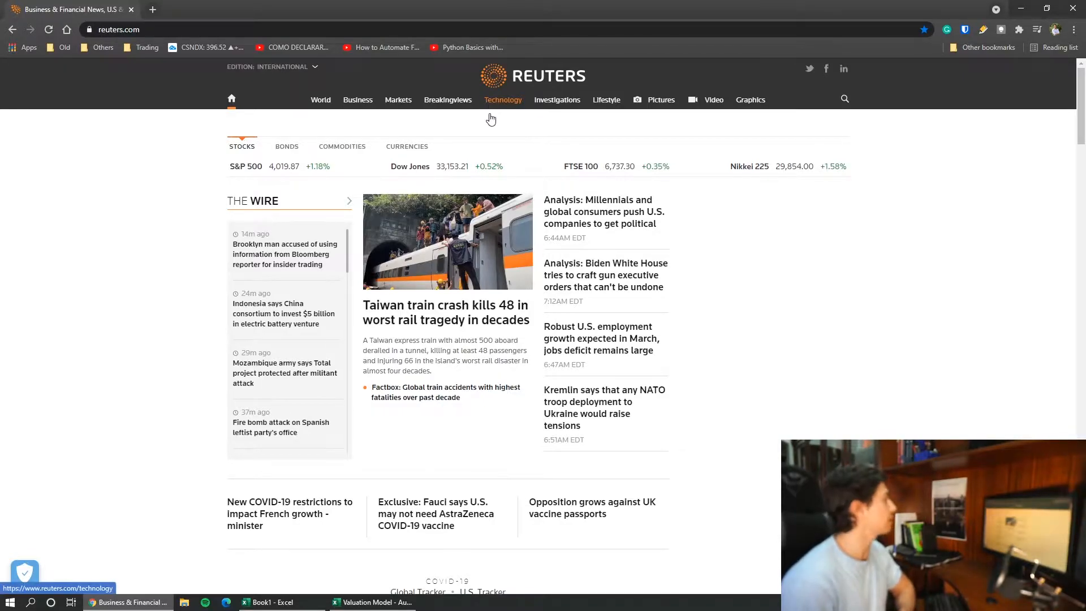
pyautogui.moveTo(516, 111)
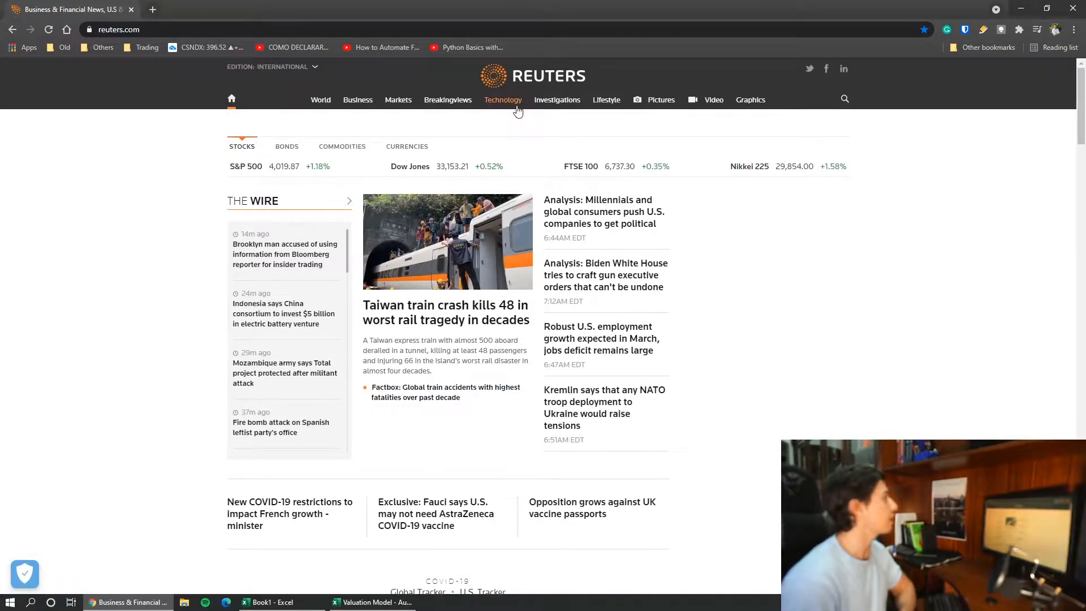
pyautogui.moveTo(501, 134)
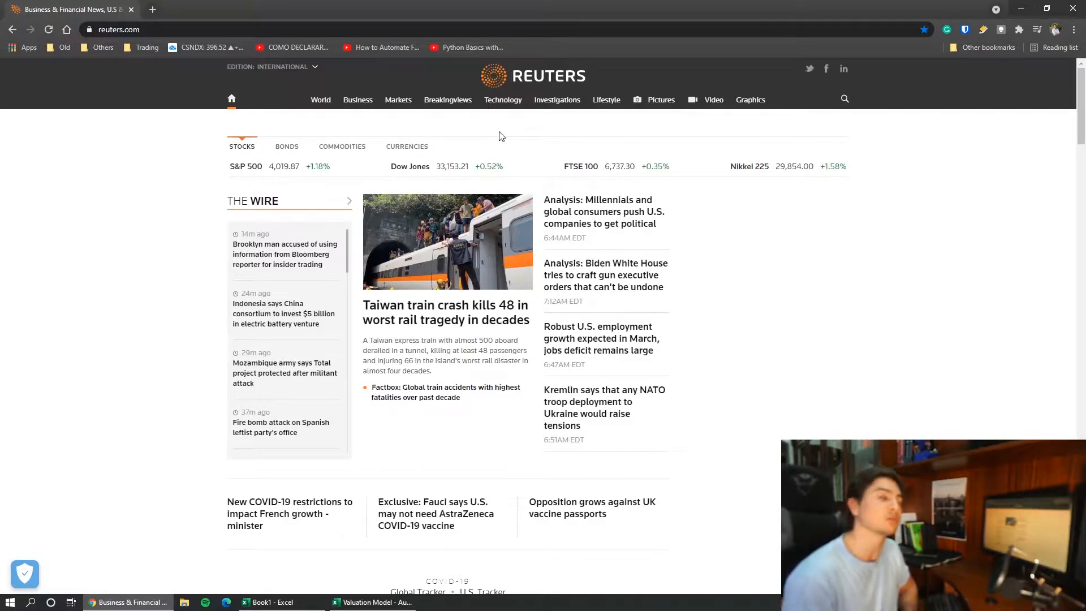
pyautogui.moveTo(623, 133)
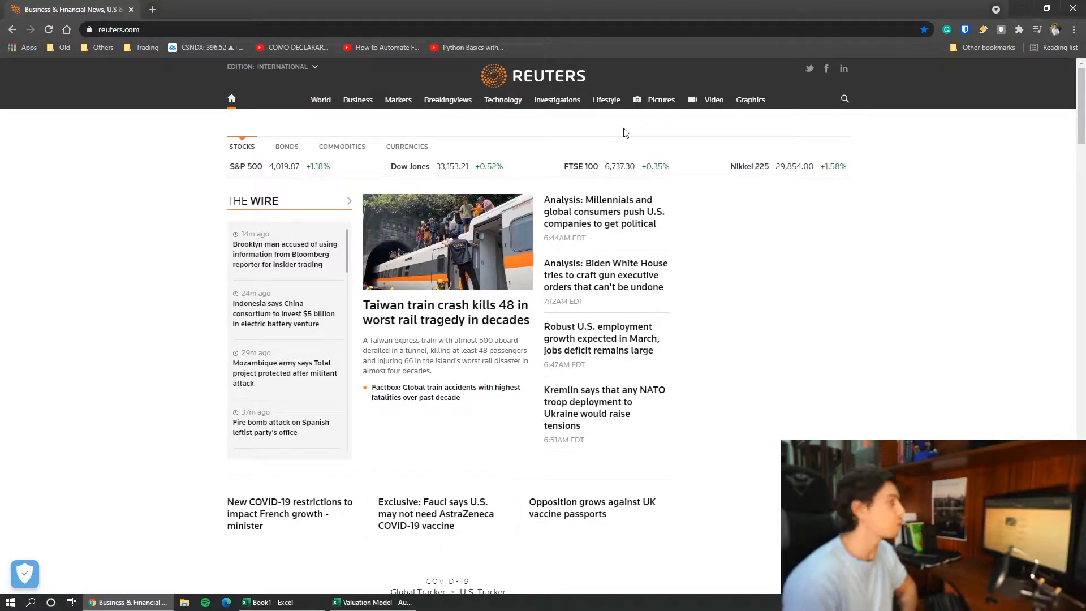
pyautogui.moveTo(676, 140)
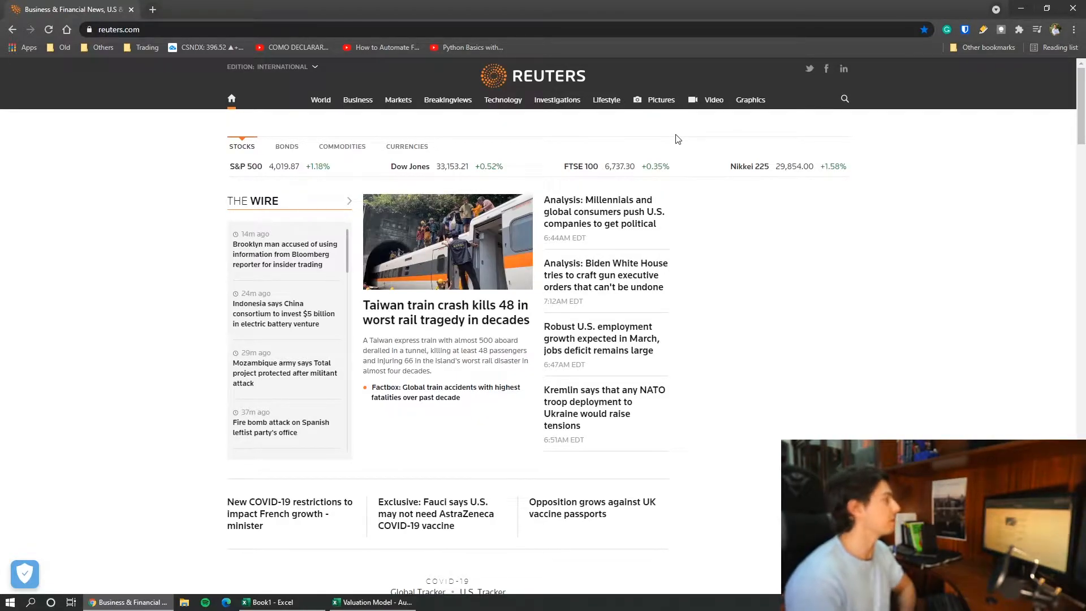
pyautogui.moveTo(844, 111)
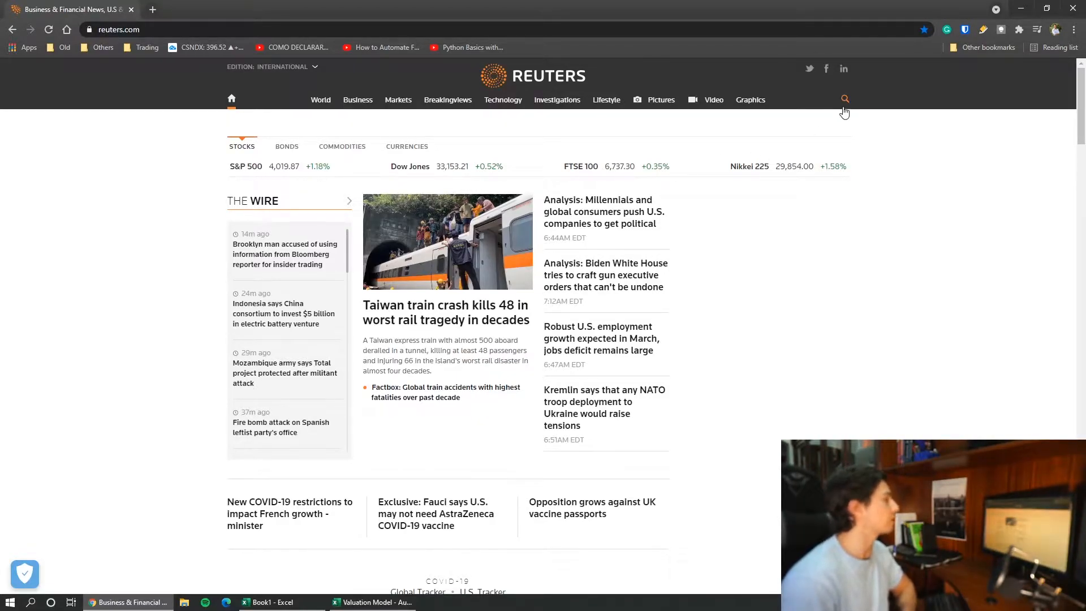
# Search the Reuters site for 'apple'.
pyautogui.click(844, 100)
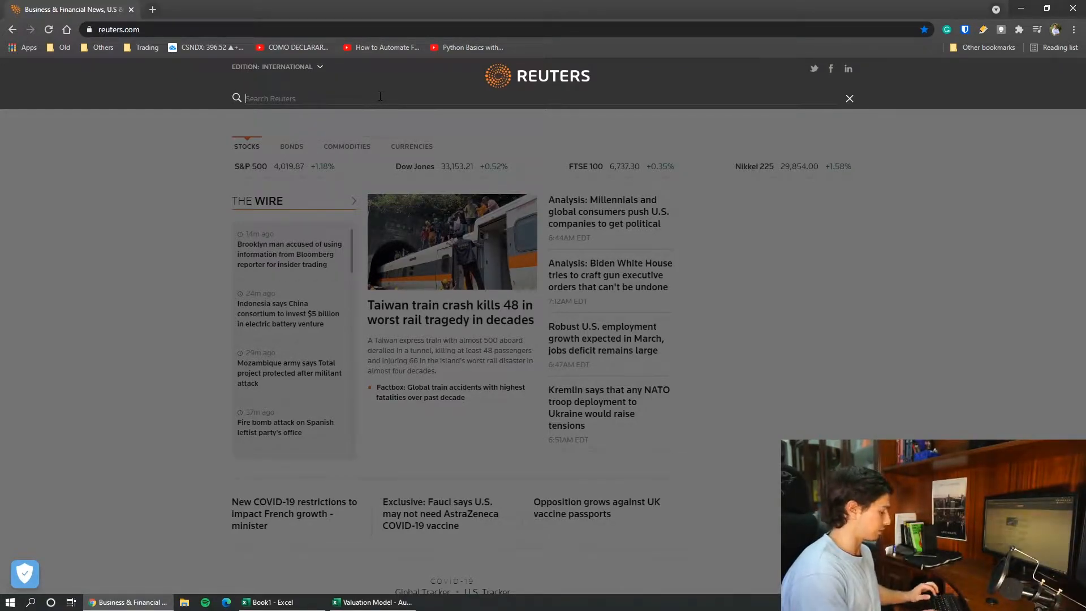
pyautogui.write('aa')
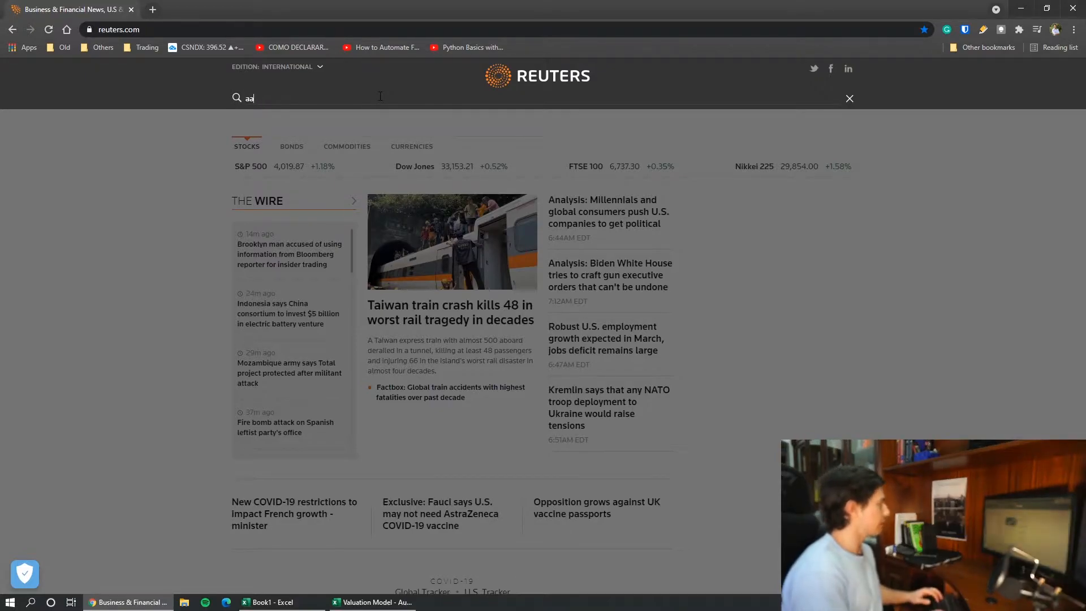
pyautogui.write('apple')
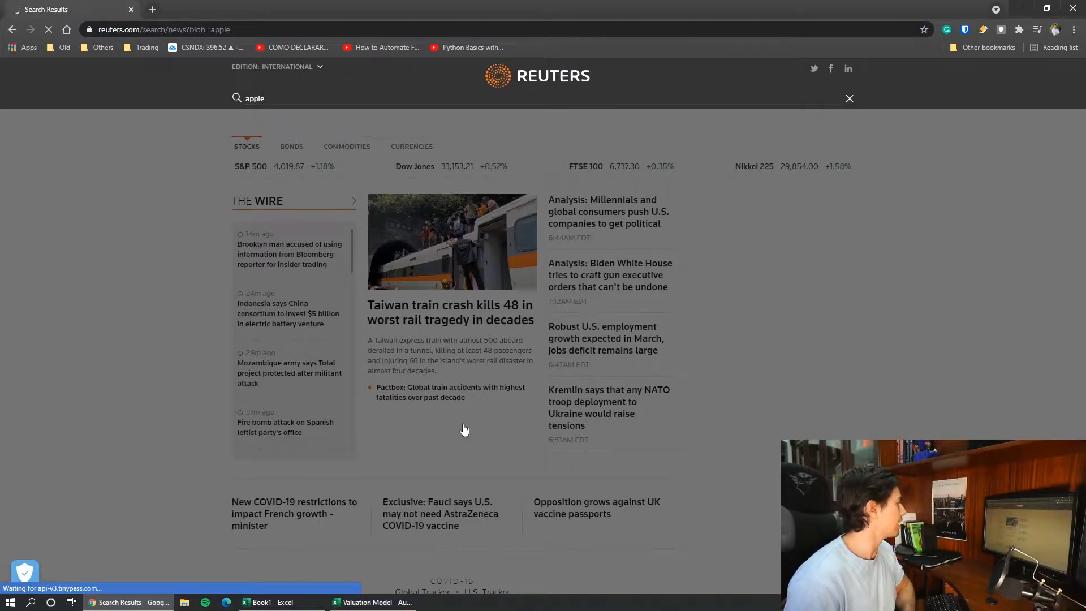
pyautogui.press('Return')
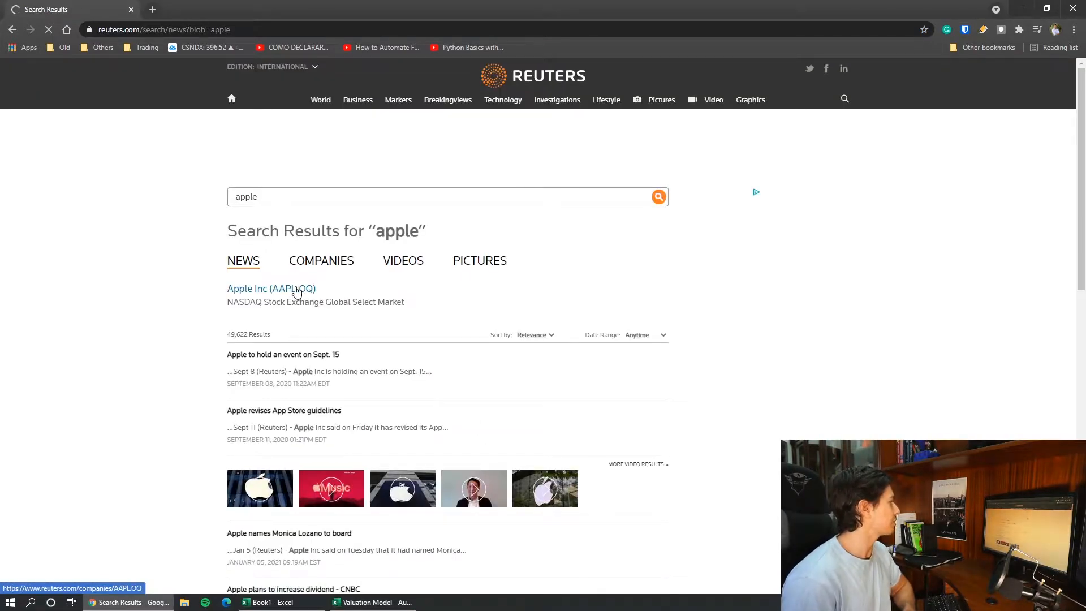
# View the Apple Inc (AAPL.OQ) company profile with its pricing figures and chart.
pyautogui.click(270, 288)
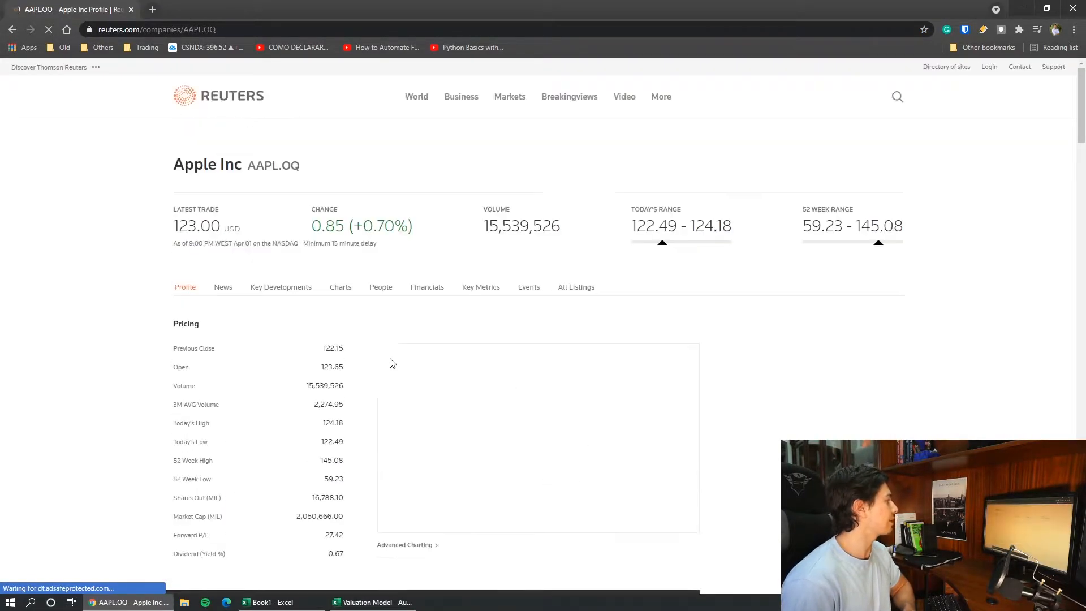
pyautogui.scroll(-3)
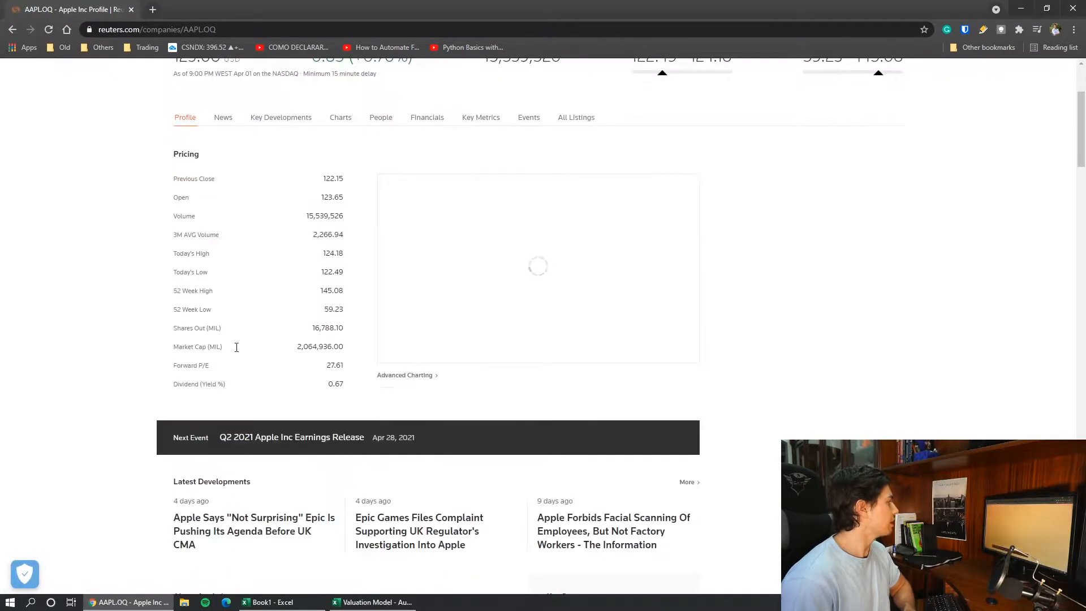
pyautogui.scroll(3)
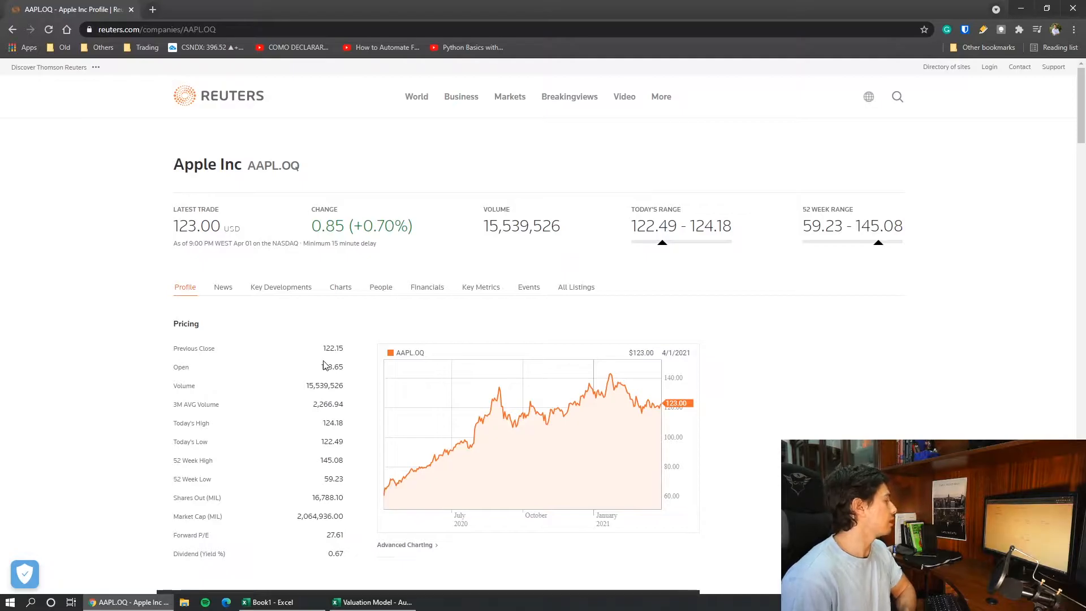
pyautogui.scroll(-3)
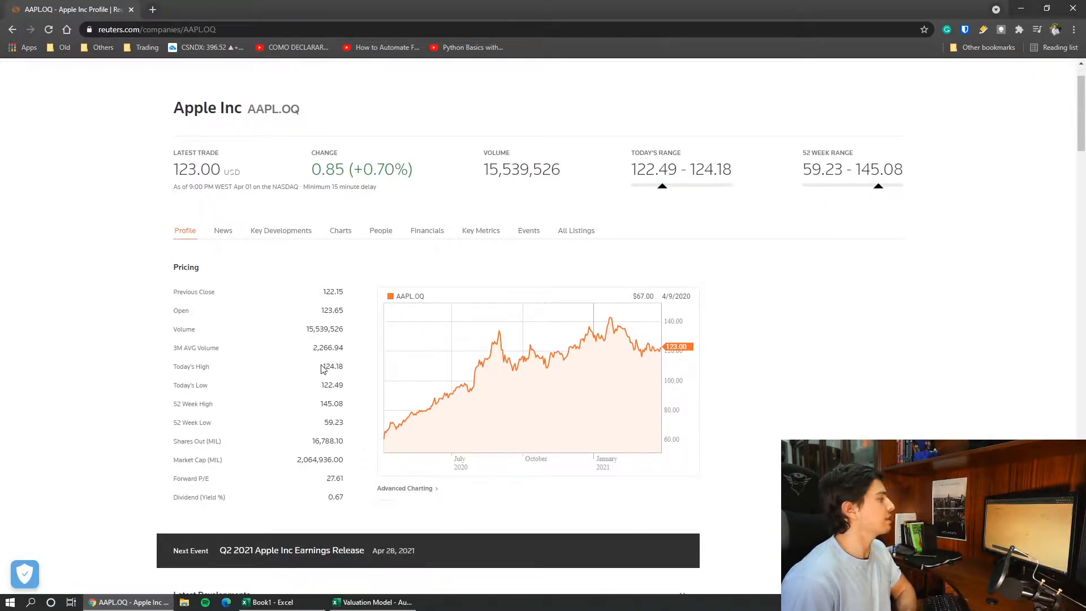
pyautogui.moveTo(313, 383)
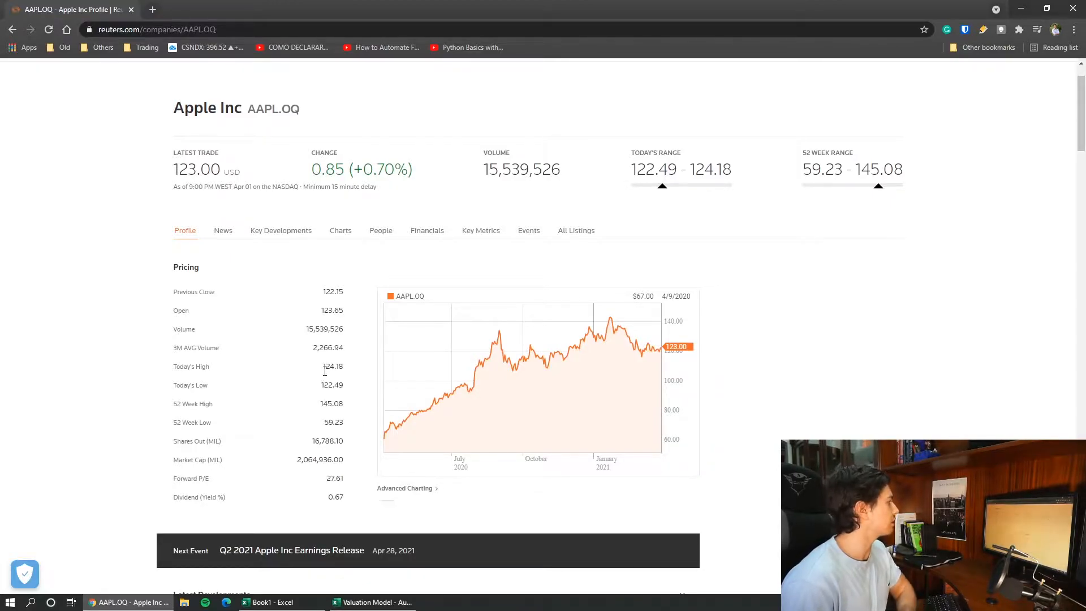
# Go to Apple's Financials section on Reuters.
pyautogui.click(427, 229)
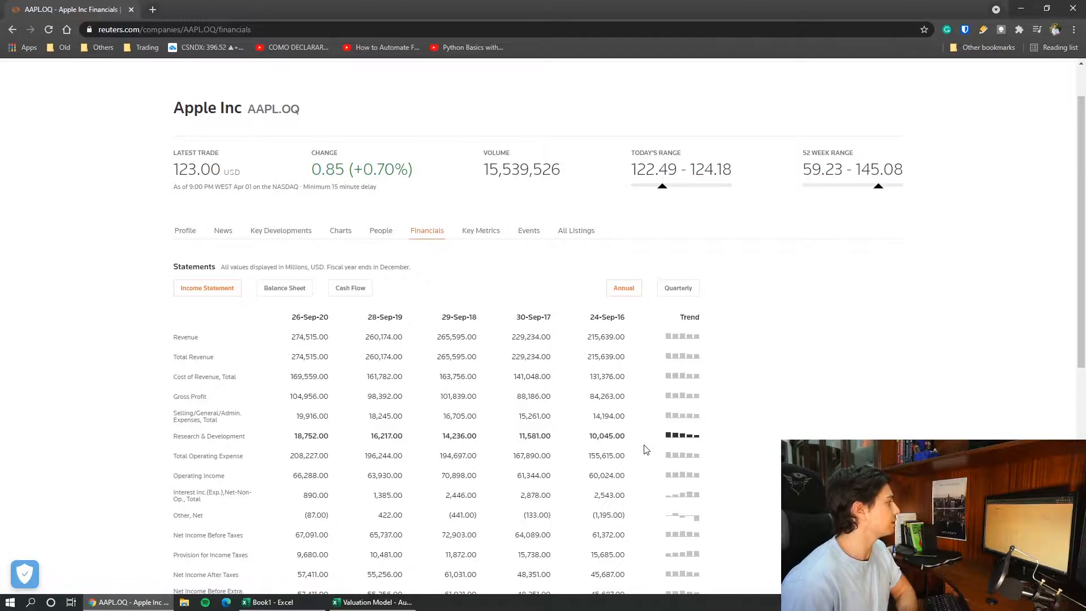
pyautogui.scroll(-3)
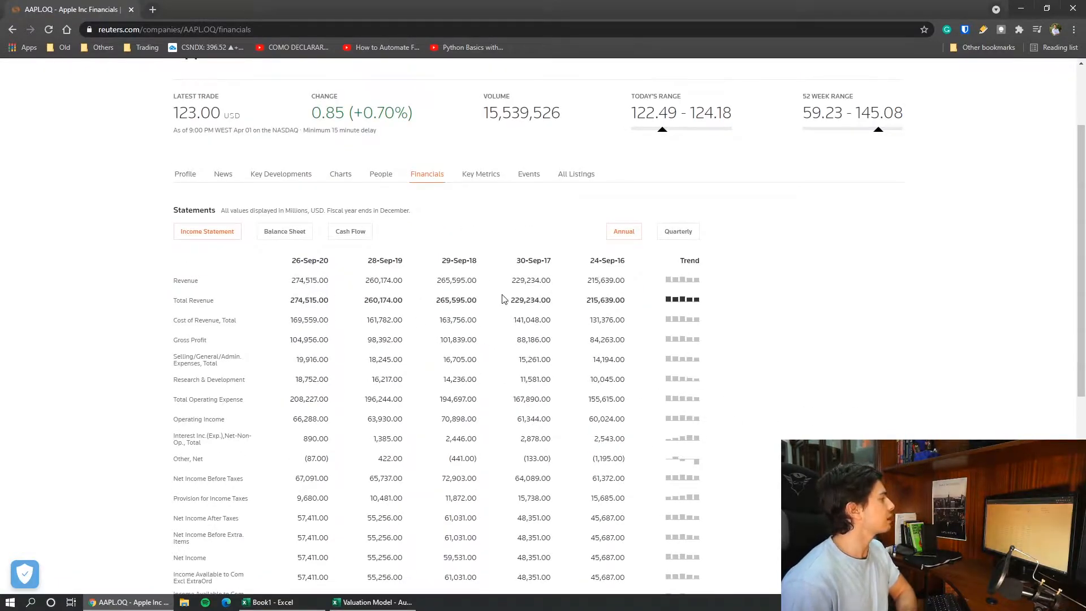
pyautogui.moveTo(617, 257)
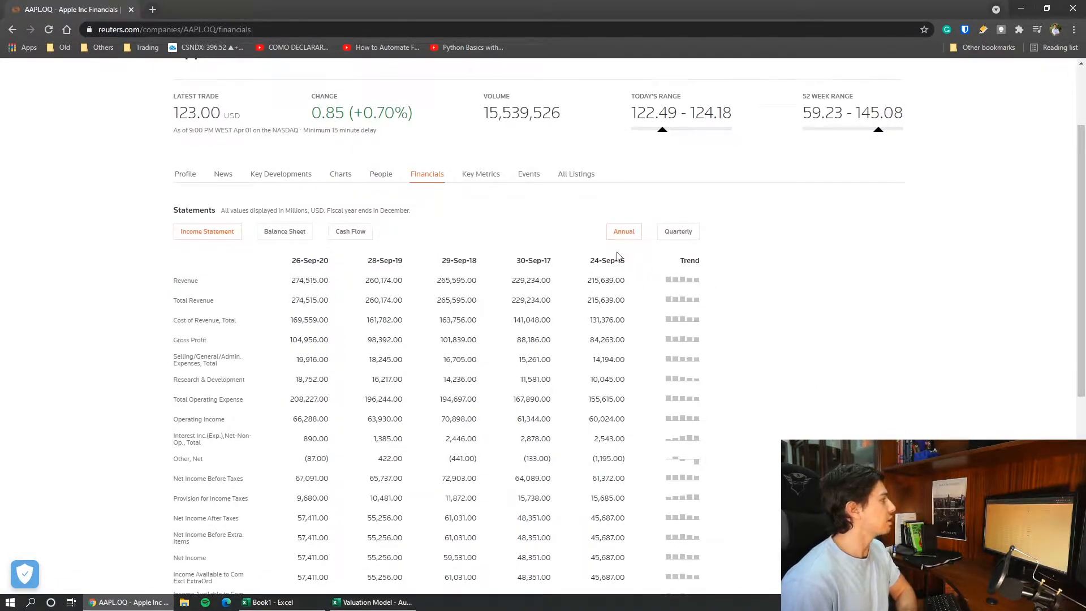
pyautogui.click(173, 29)
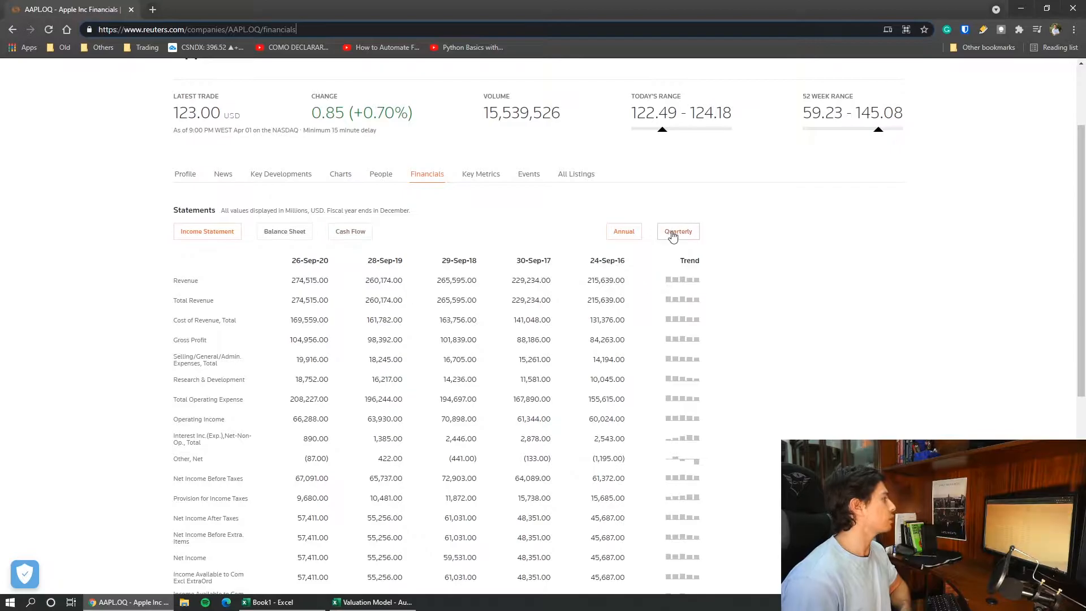
# Switch the statements to quarterly and return to the quarterly income statement.
pyautogui.click(677, 230)
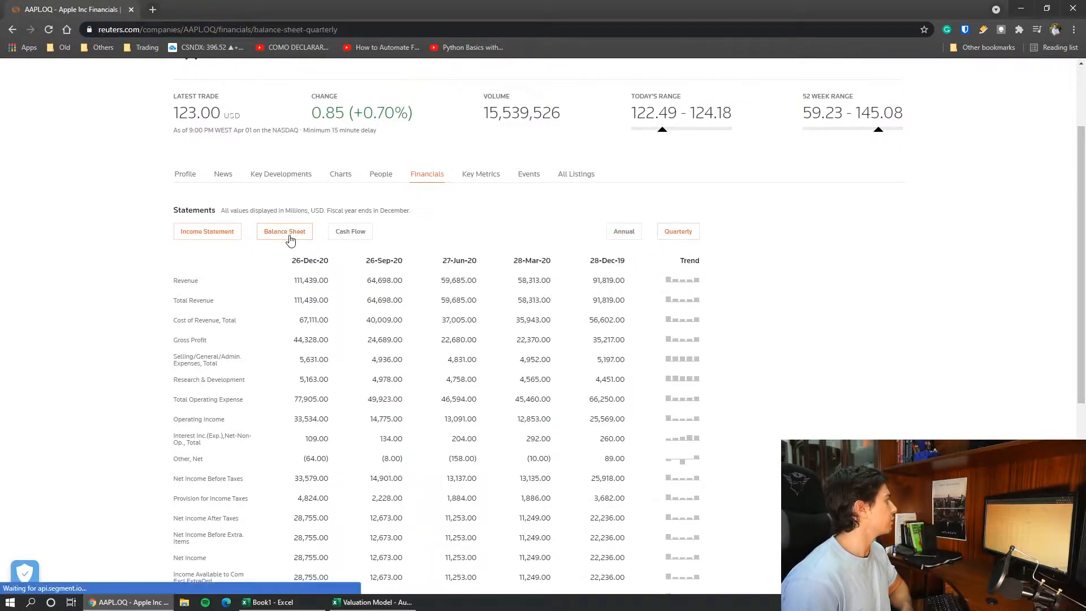
pyautogui.click(349, 231)
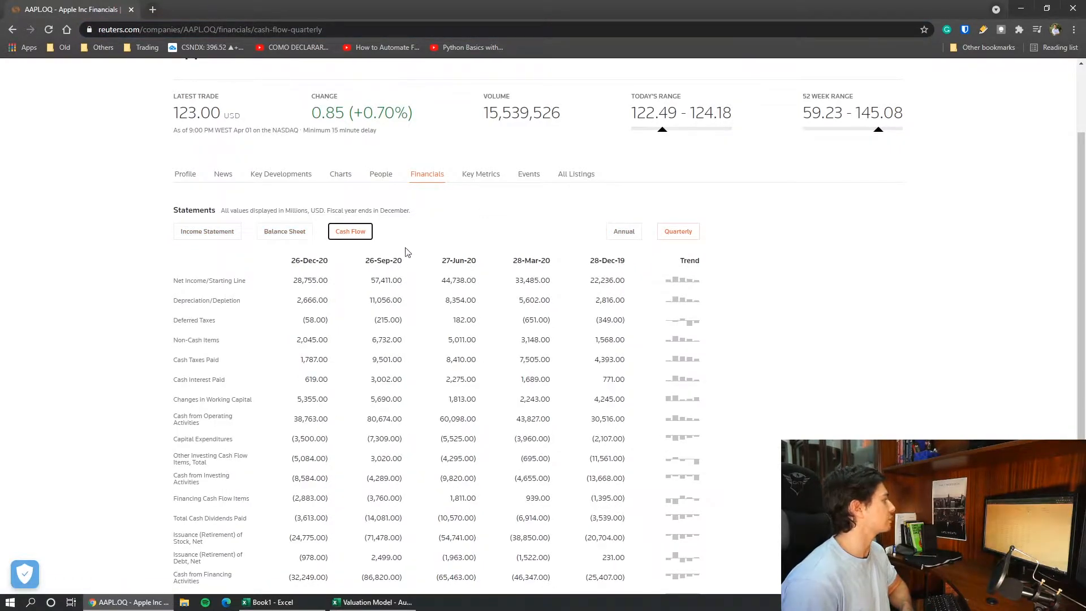
pyautogui.click(207, 231)
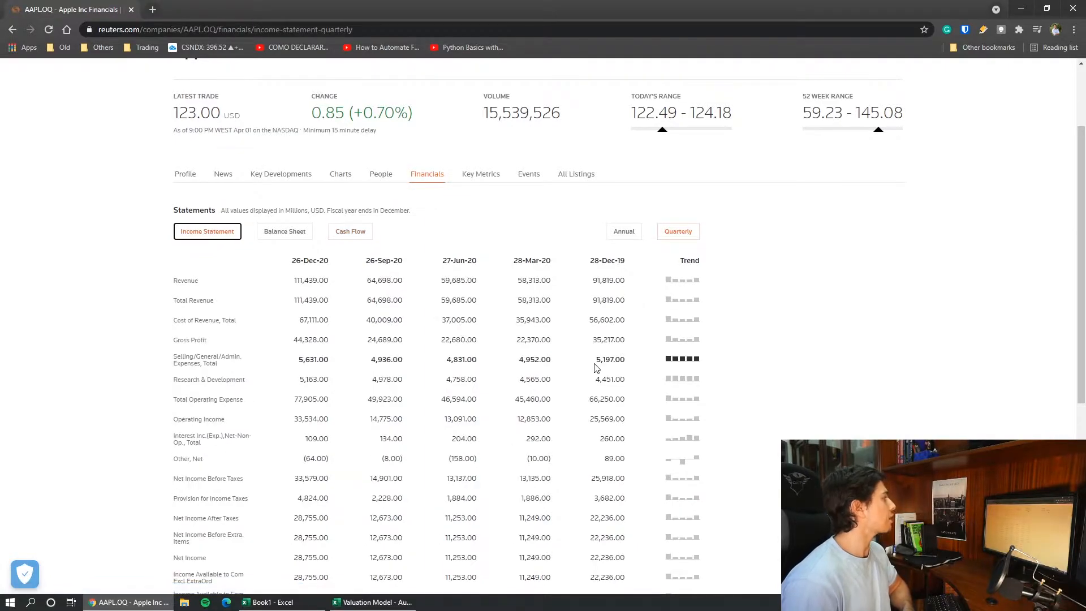
pyautogui.moveTo(465, 48)
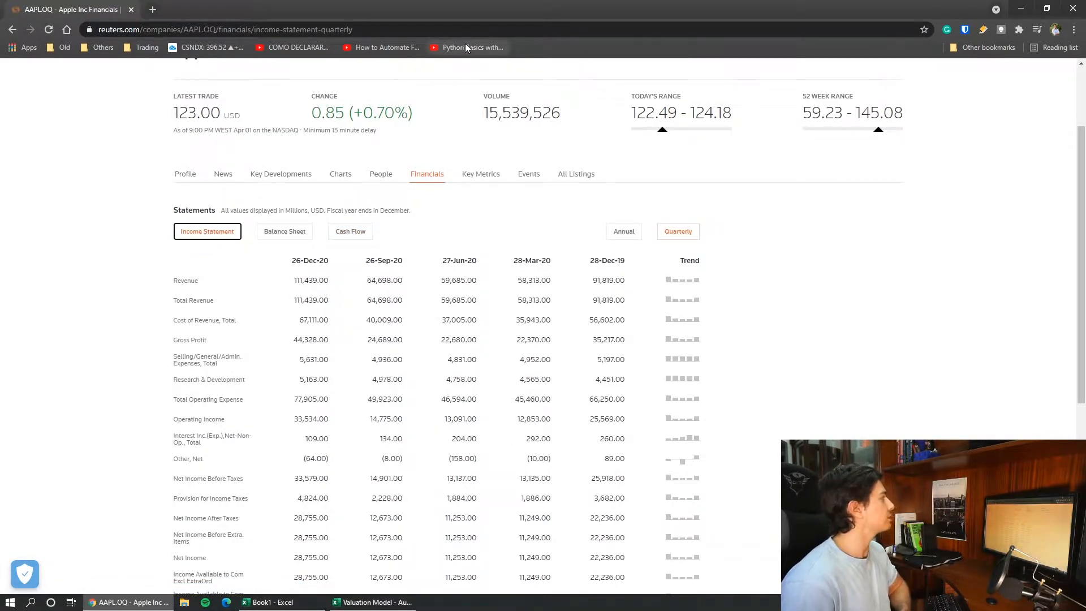
pyautogui.moveTo(718, 346)
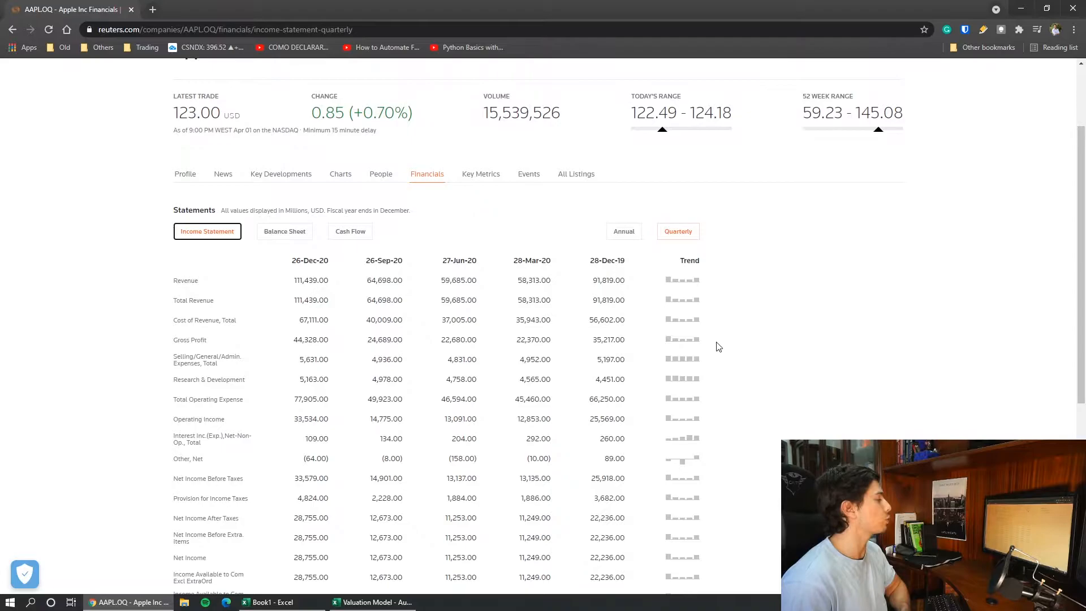
# Copy the quarterly income statement page URL and switch to the blank Excel workbook.
pyautogui.scroll(-3)
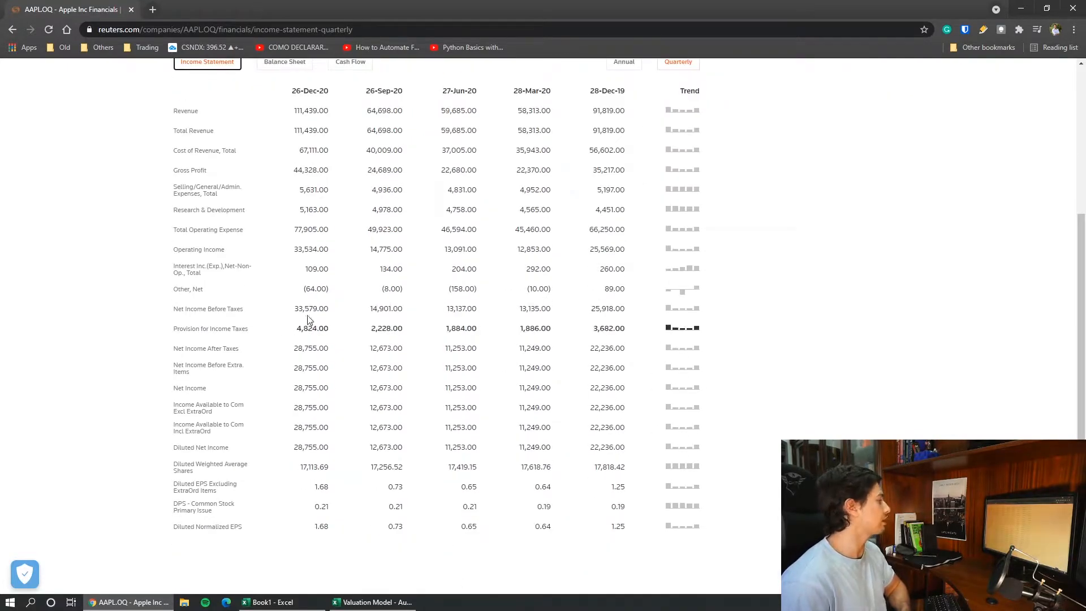
pyautogui.scroll(3)
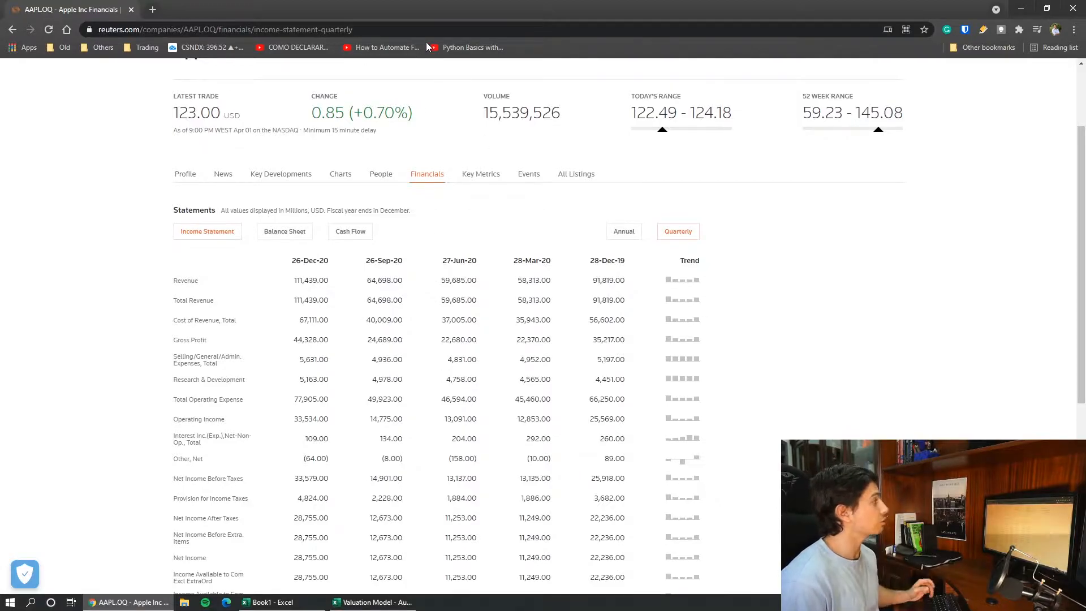
pyautogui.click(245, 30)
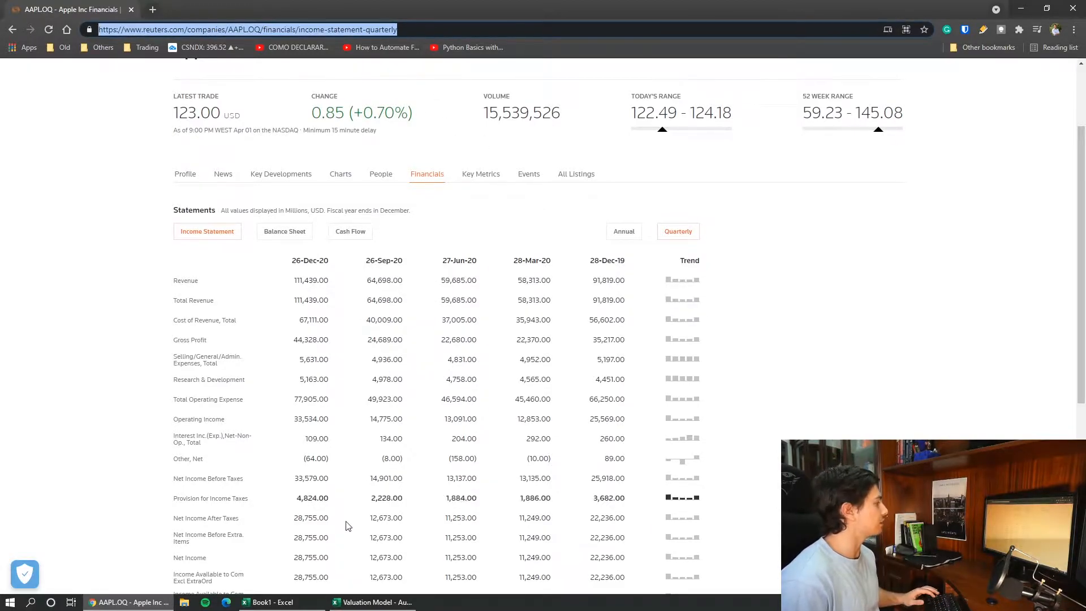
pyautogui.click(270, 601)
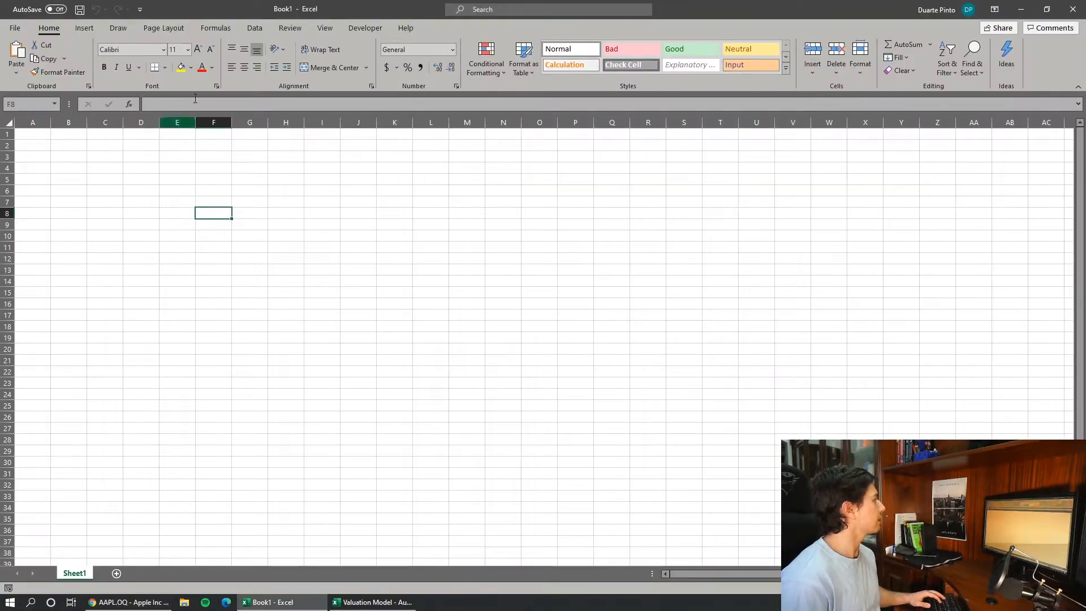
# Start a From Web data import with the Reuters income statement URL.
pyautogui.click(255, 27)
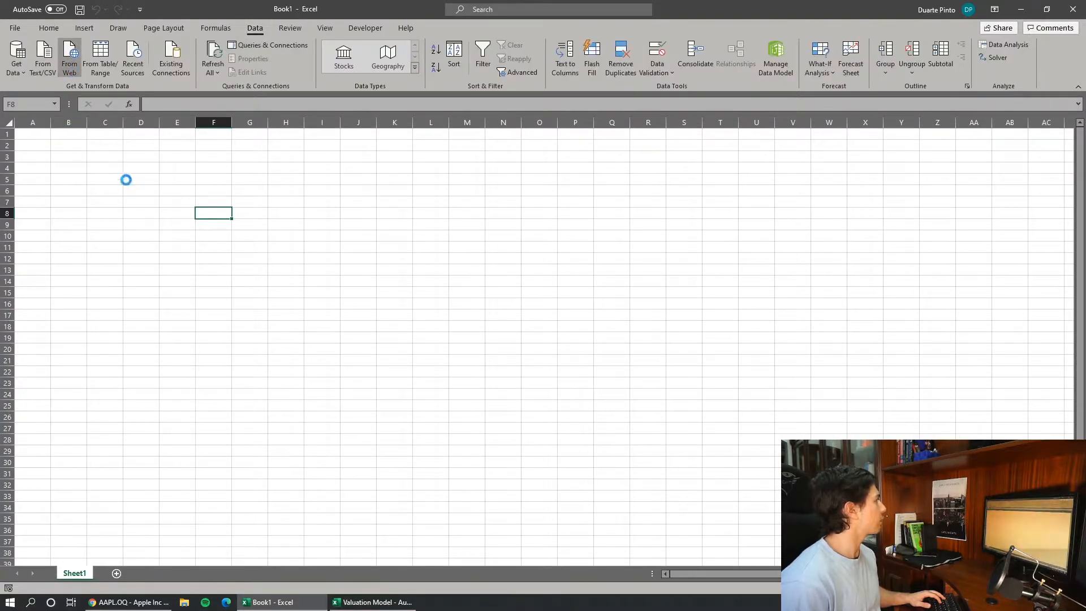
pyautogui.moveTo(500, 287)
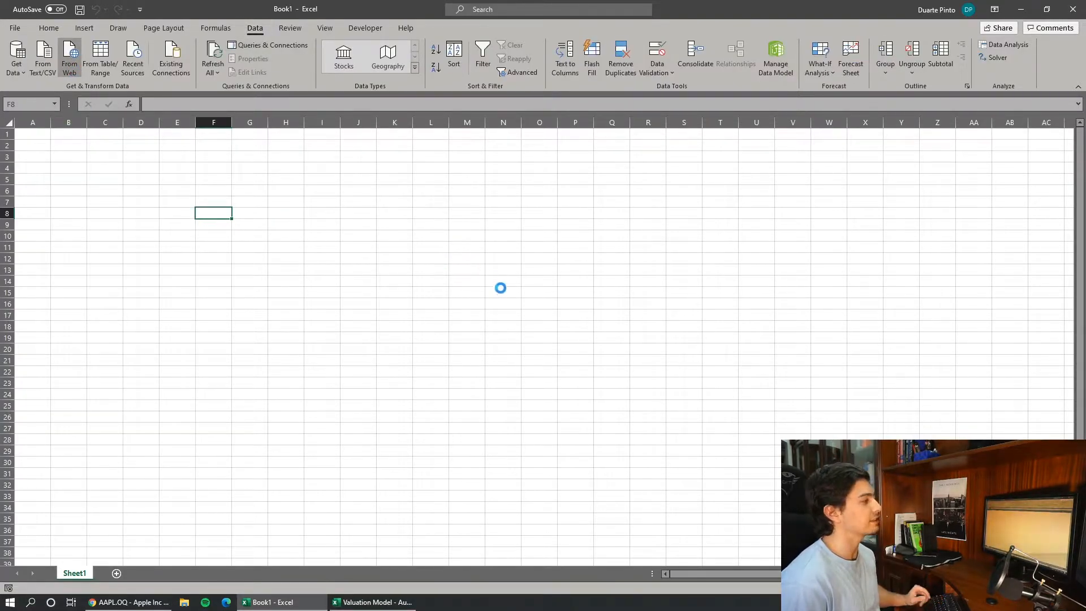
pyautogui.click(69, 57)
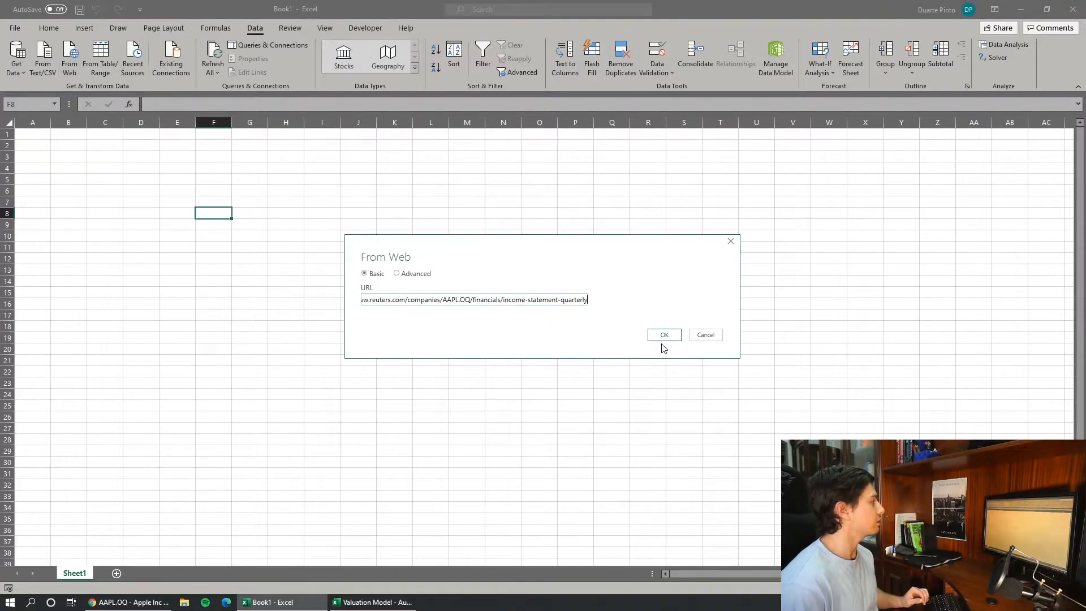
pyautogui.click(663, 335)
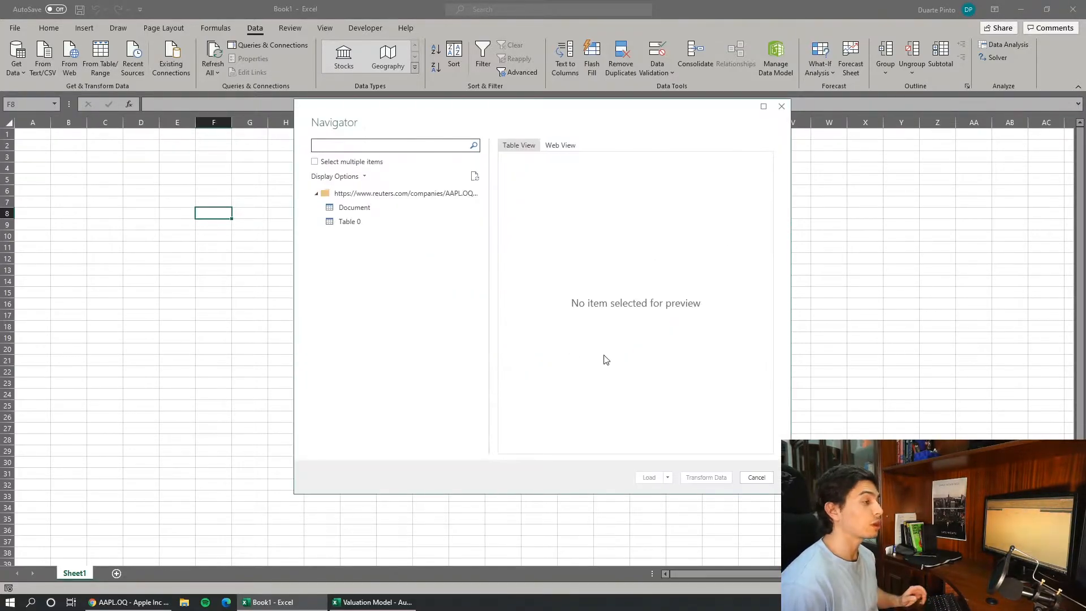
# Preview Table 0 in the Navigator and choose Load To for its destination.
pyautogui.click(350, 221)
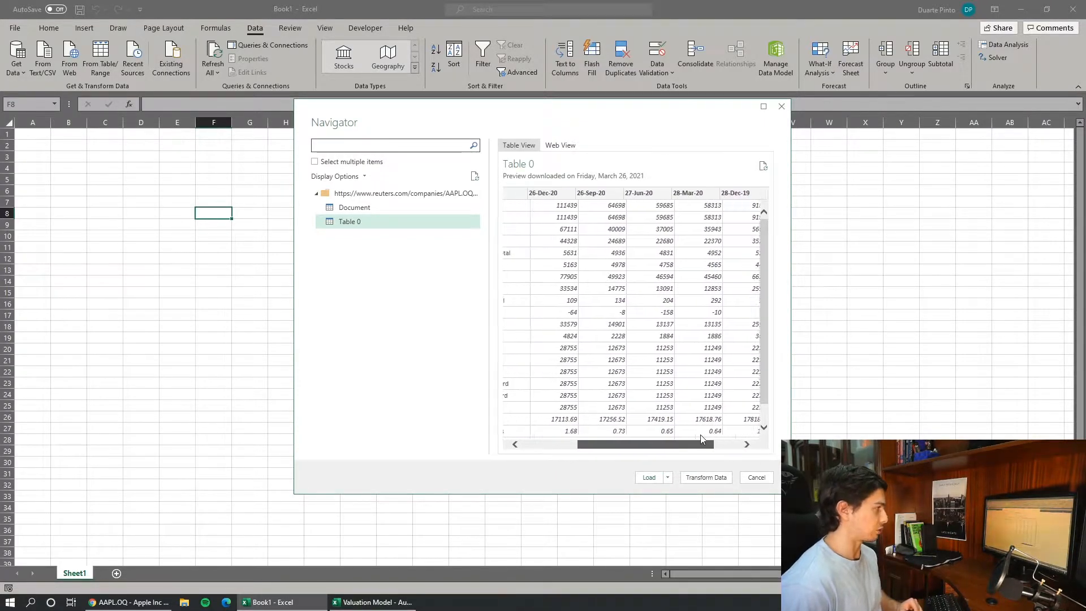
pyautogui.hscroll(-3)
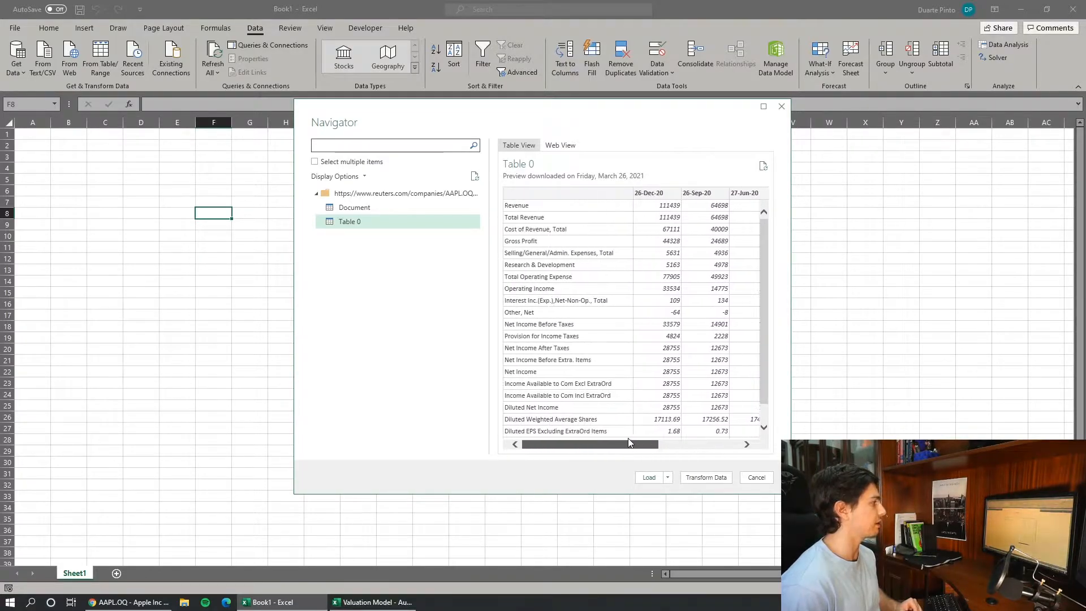
pyautogui.hscroll(3)
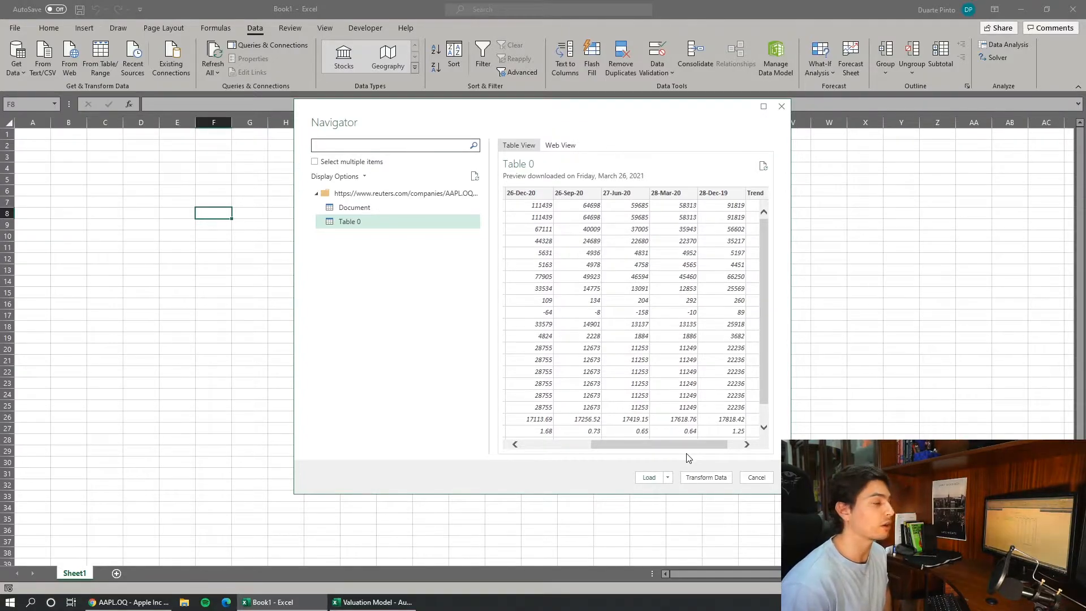
pyautogui.moveTo(539, 291)
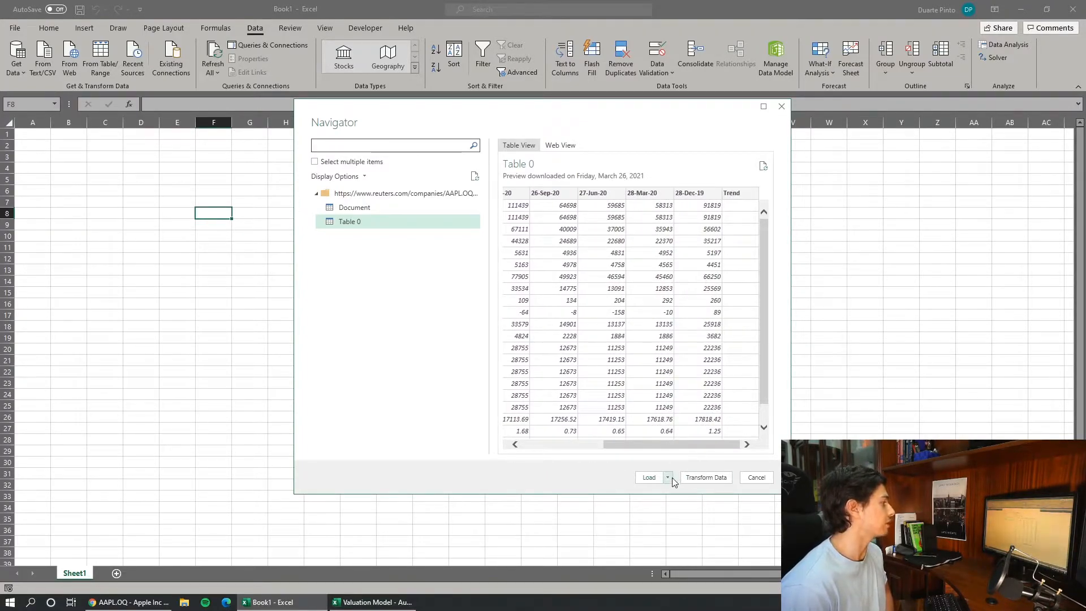
pyautogui.click(667, 477)
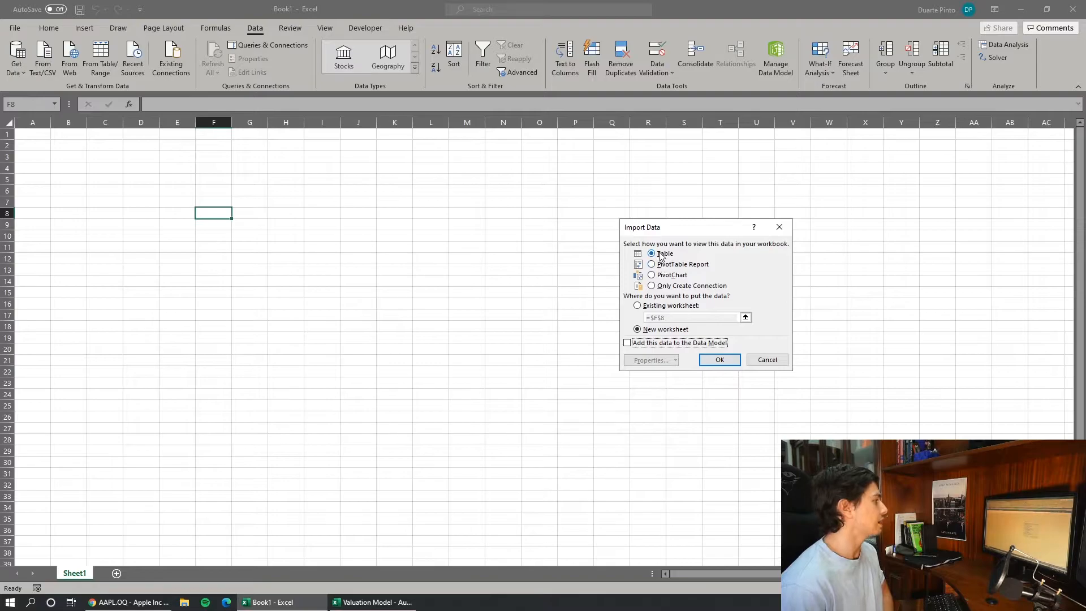
# Load the quarterly income statement table to the existing worksheet at cell B2.
pyautogui.click(637, 305)
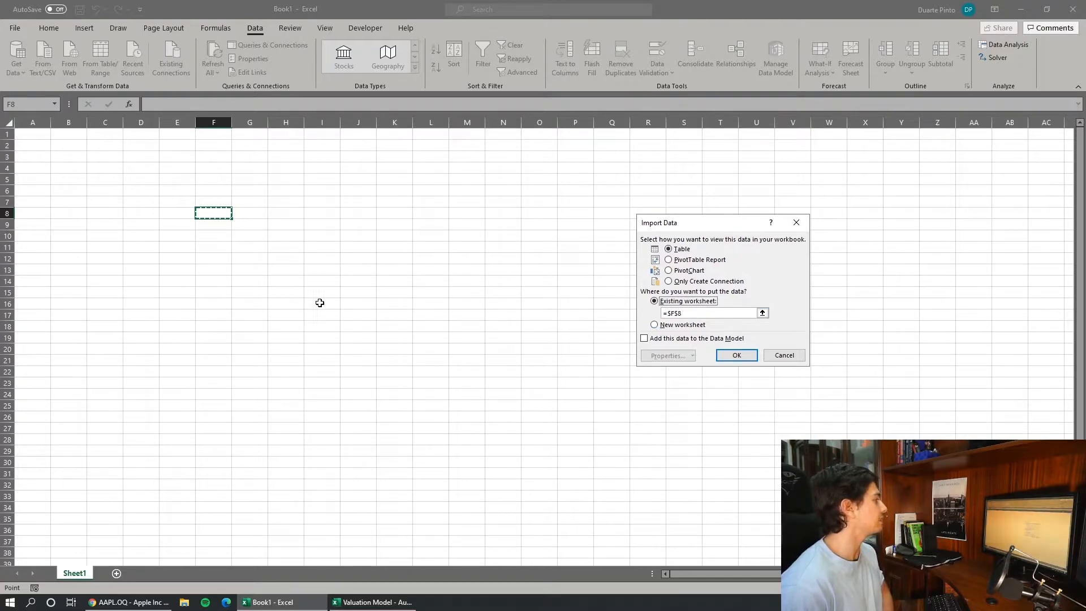
pyautogui.click(69, 146)
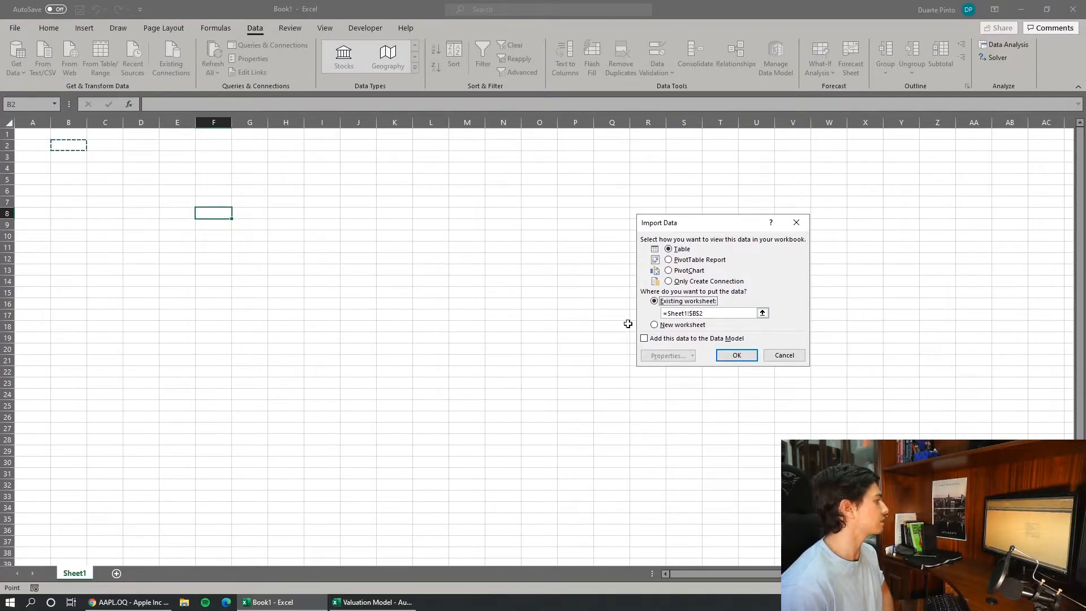
pyautogui.moveTo(689, 337)
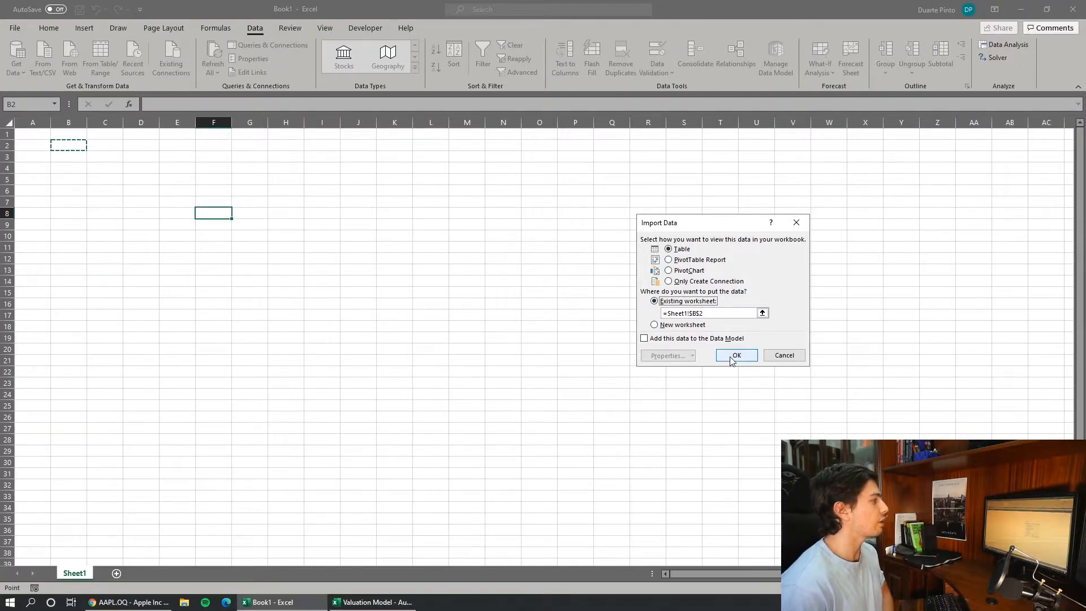
pyautogui.click(735, 355)
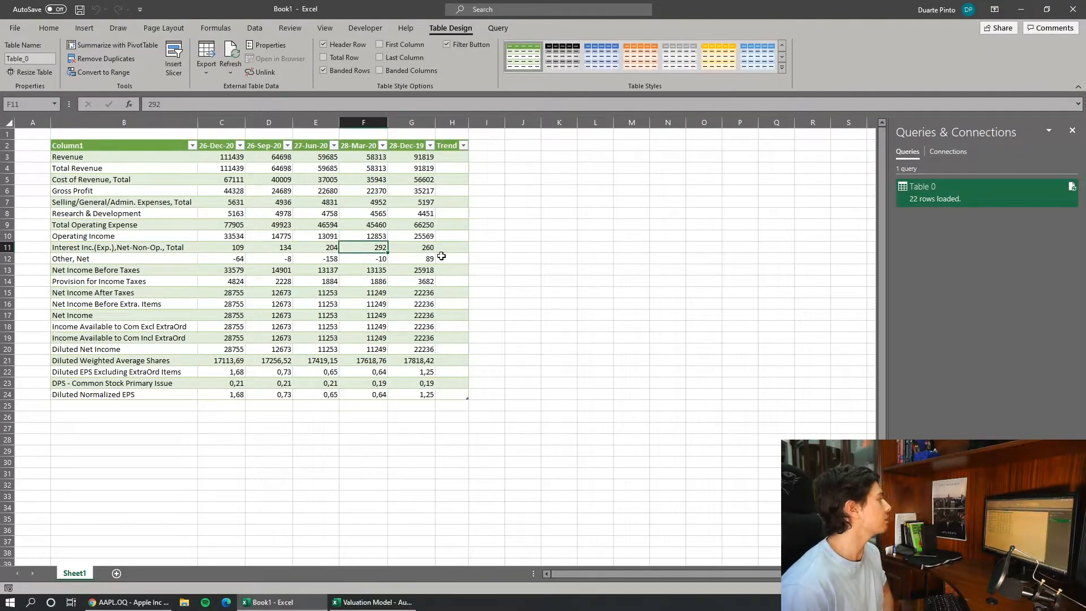
pyautogui.click(523, 213)
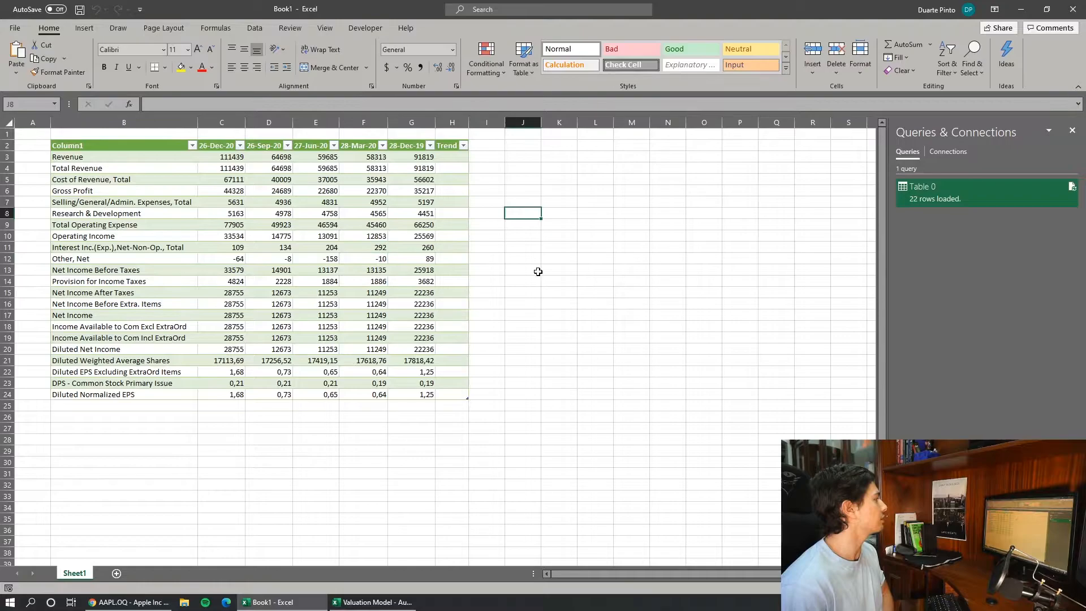
pyautogui.click(220, 156)
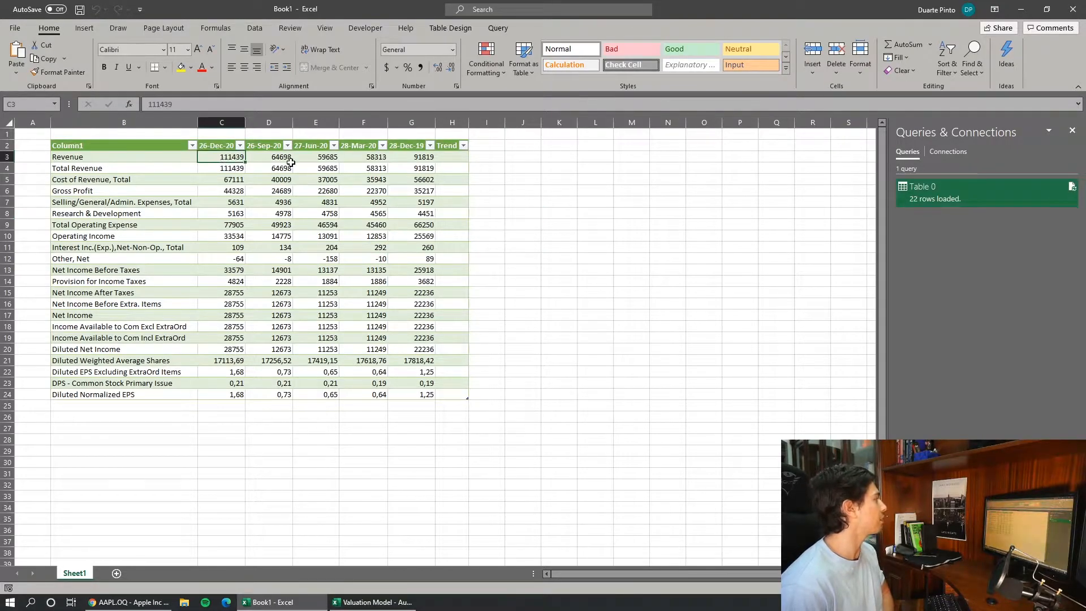
pyautogui.moveTo(294, 176)
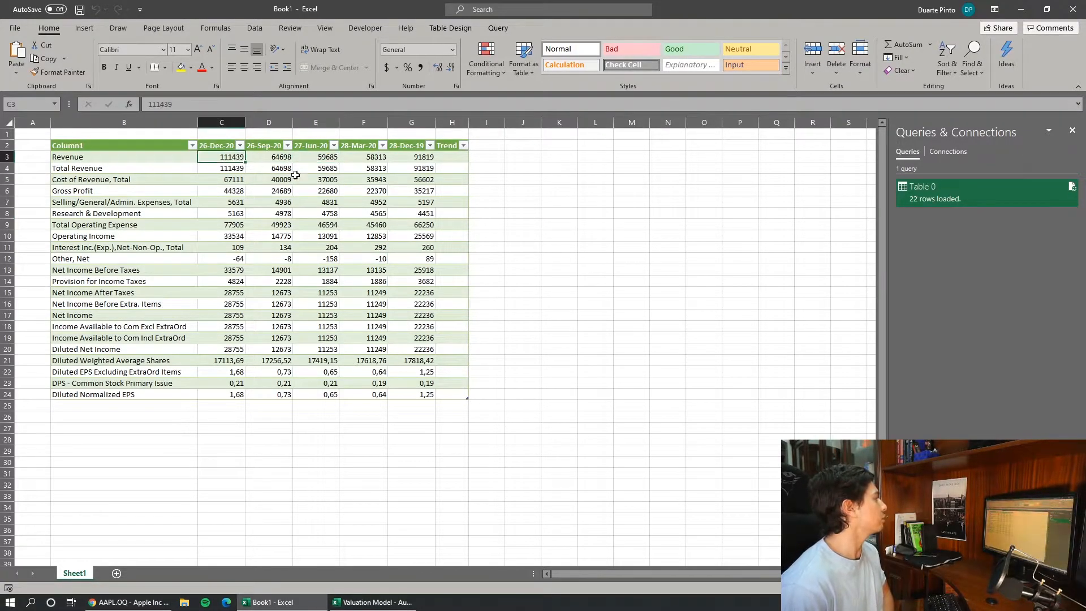
pyautogui.click(594, 212)
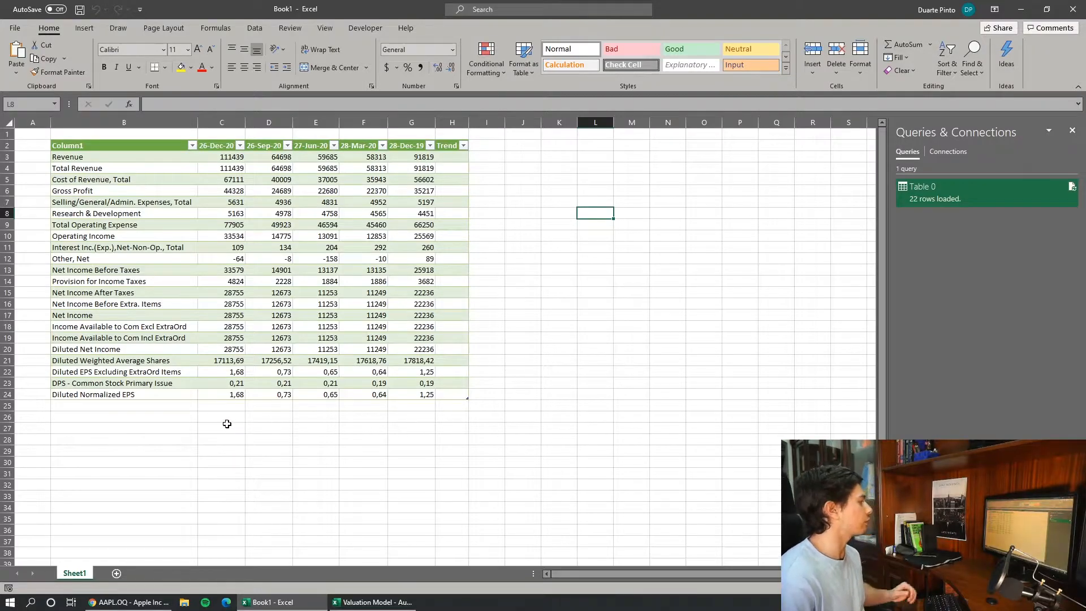
pyautogui.click(221, 427)
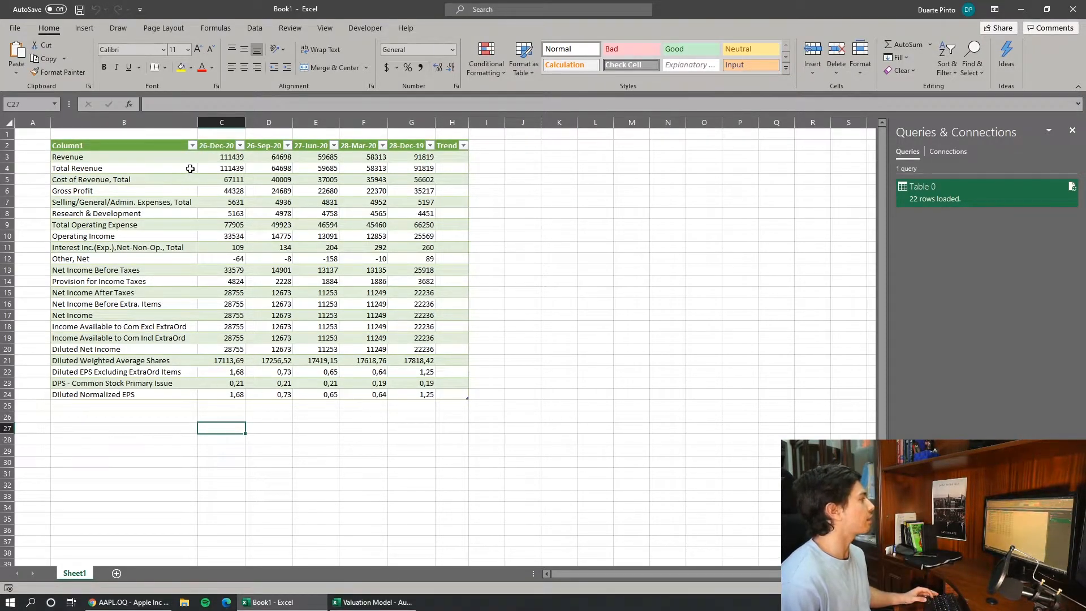
pyautogui.click(270, 156)
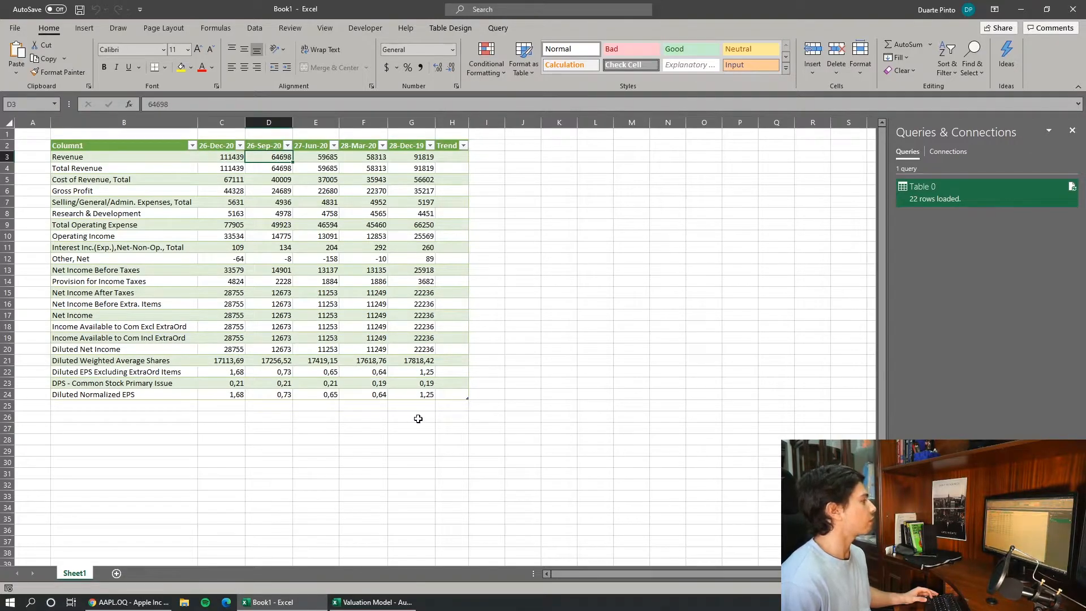
pyautogui.click(410, 156)
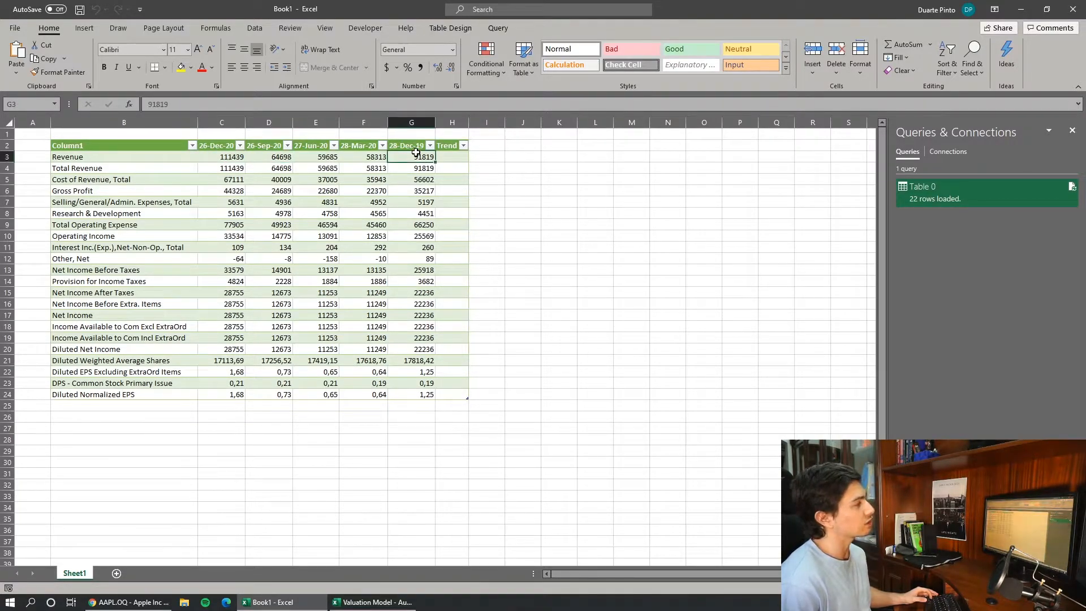
pyautogui.click(411, 145)
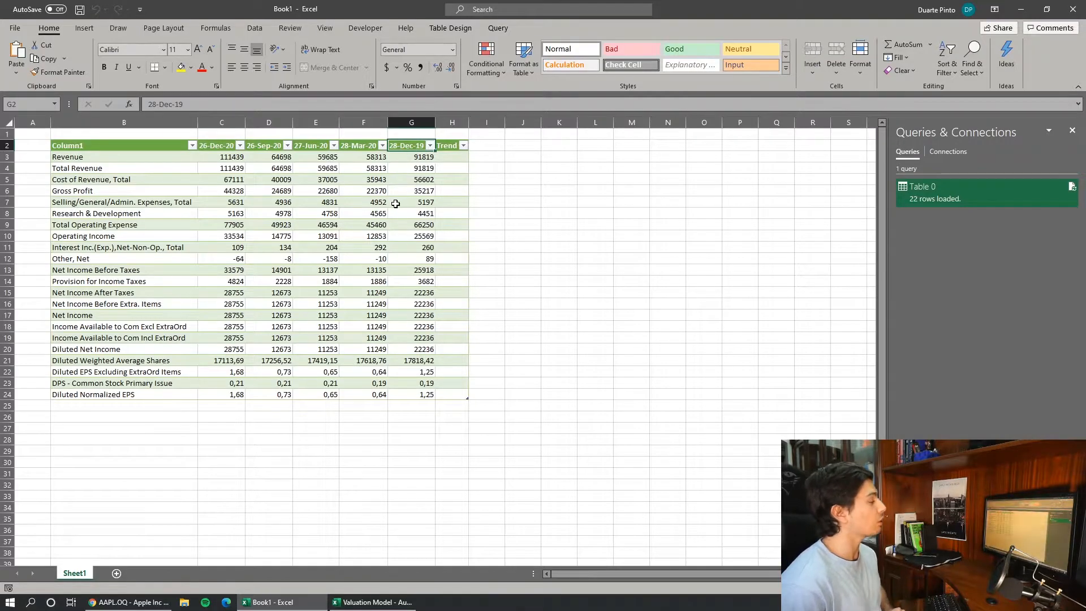
pyautogui.click(363, 146)
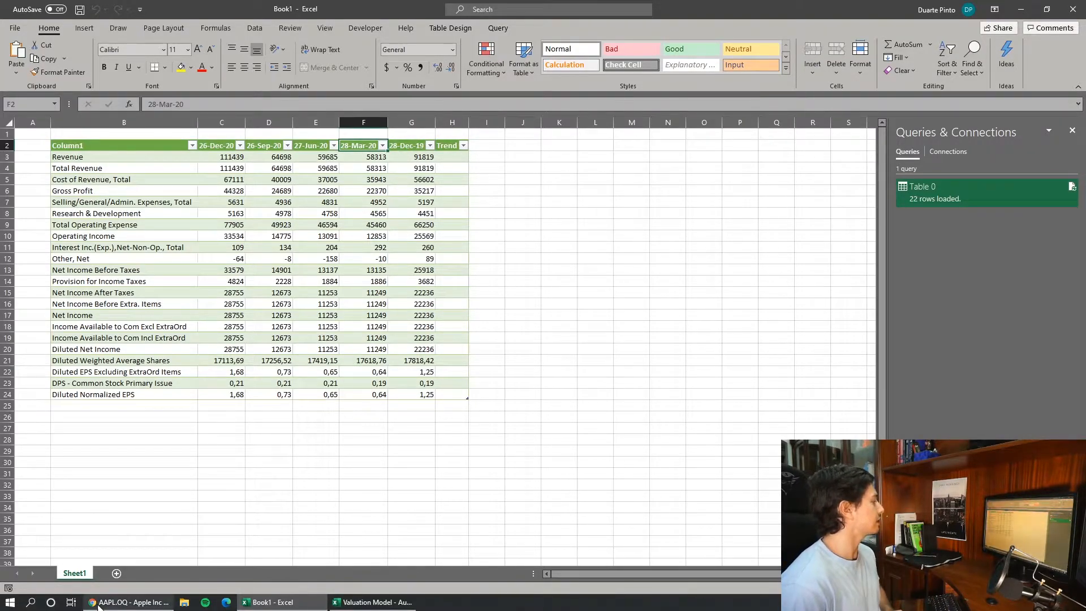
pyautogui.click(128, 601)
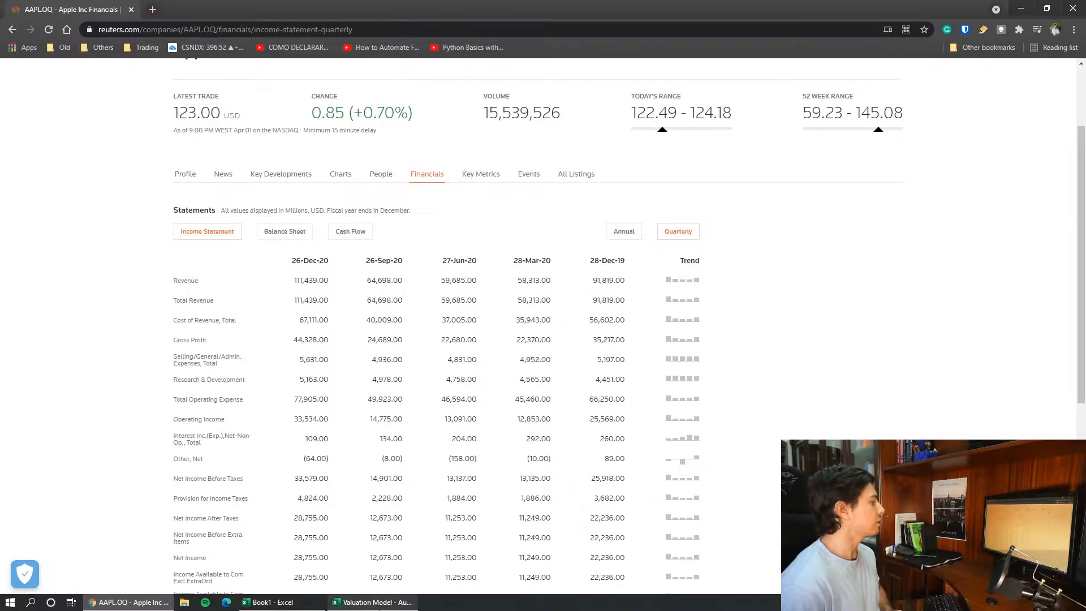
pyautogui.click(269, 602)
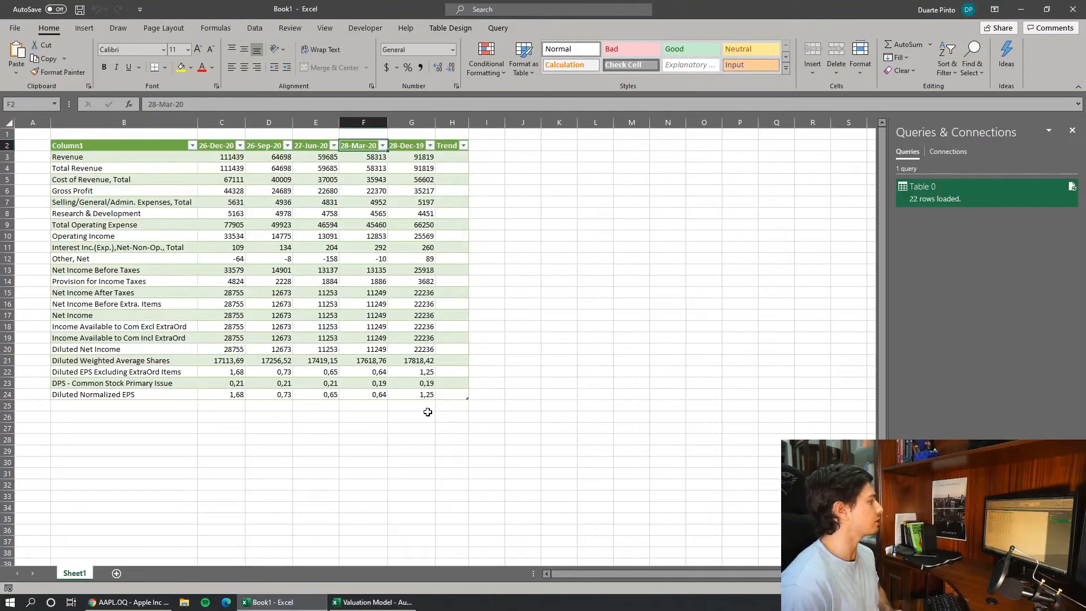
# Compute quarter-over-quarter revenue growth in row 27 and show it as percentages (72%, 8%, 2%, -36%).
pyautogui.click(486, 235)
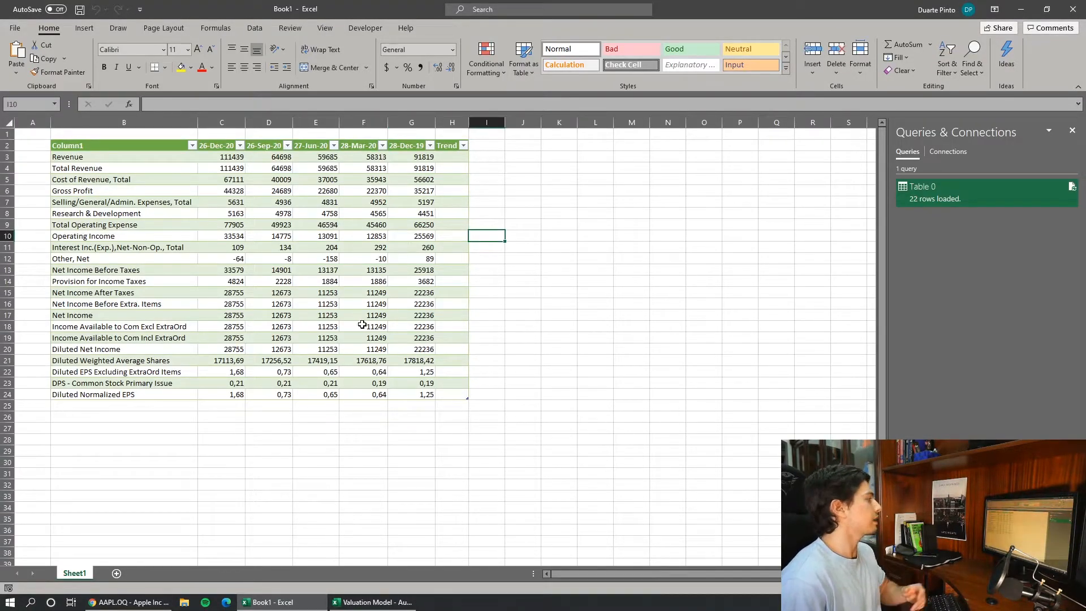
pyautogui.click(410, 427)
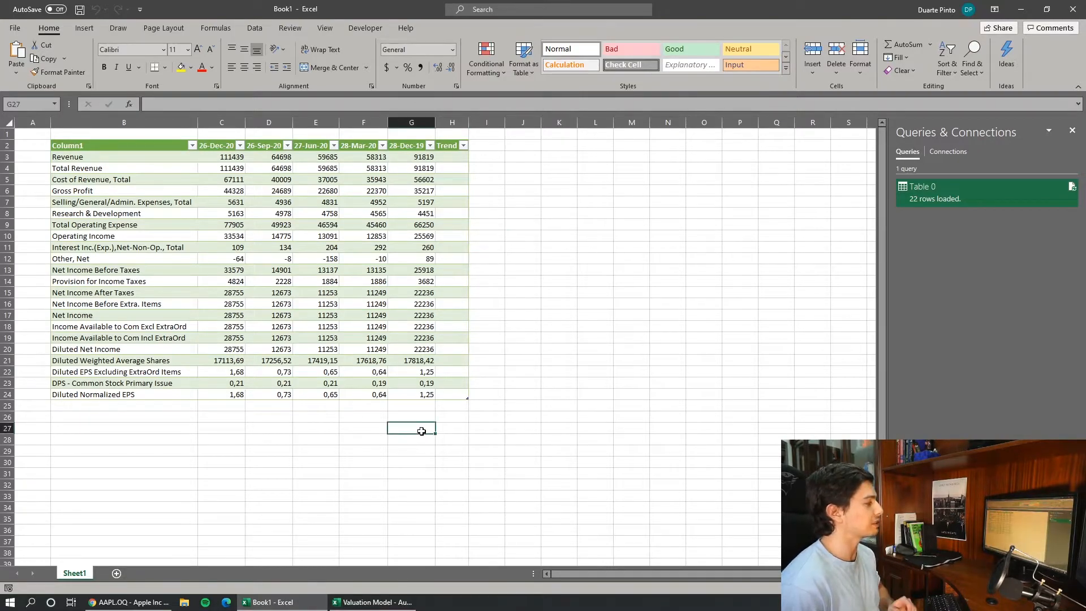
pyautogui.click(362, 428)
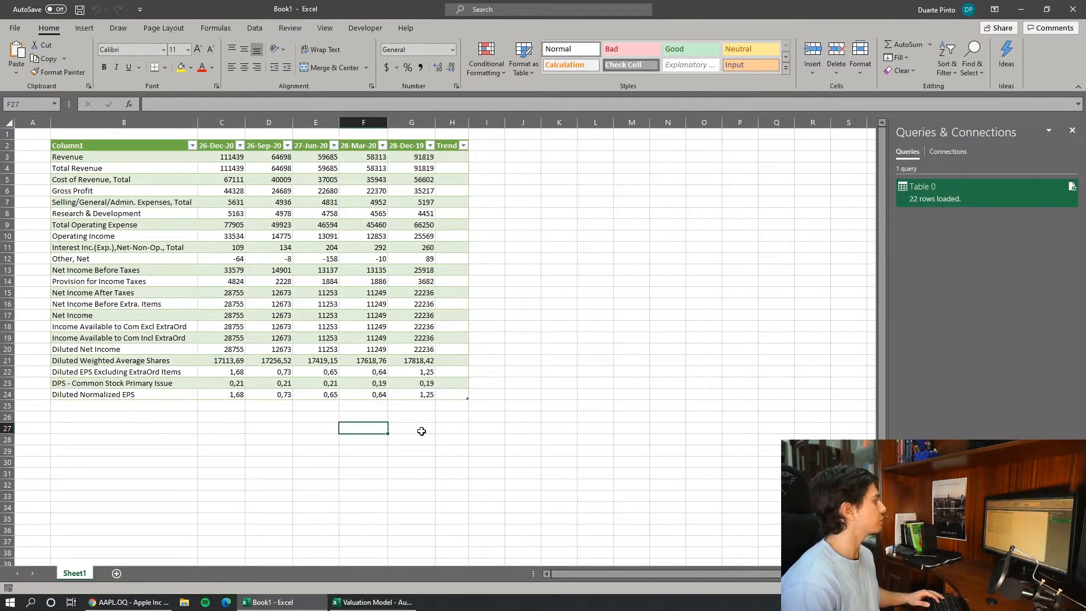
pyautogui.write('=F3/')
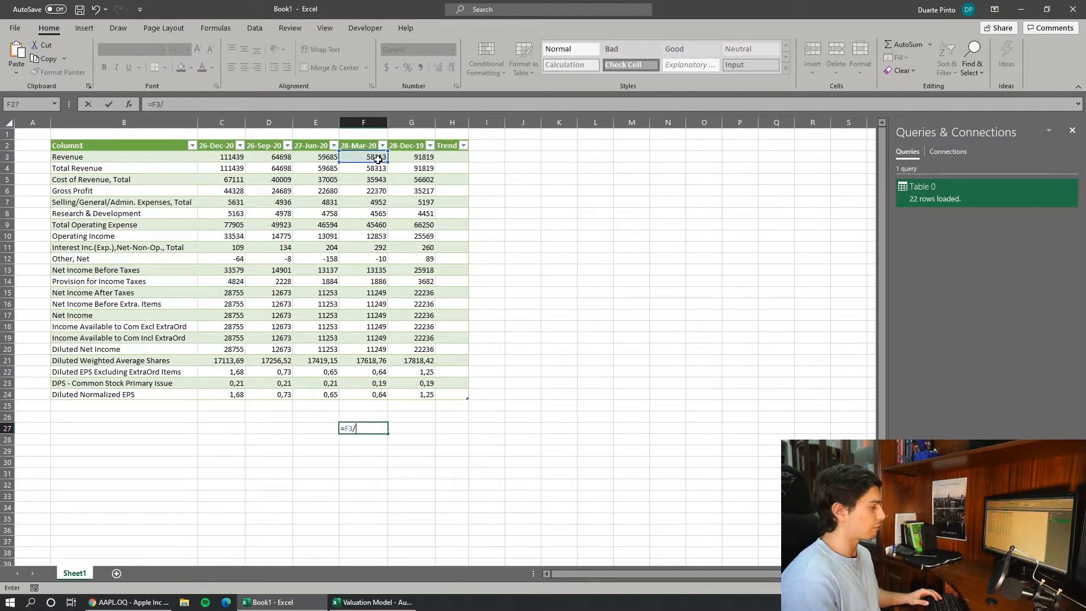
pyautogui.click(411, 156)
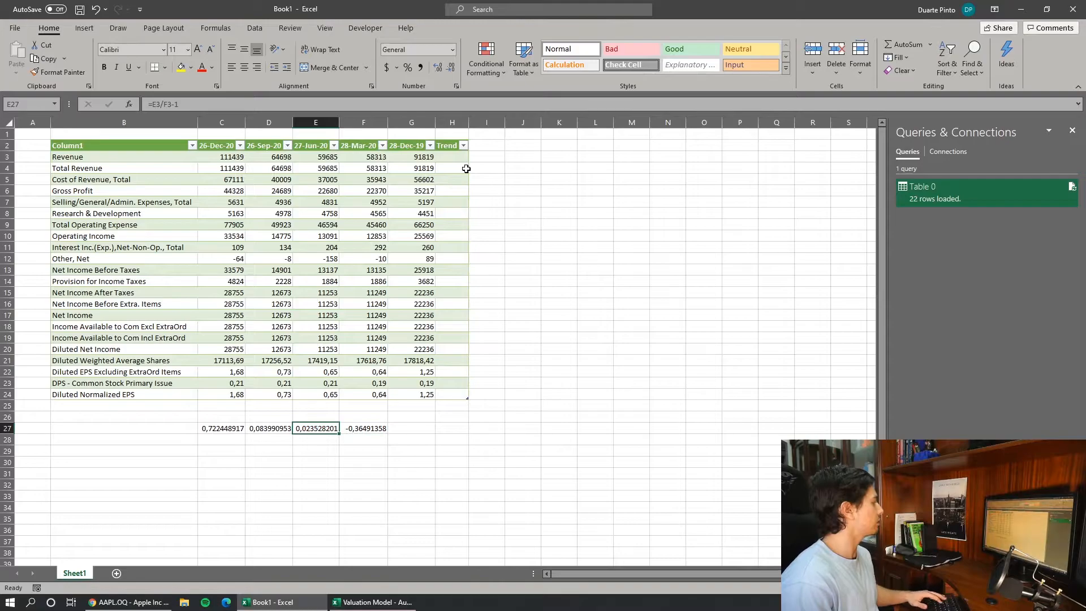
pyautogui.click(410, 428)
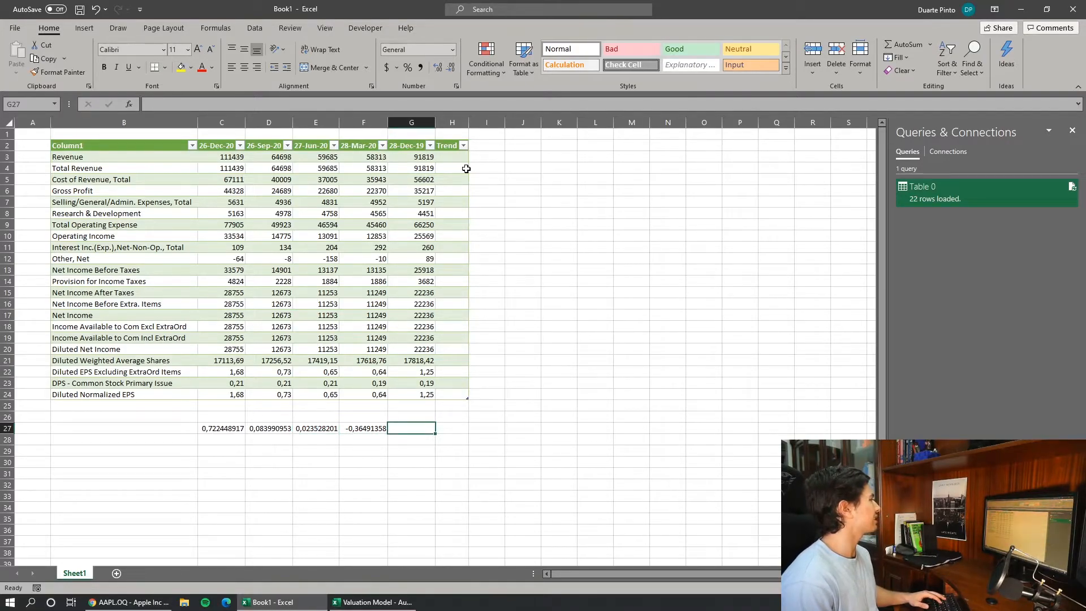
pyautogui.click(221, 428)
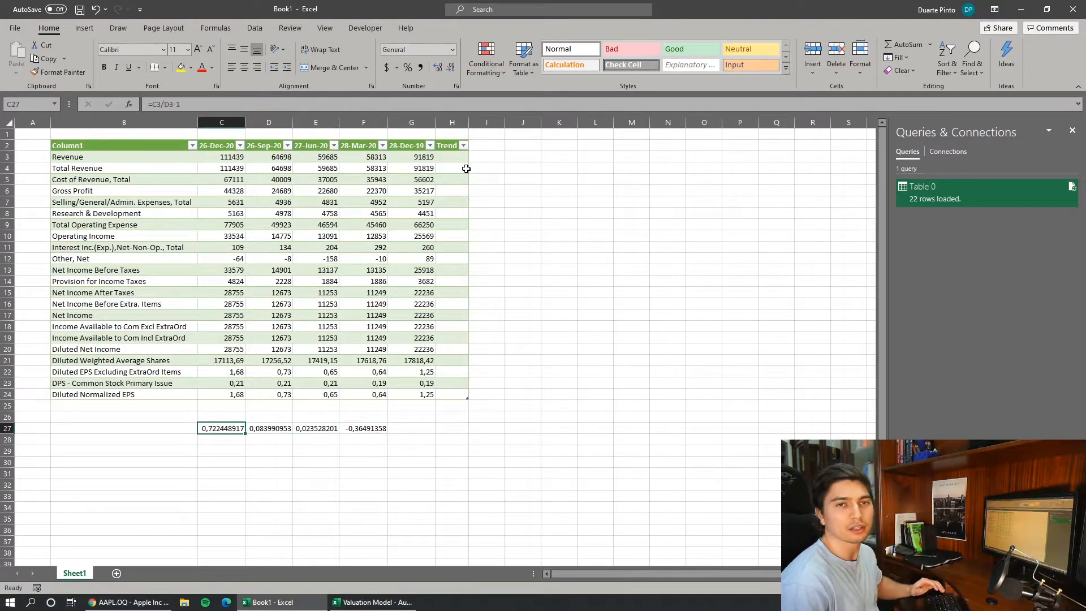
pyautogui.moveTo(436, 413)
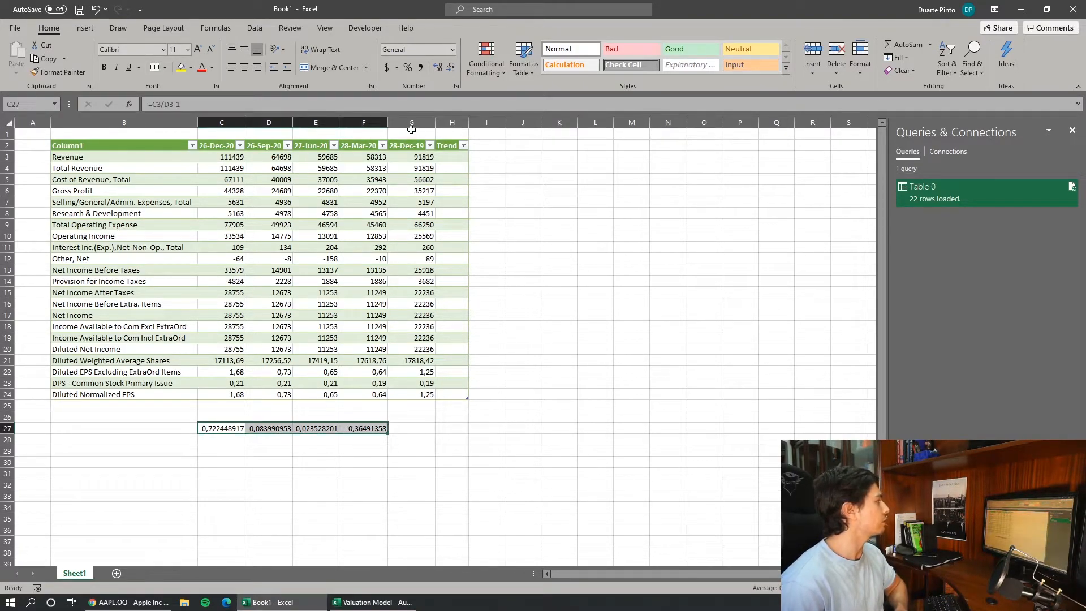
pyautogui.click(410, 461)
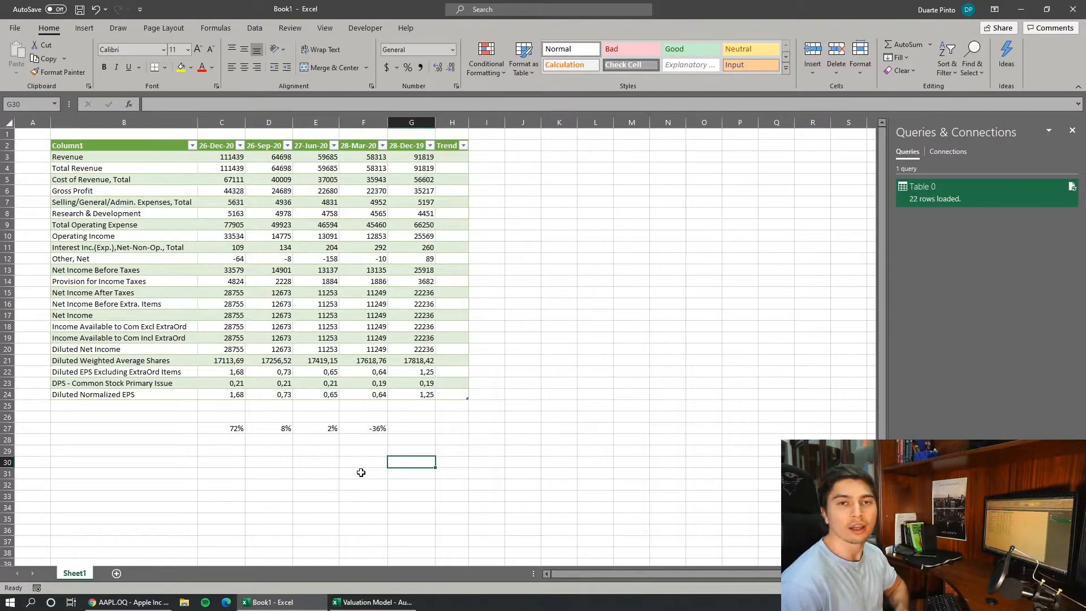
pyautogui.moveTo(689, 422)
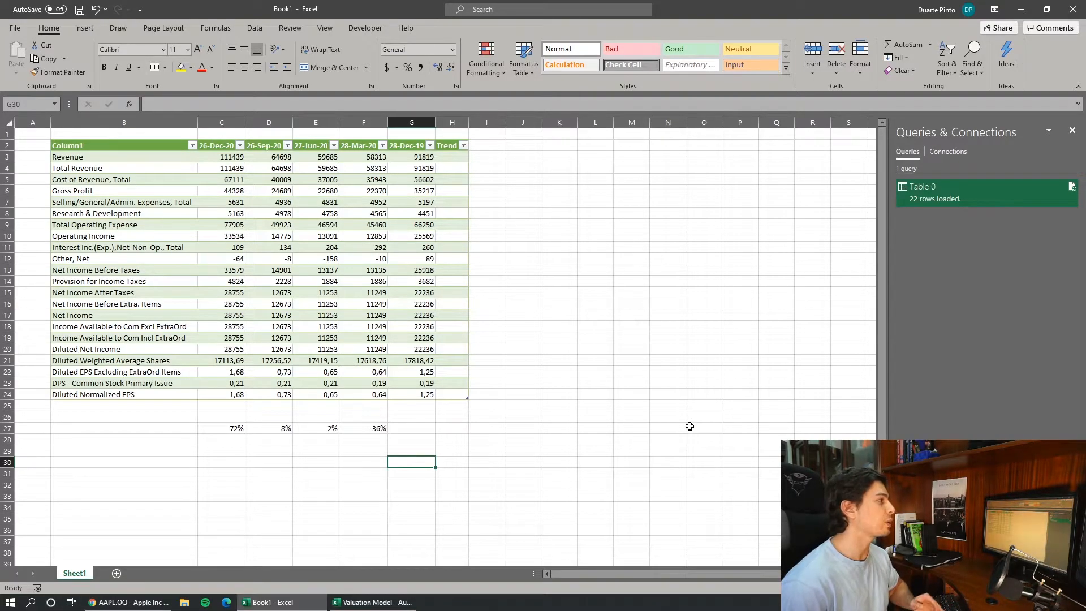
pyautogui.moveTo(683, 429)
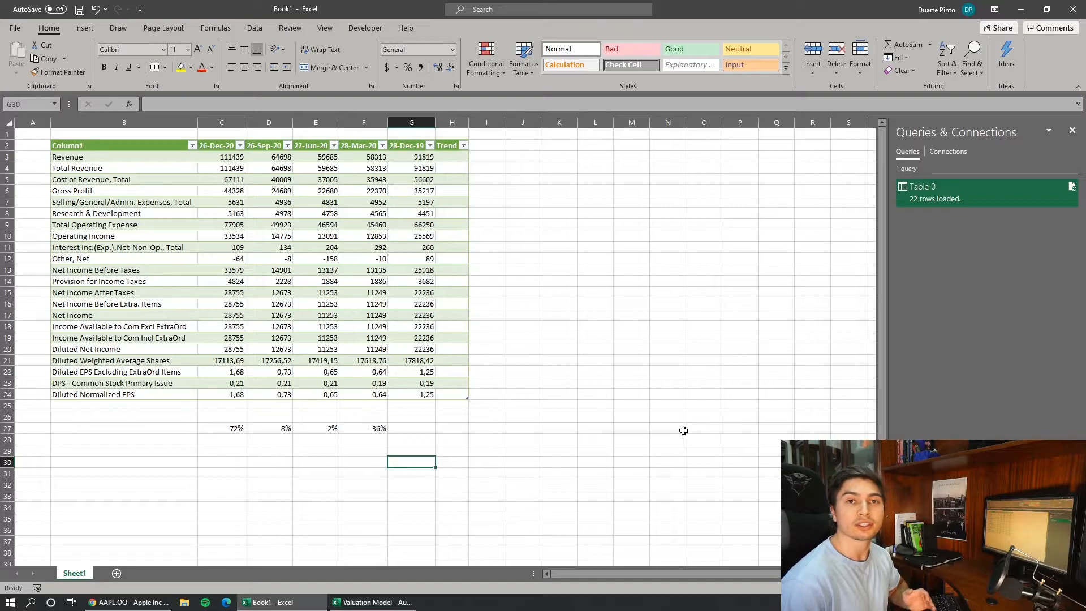
pyautogui.moveTo(569, 428)
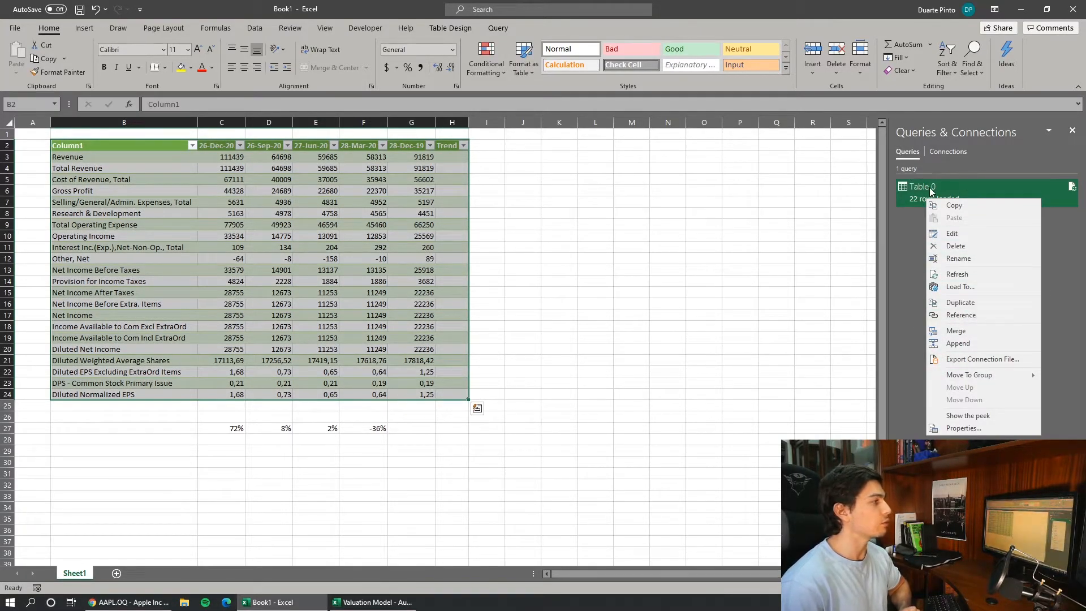
# Edit the Table 0 query in the Power Query Editor.
pyautogui.click(907, 167)
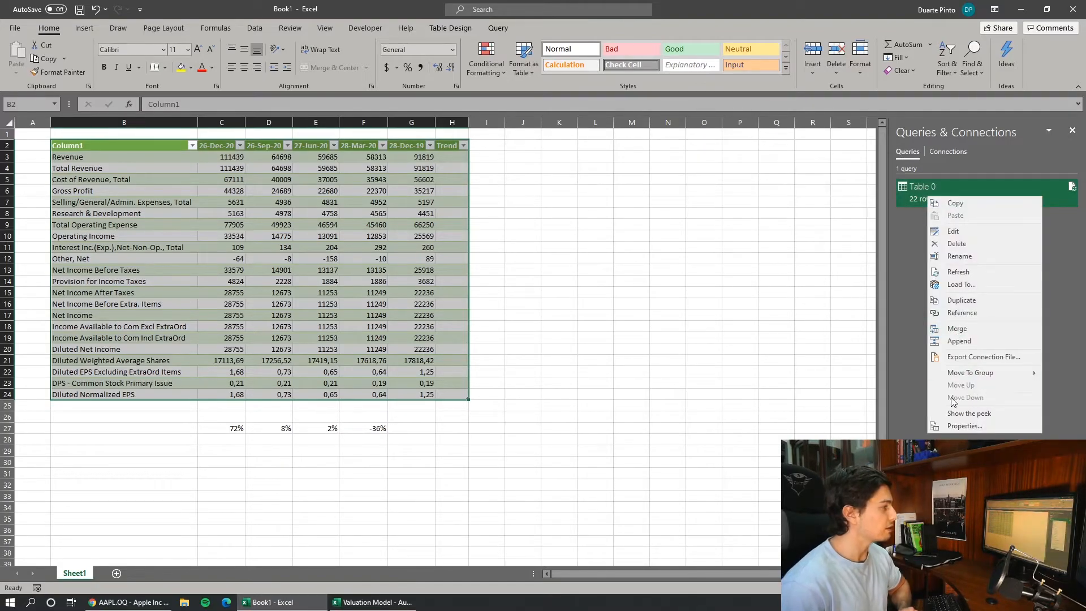
pyautogui.click(796, 390)
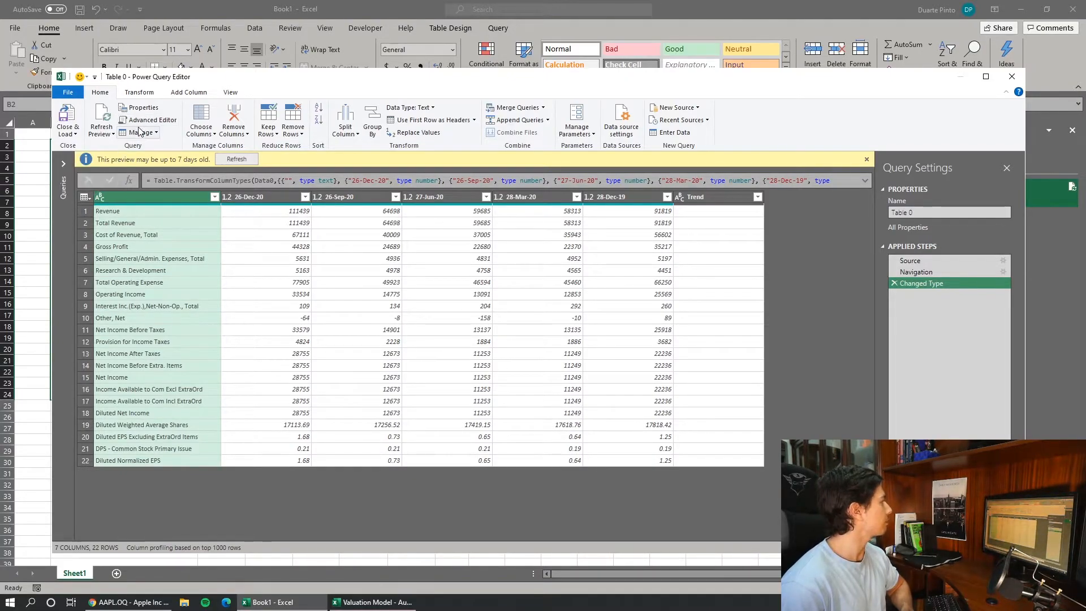
# Review the query's code and step through Source, Navigation and Changed Type.
pyautogui.click(153, 120)
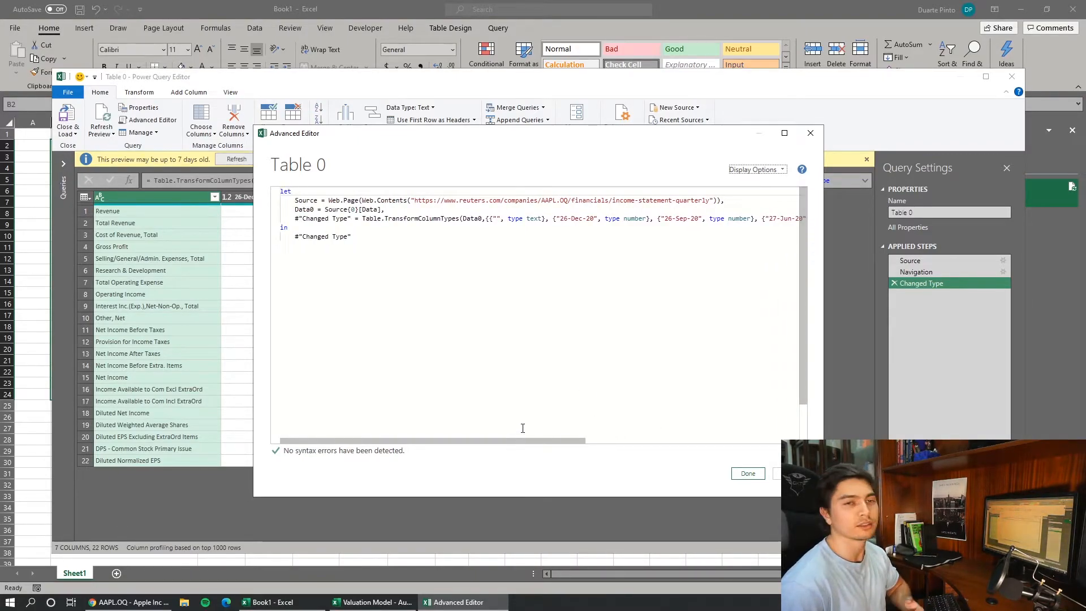
pyautogui.moveTo(567, 395)
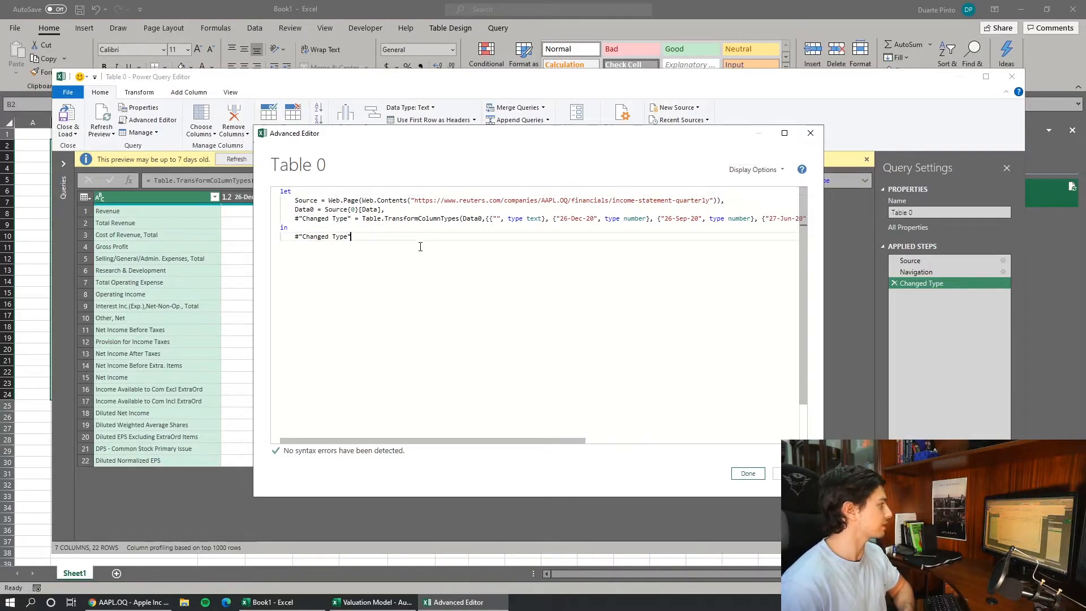
pyautogui.click(747, 473)
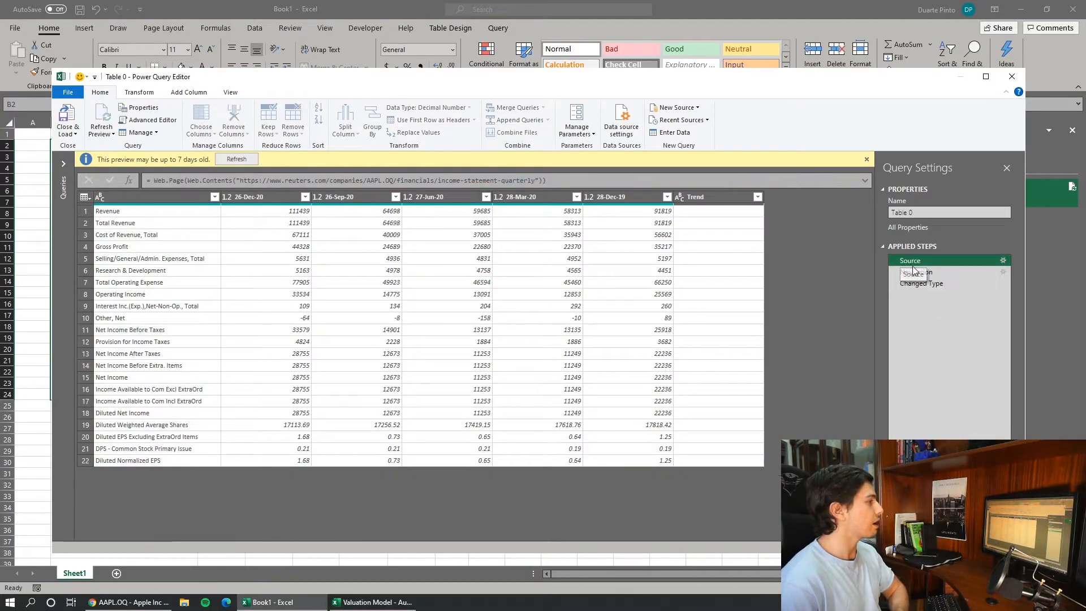
pyautogui.click(915, 271)
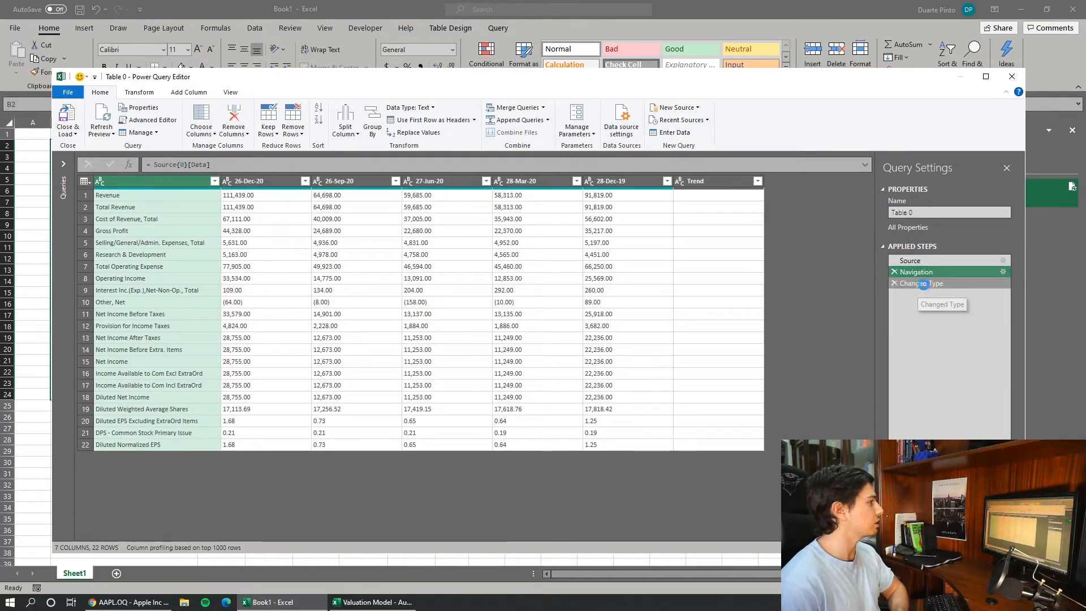
pyautogui.click(922, 283)
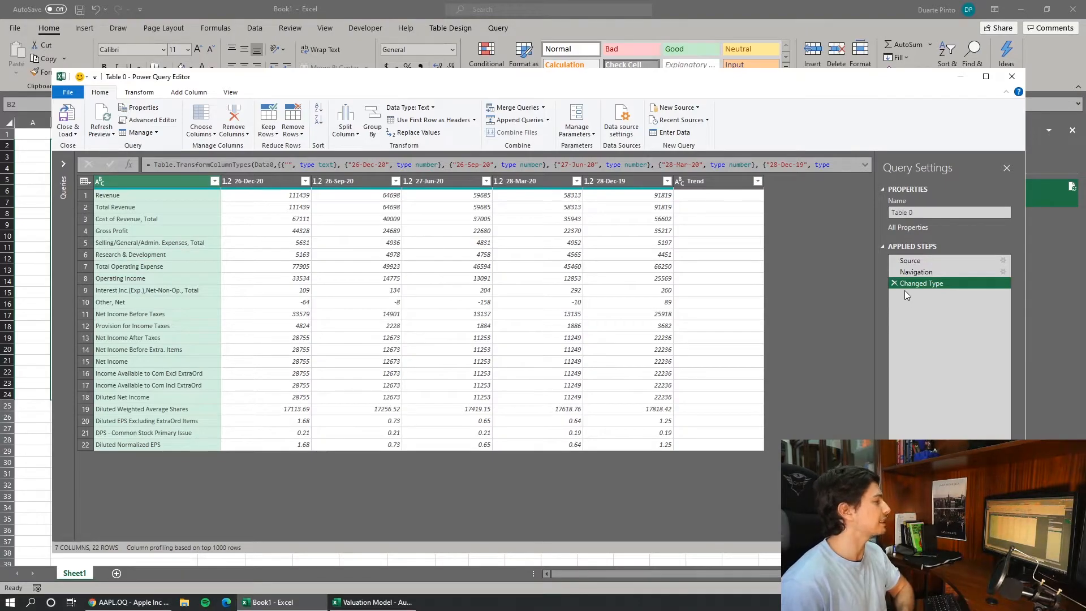
pyautogui.moveTo(897, 288)
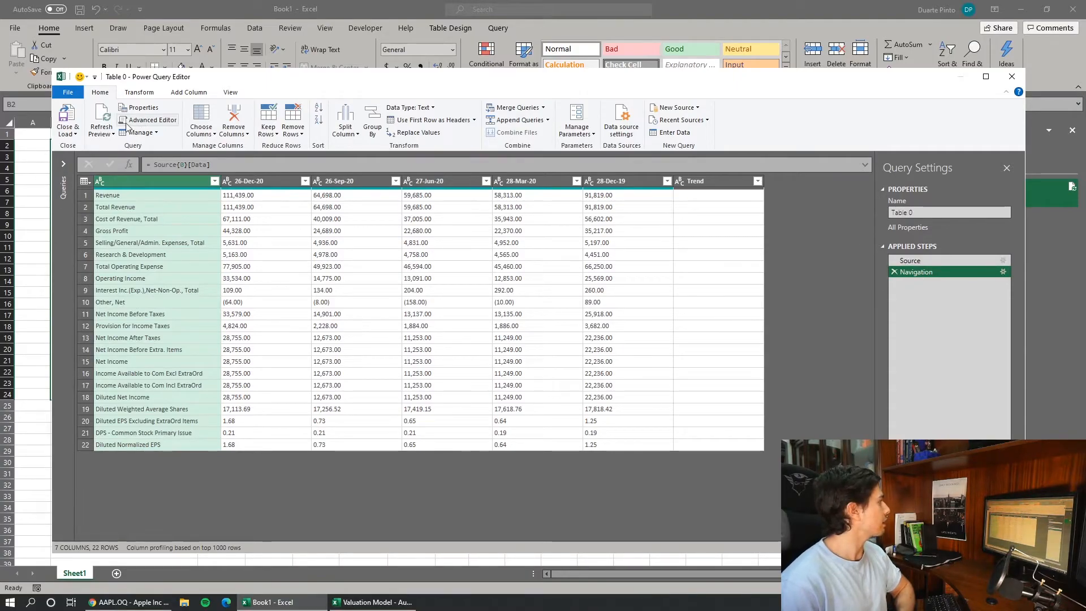
# In the Advanced Editor, replace the AAPL ticker in the Reuters URL with MSFT.
pyautogui.click(152, 119)
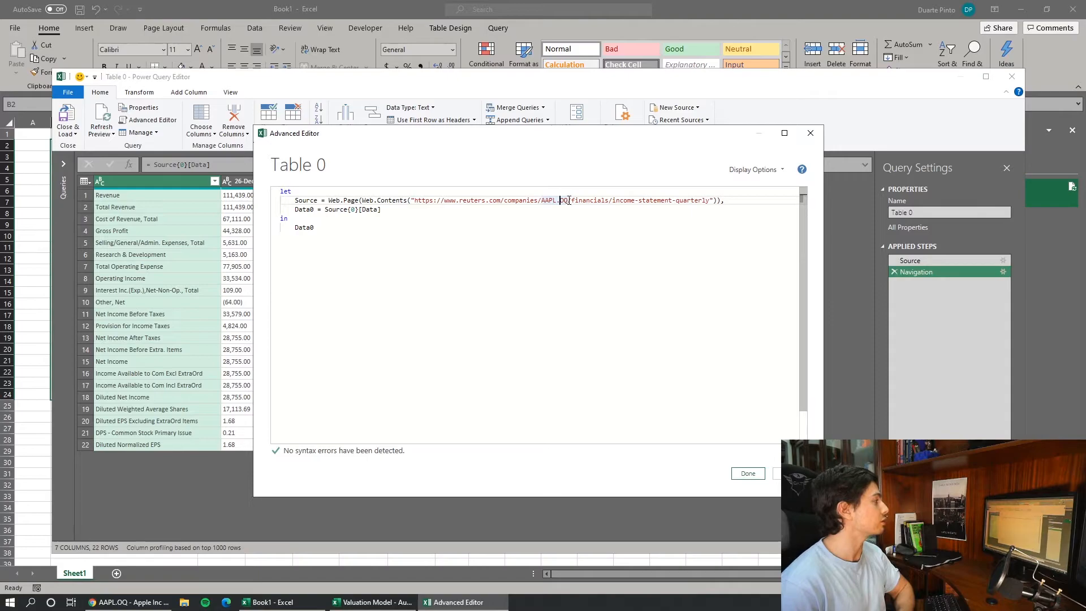
pyautogui.doubleClick(551, 200)
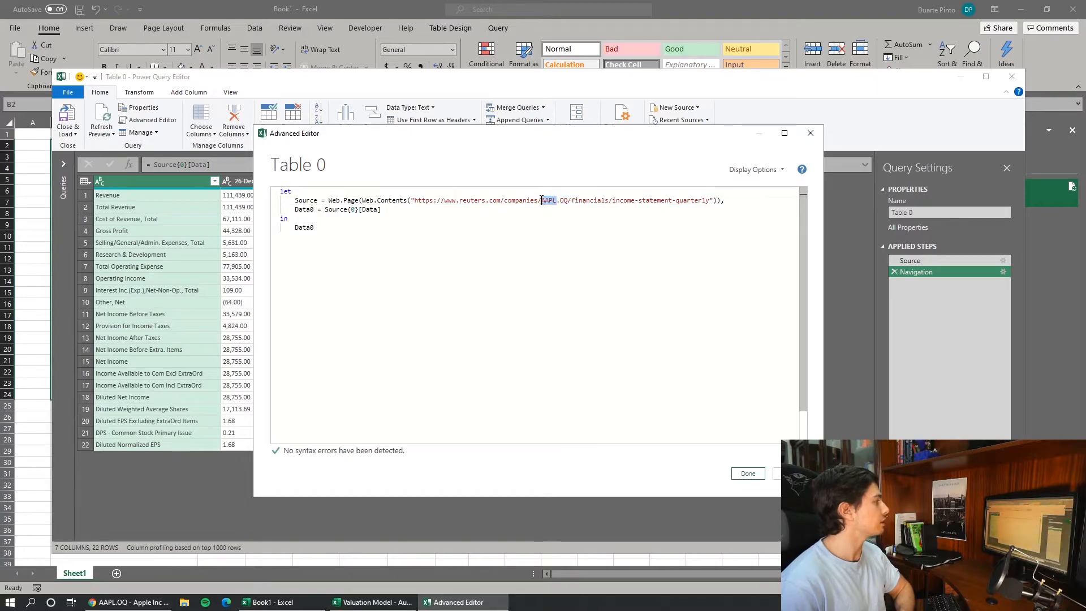
pyautogui.write('MSFT')
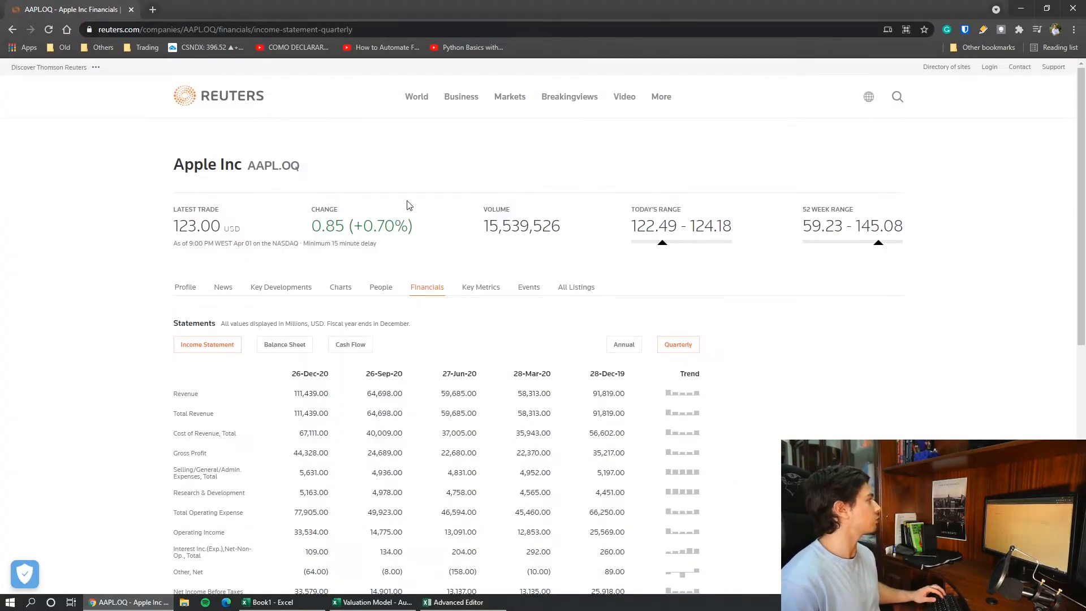
# Search Reuters for msft, confirm the Microsoft Corp (MSFT.OQ) page, and return to the editor.
pyautogui.click(896, 96)
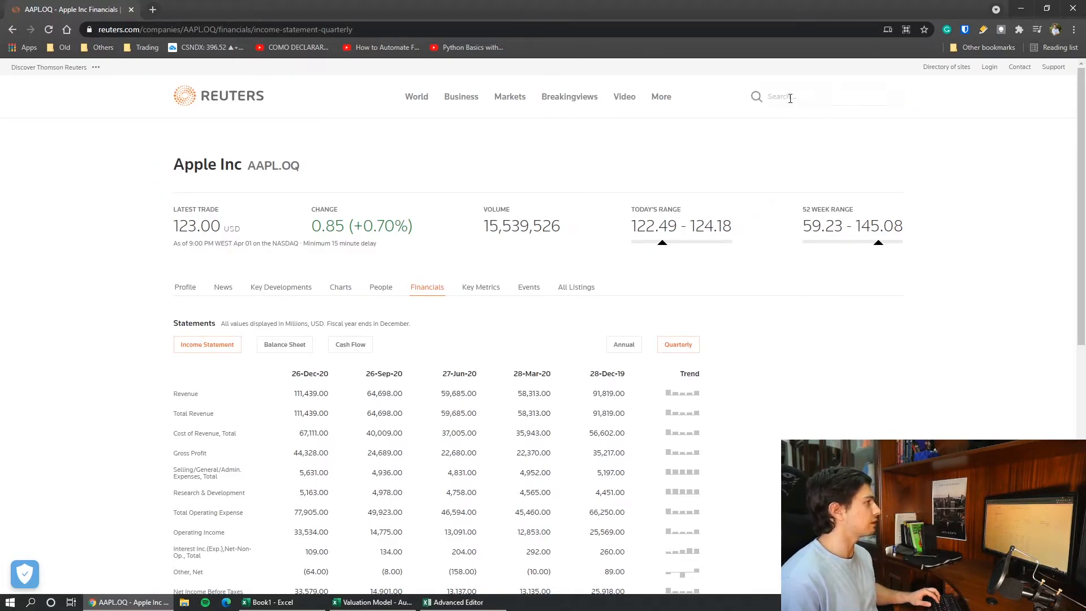
pyautogui.write('msft')
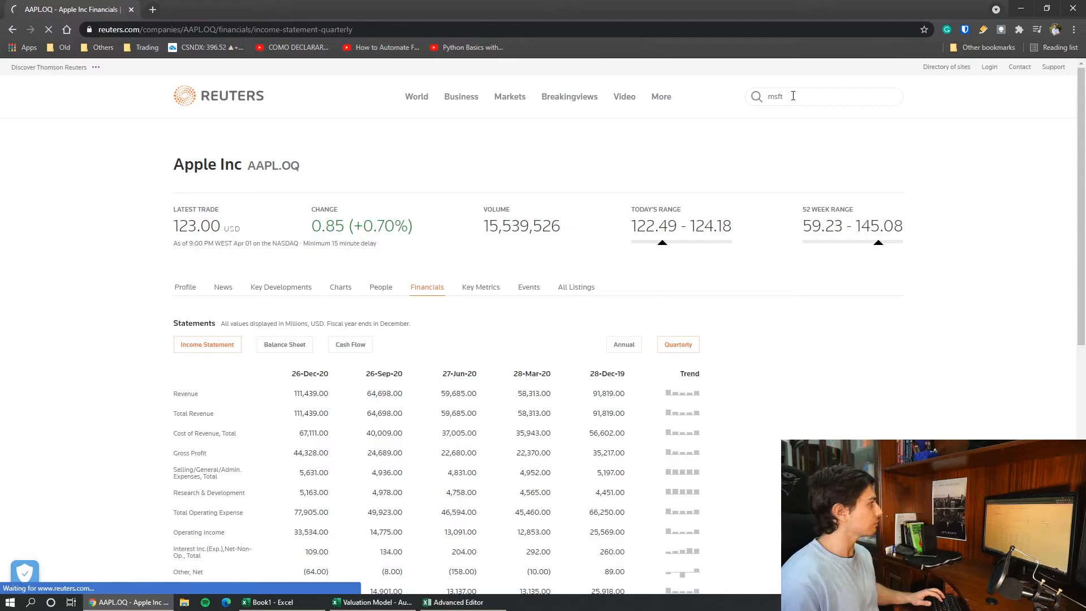
pyautogui.press('Return')
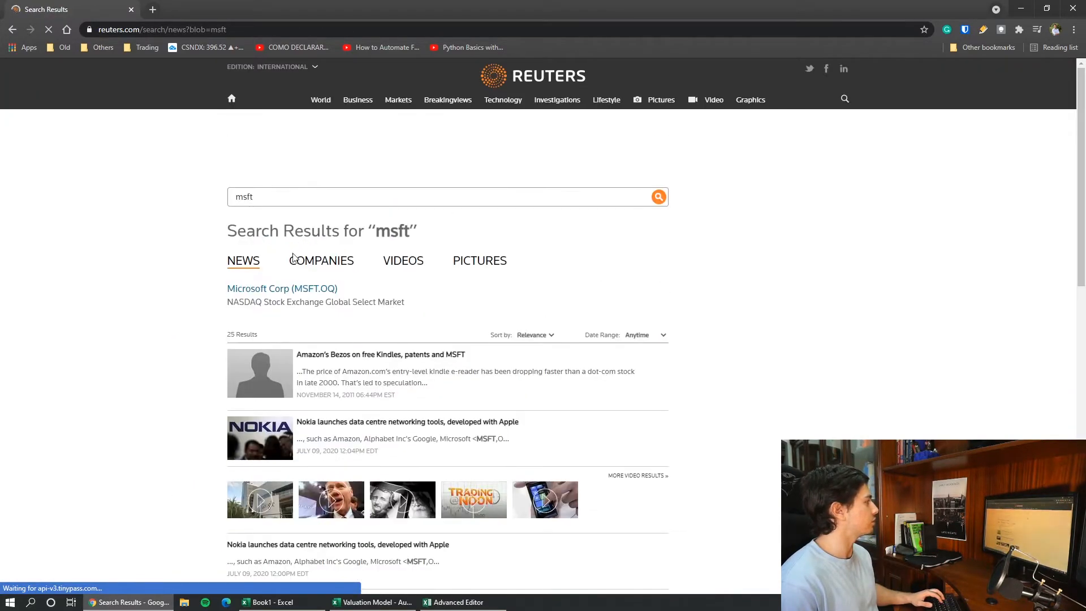
pyautogui.click(281, 288)
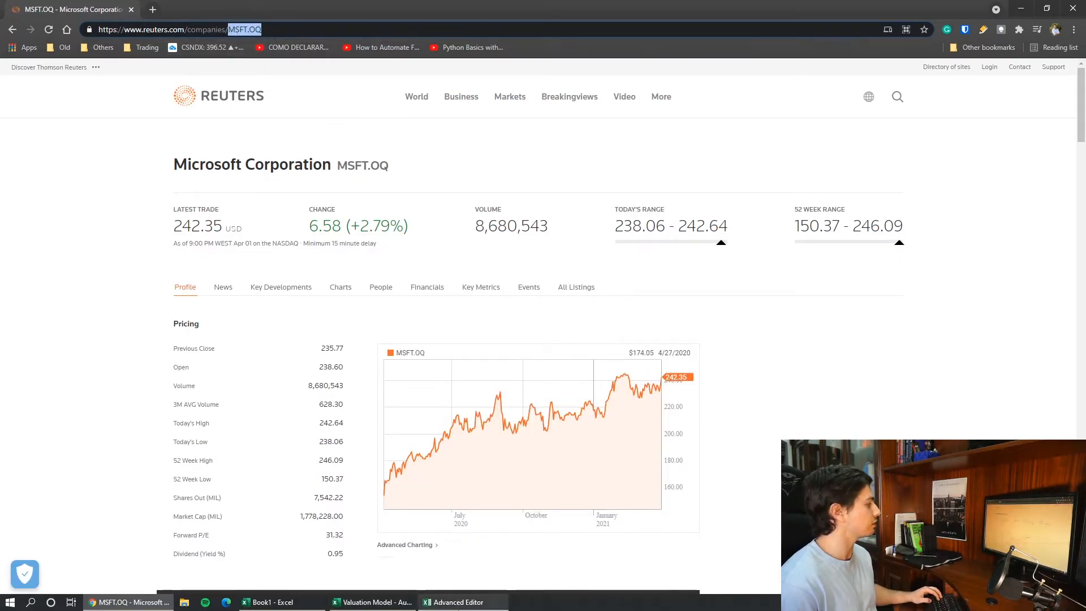
pyautogui.click(457, 600)
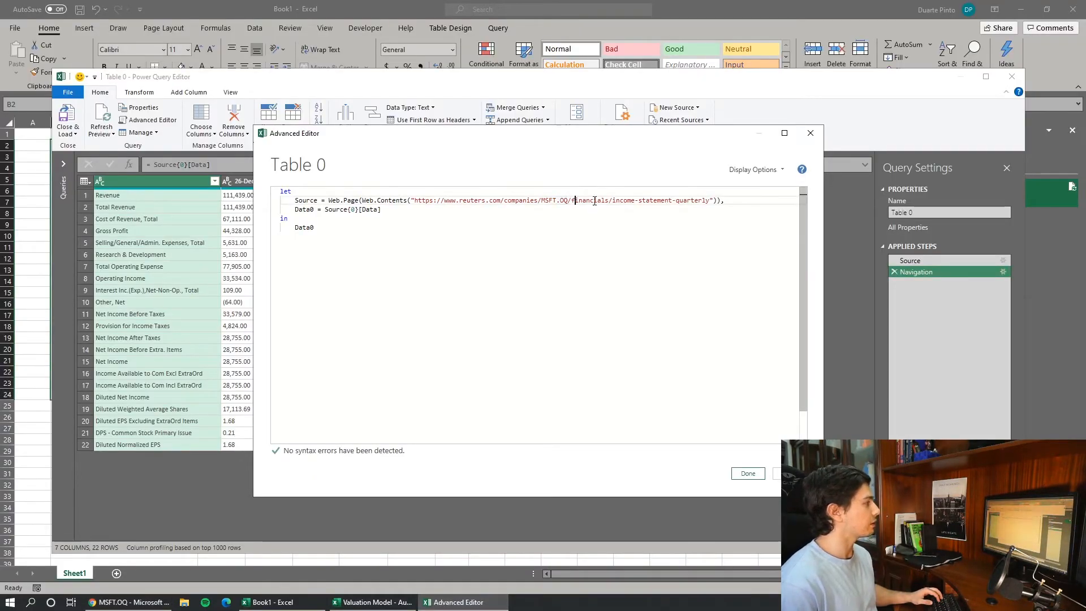
# Change the URL to Microsoft's balance-sheet-annual page and confirm the query code.
pyautogui.doubleClick(622, 200)
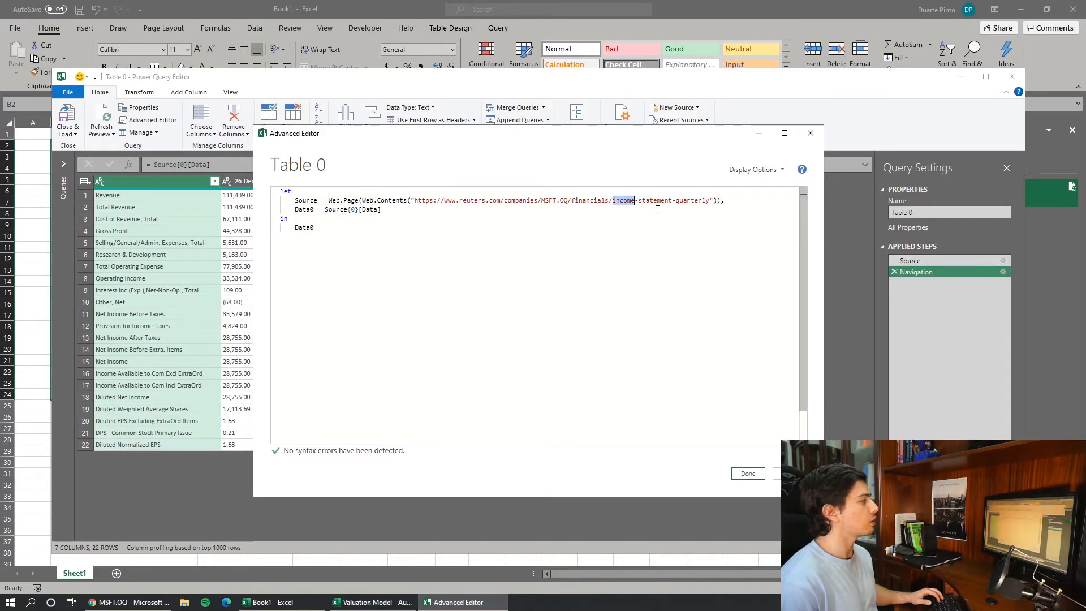
pyautogui.write('balance')
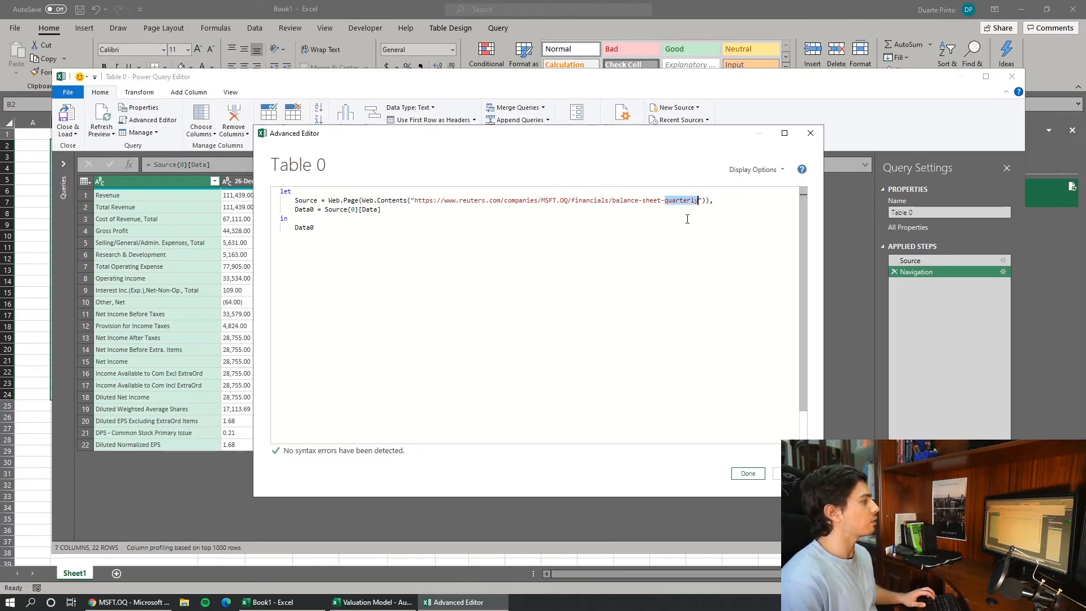
pyautogui.write('annual')
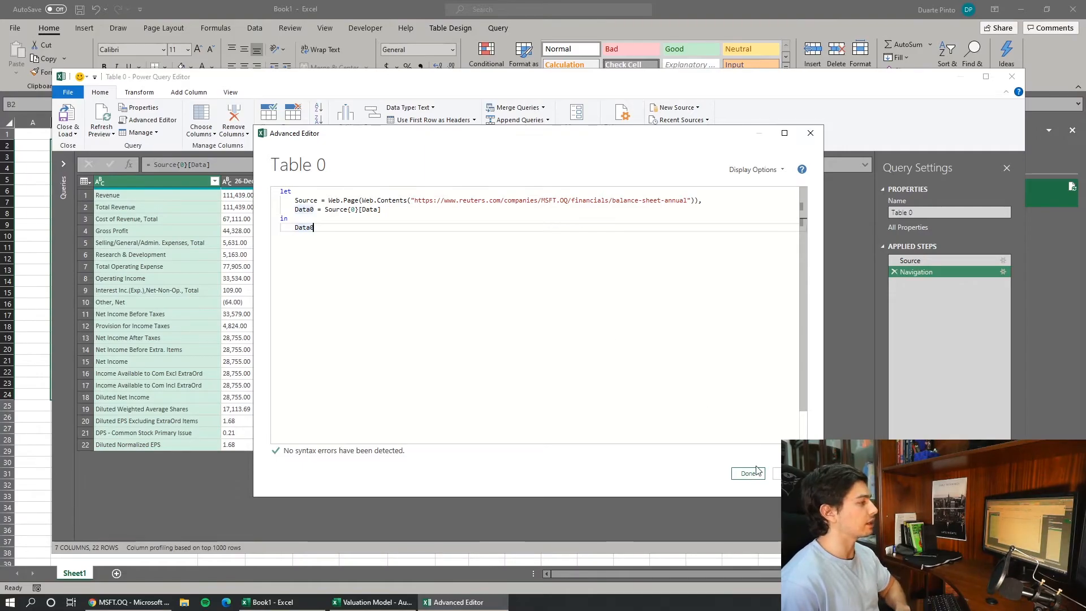
pyautogui.click(748, 473)
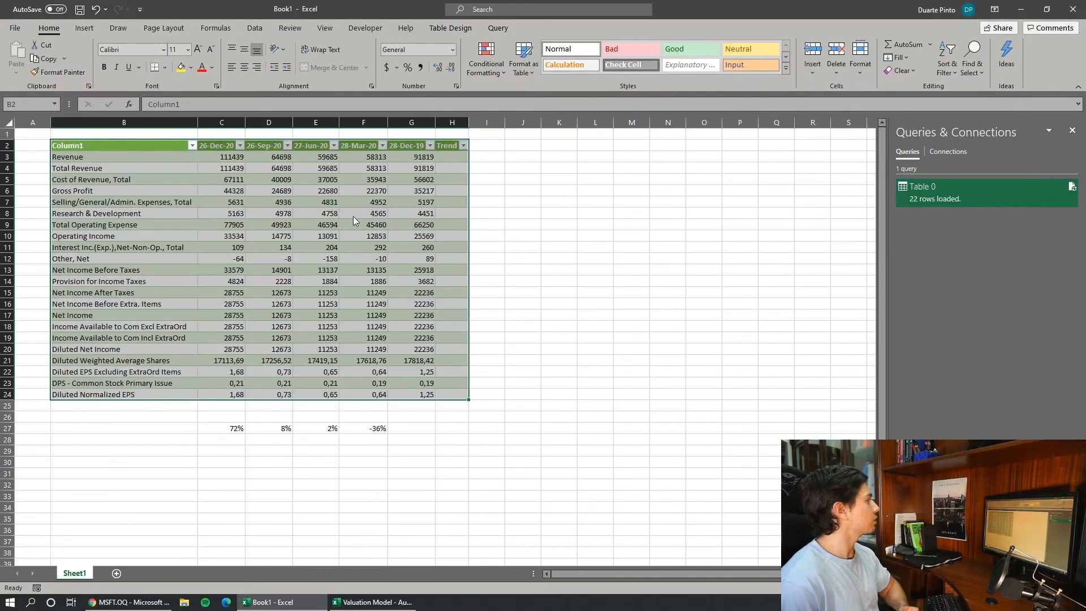
# Review the refreshed 39-row balance sheet, checking 30-Jun-20 and 30-Jun-19 inventory and receivables values.
pyautogui.click(1068, 184)
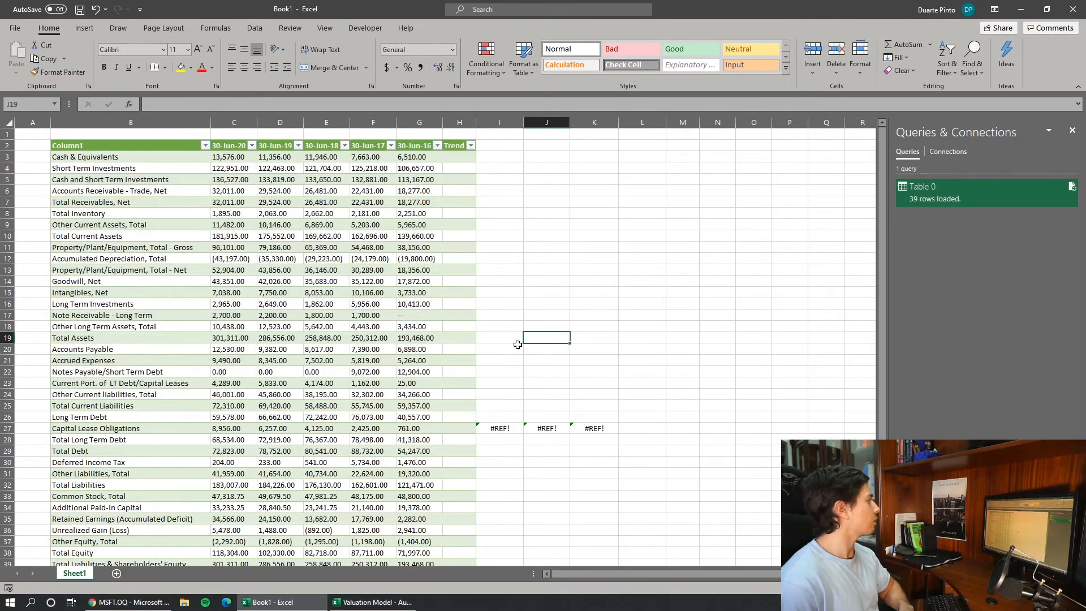
pyautogui.click(279, 247)
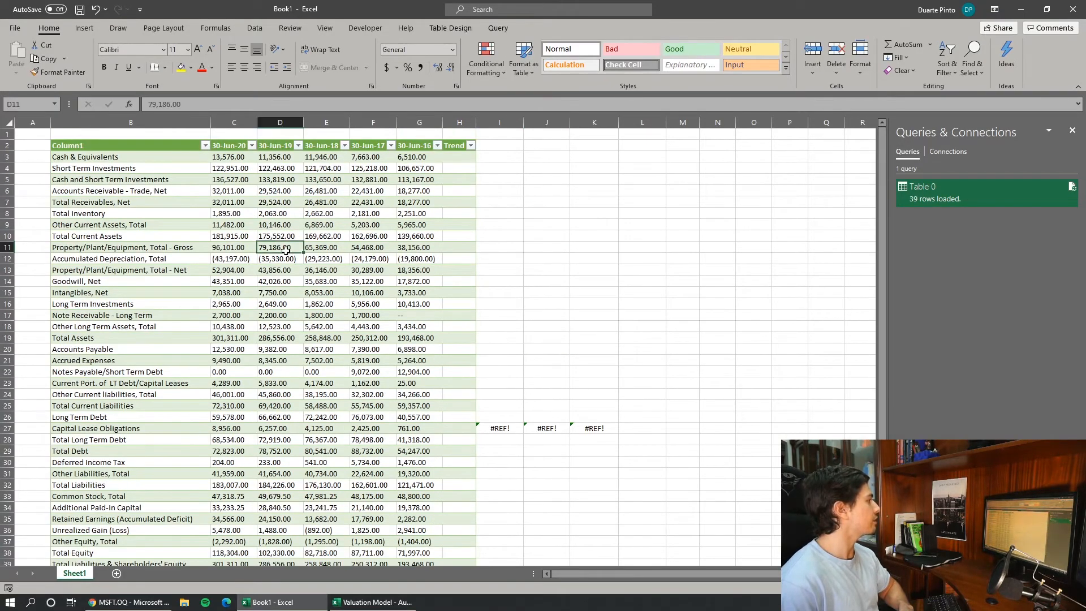
pyautogui.click(233, 190)
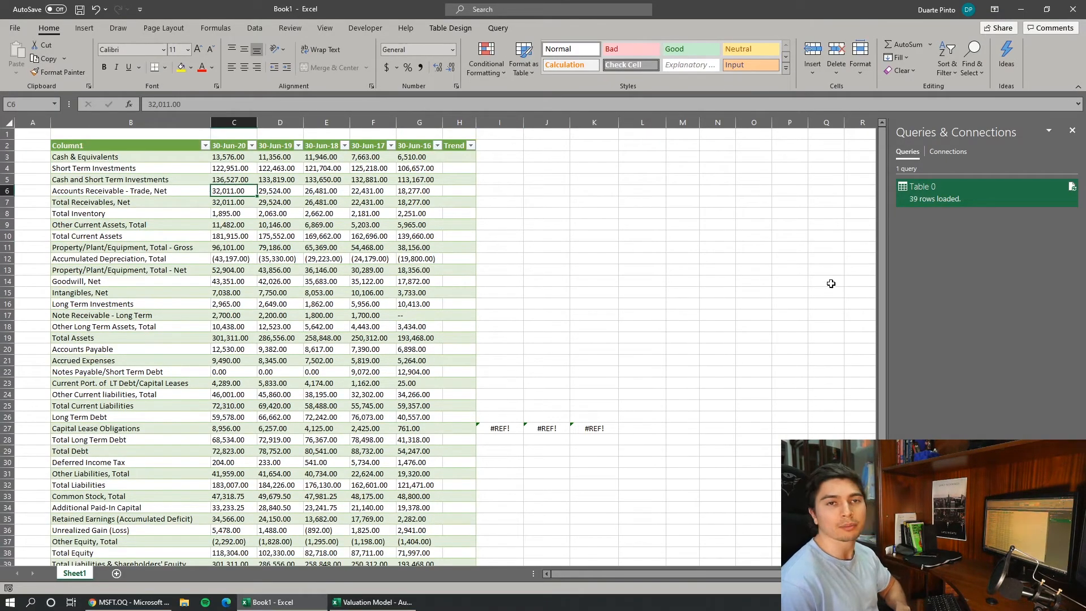
pyautogui.moveTo(215, 312)
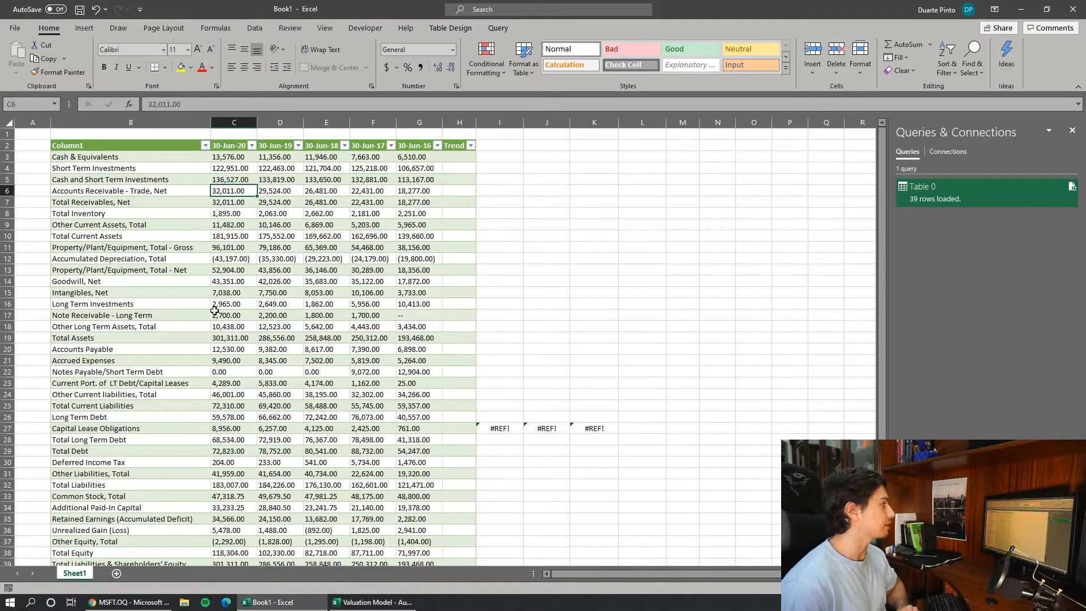
pyautogui.moveTo(548, 264)
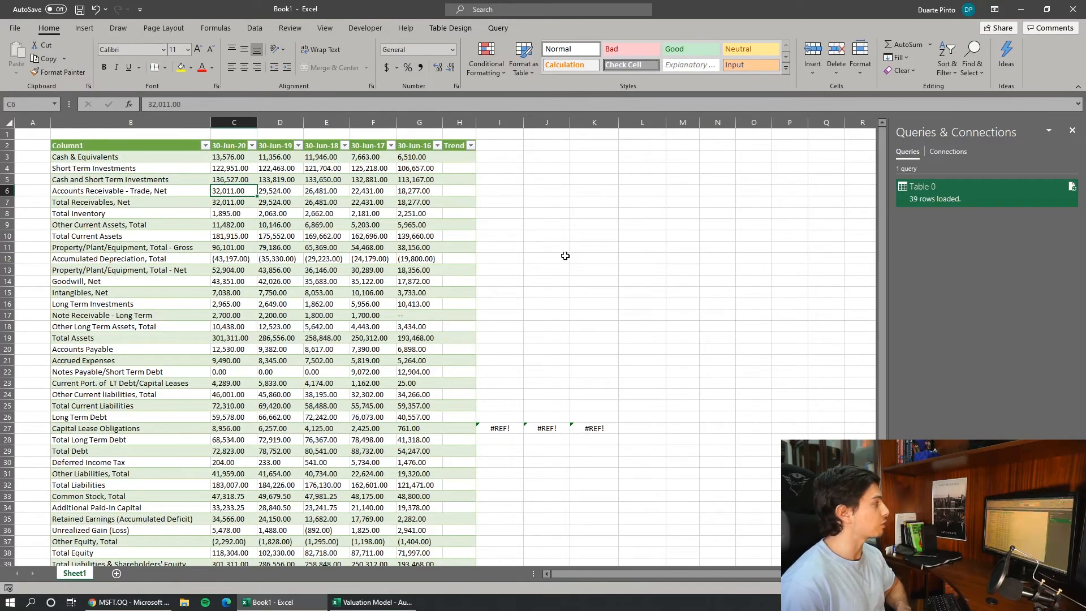
pyautogui.click(545, 258)
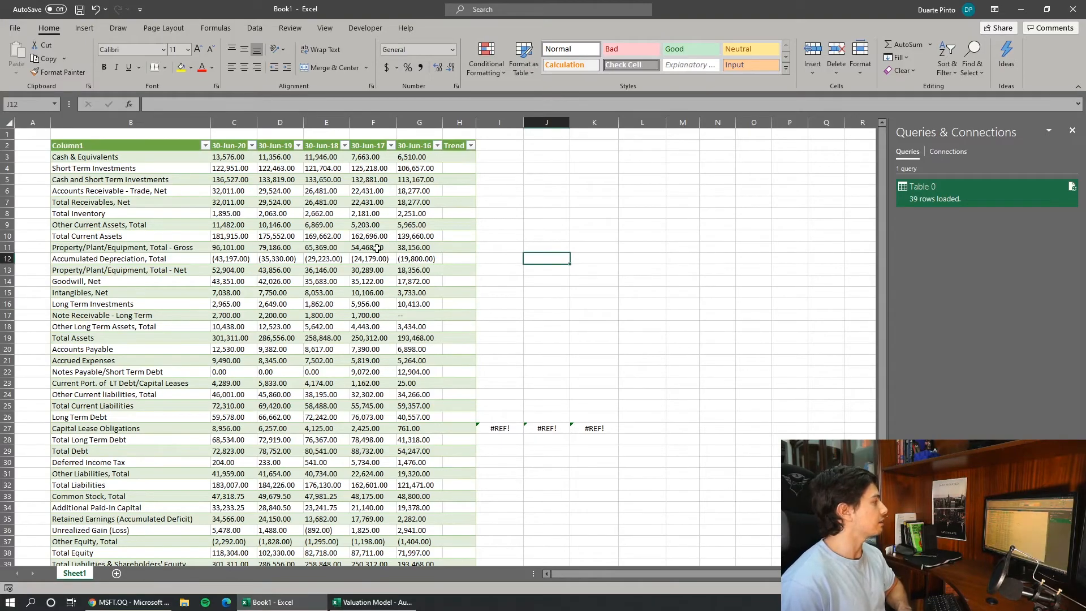
pyautogui.click(234, 212)
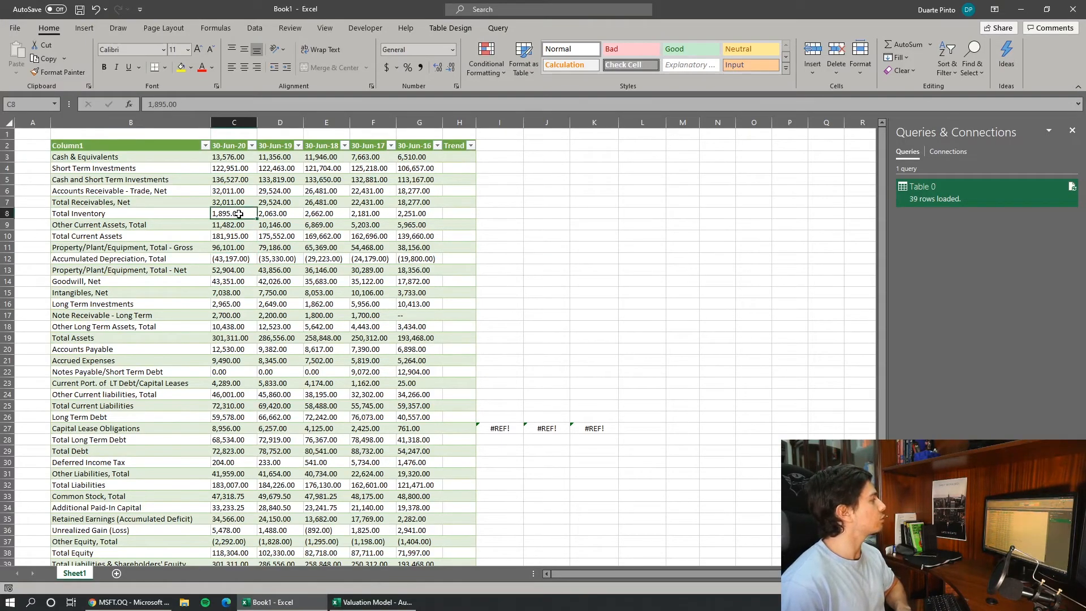
pyautogui.click(279, 212)
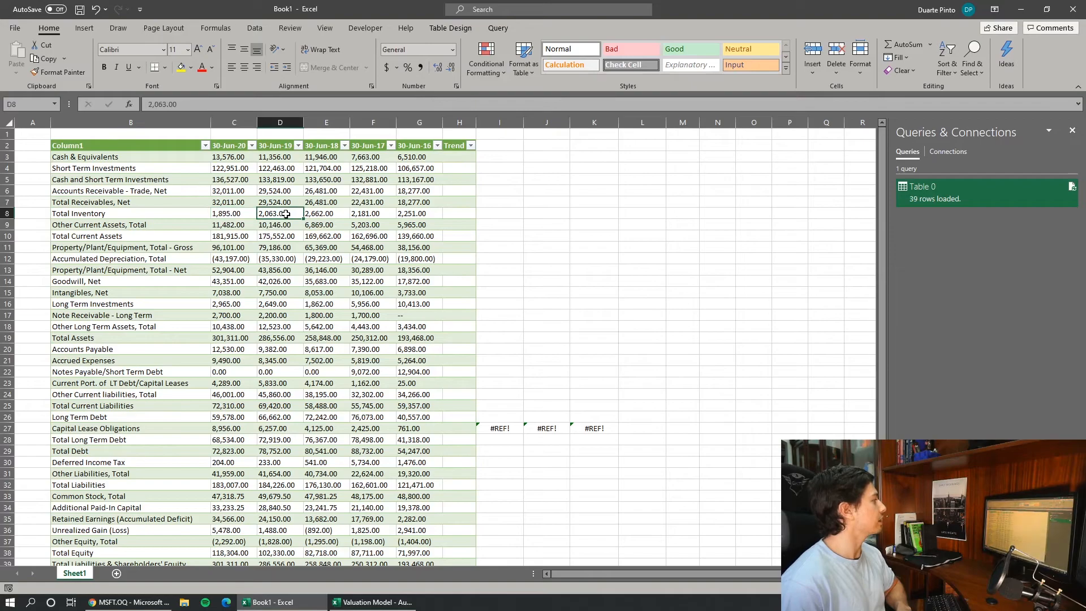
pyautogui.click(233, 213)
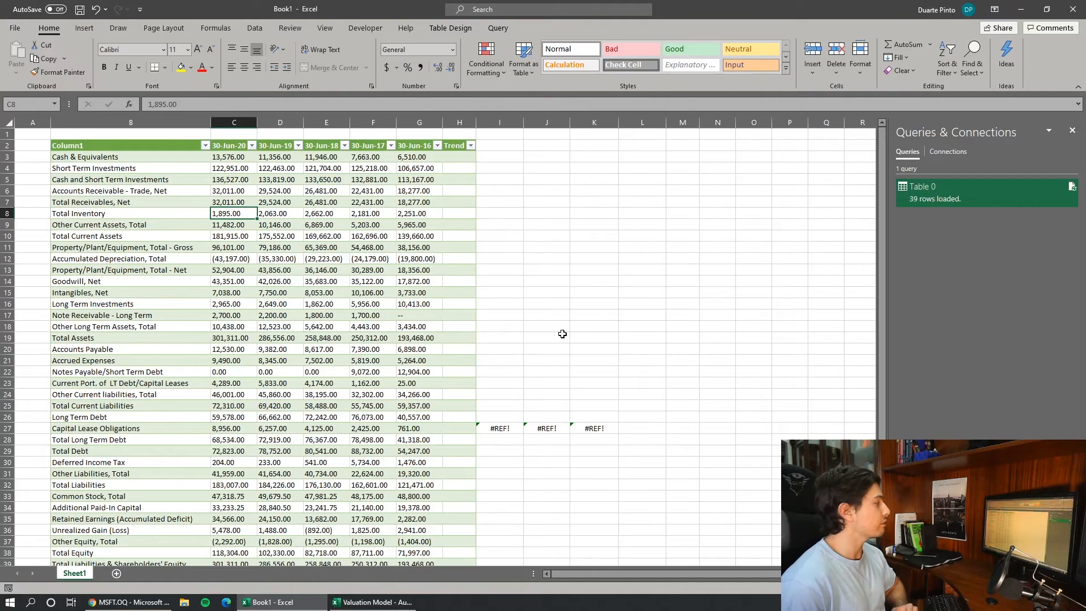
pyautogui.moveTo(266, 208)
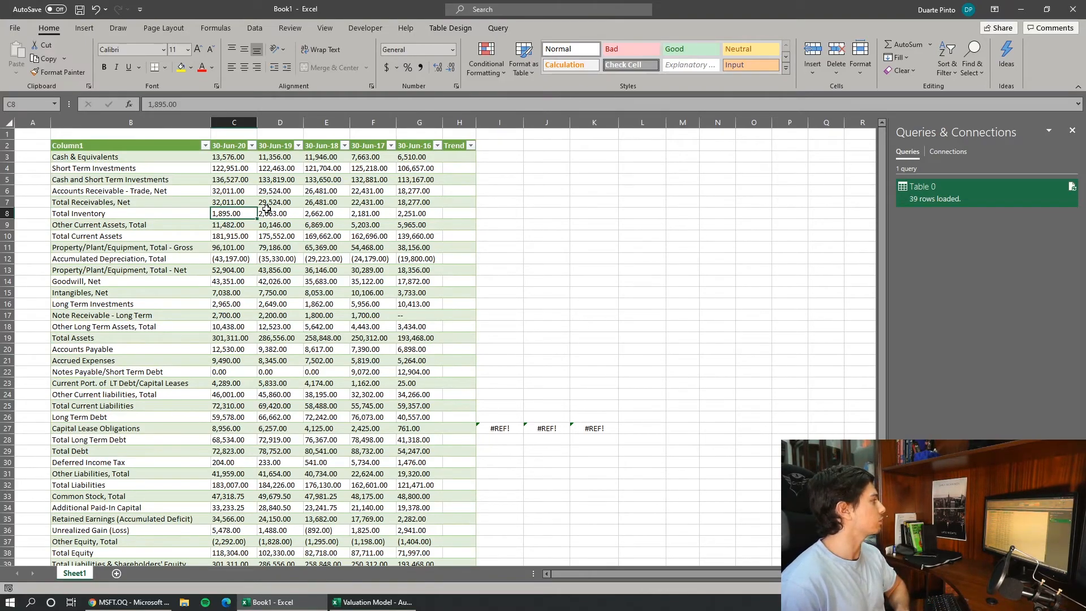
pyautogui.moveTo(256, 173)
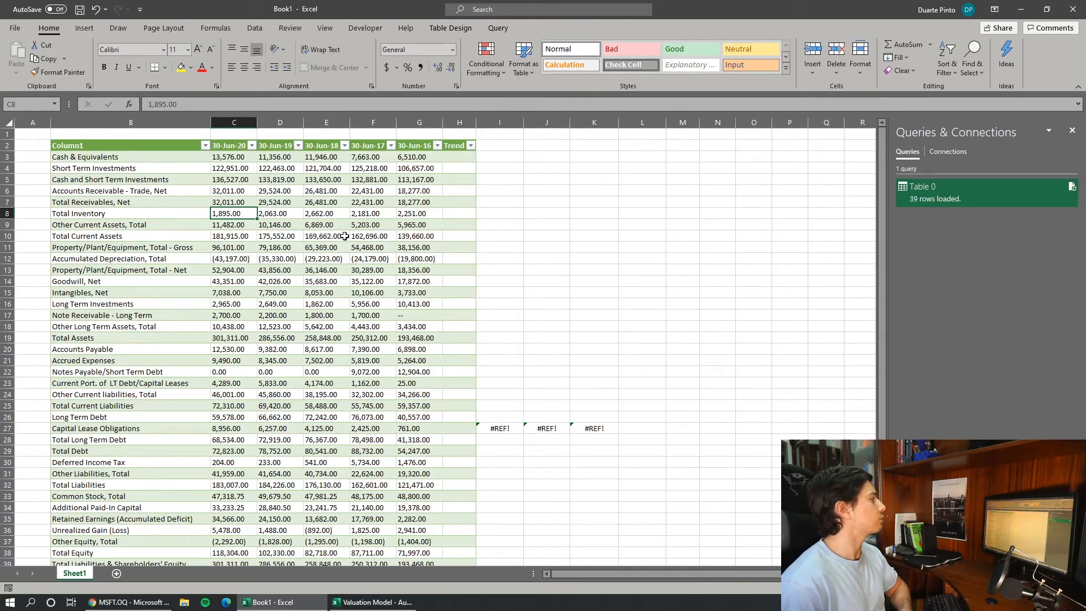
pyautogui.click(643, 371)
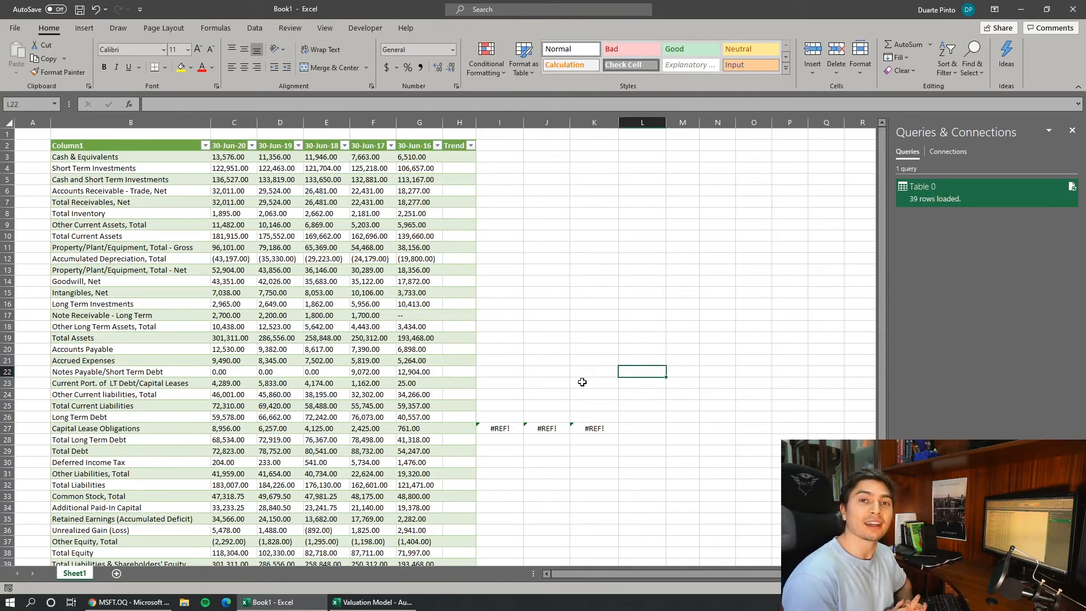